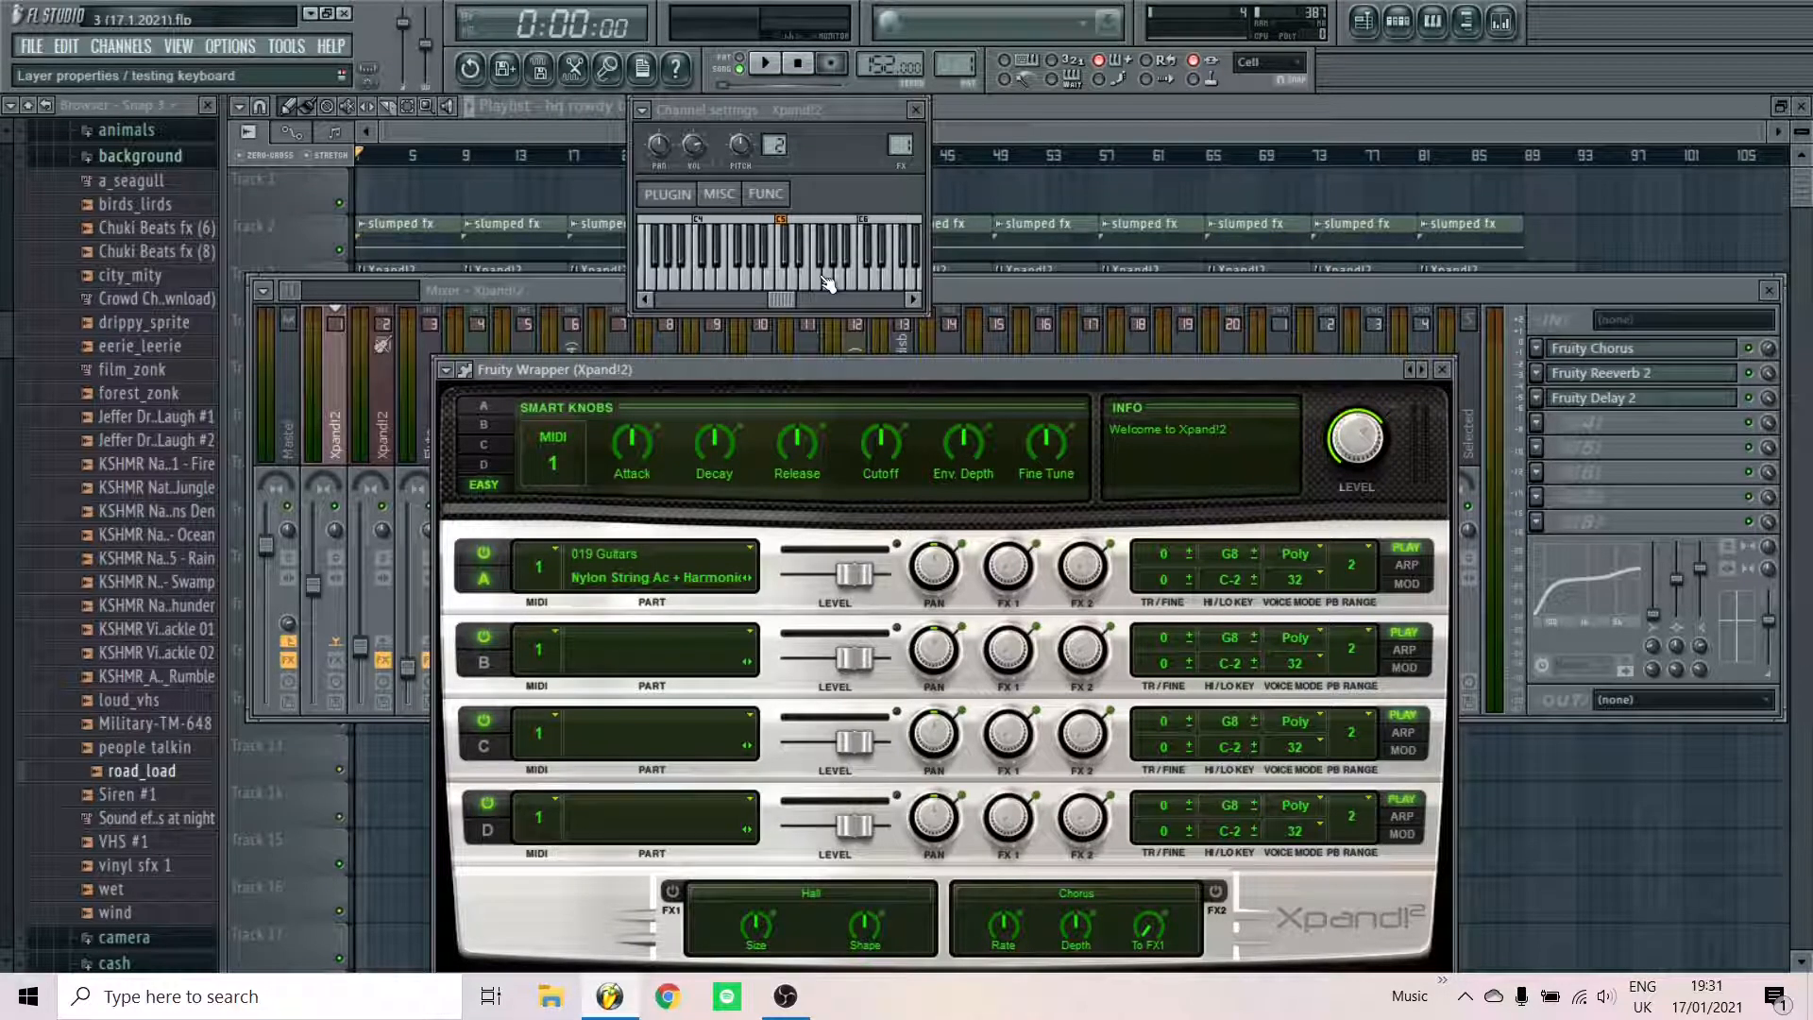
pyautogui.moveTo(831, 285)
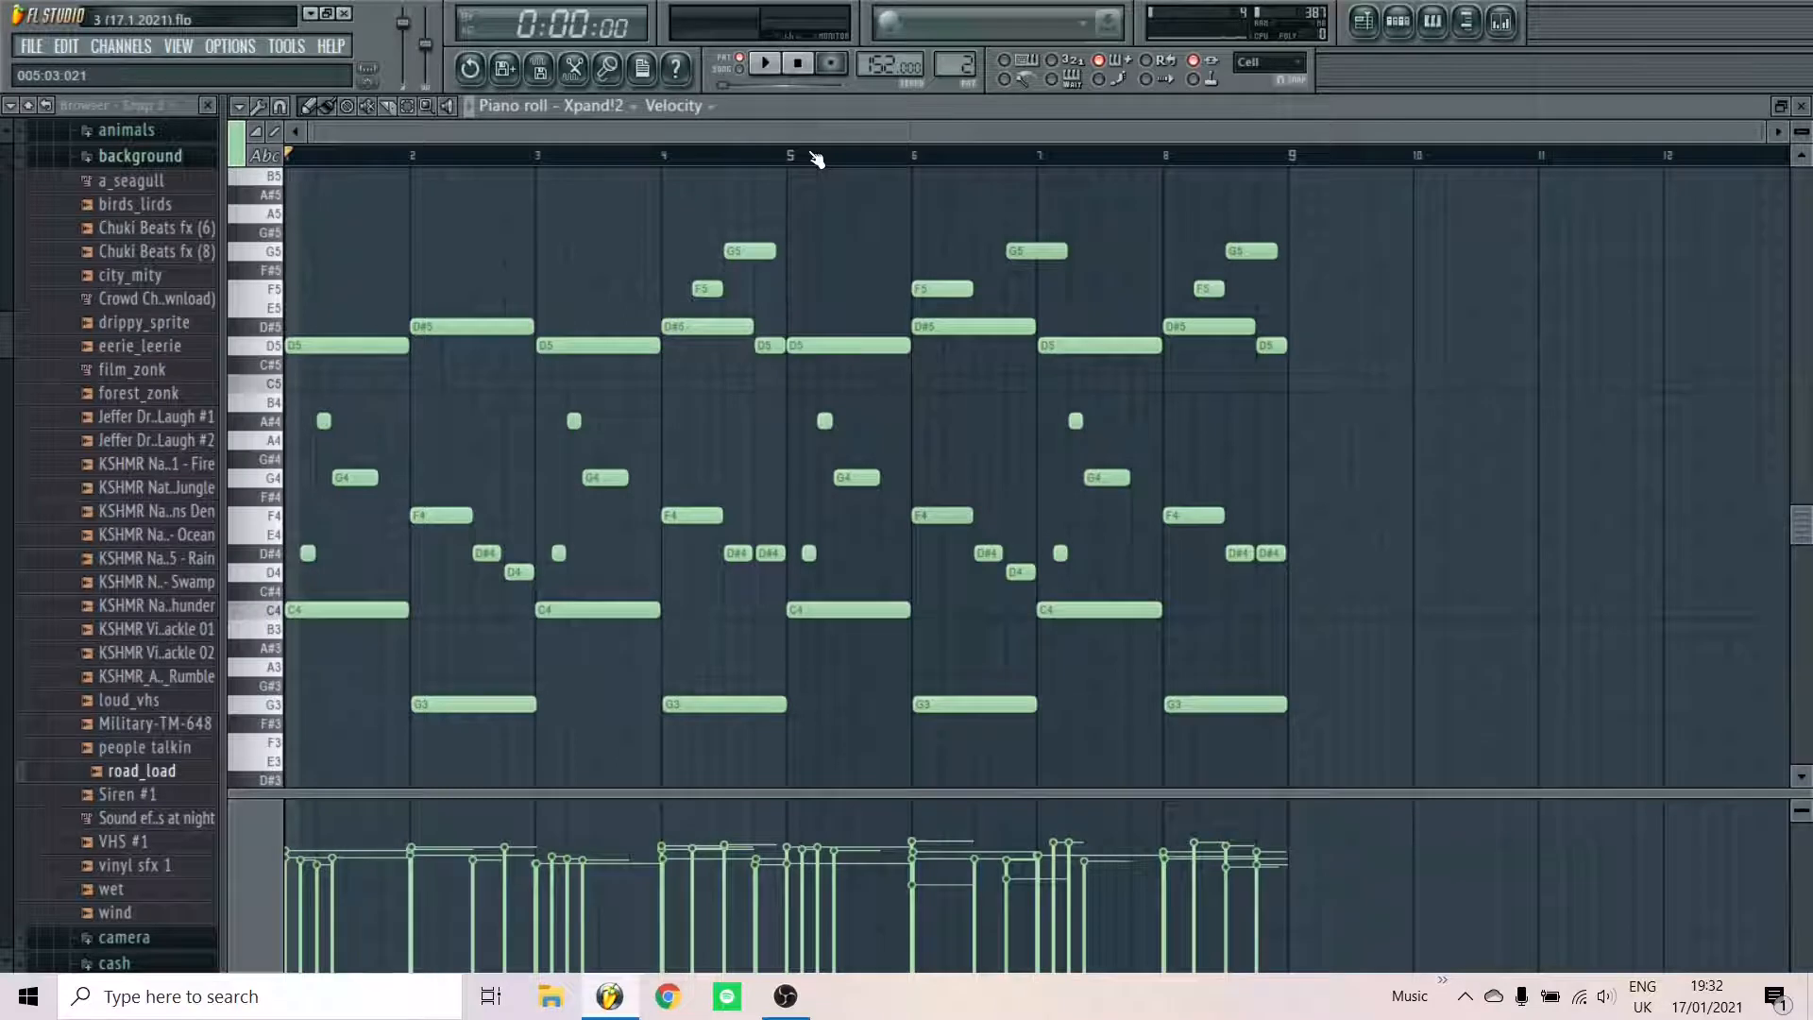
# Audition the Xpand!2 nylon guitar melody with Play and Stop
pyautogui.click(763, 62)
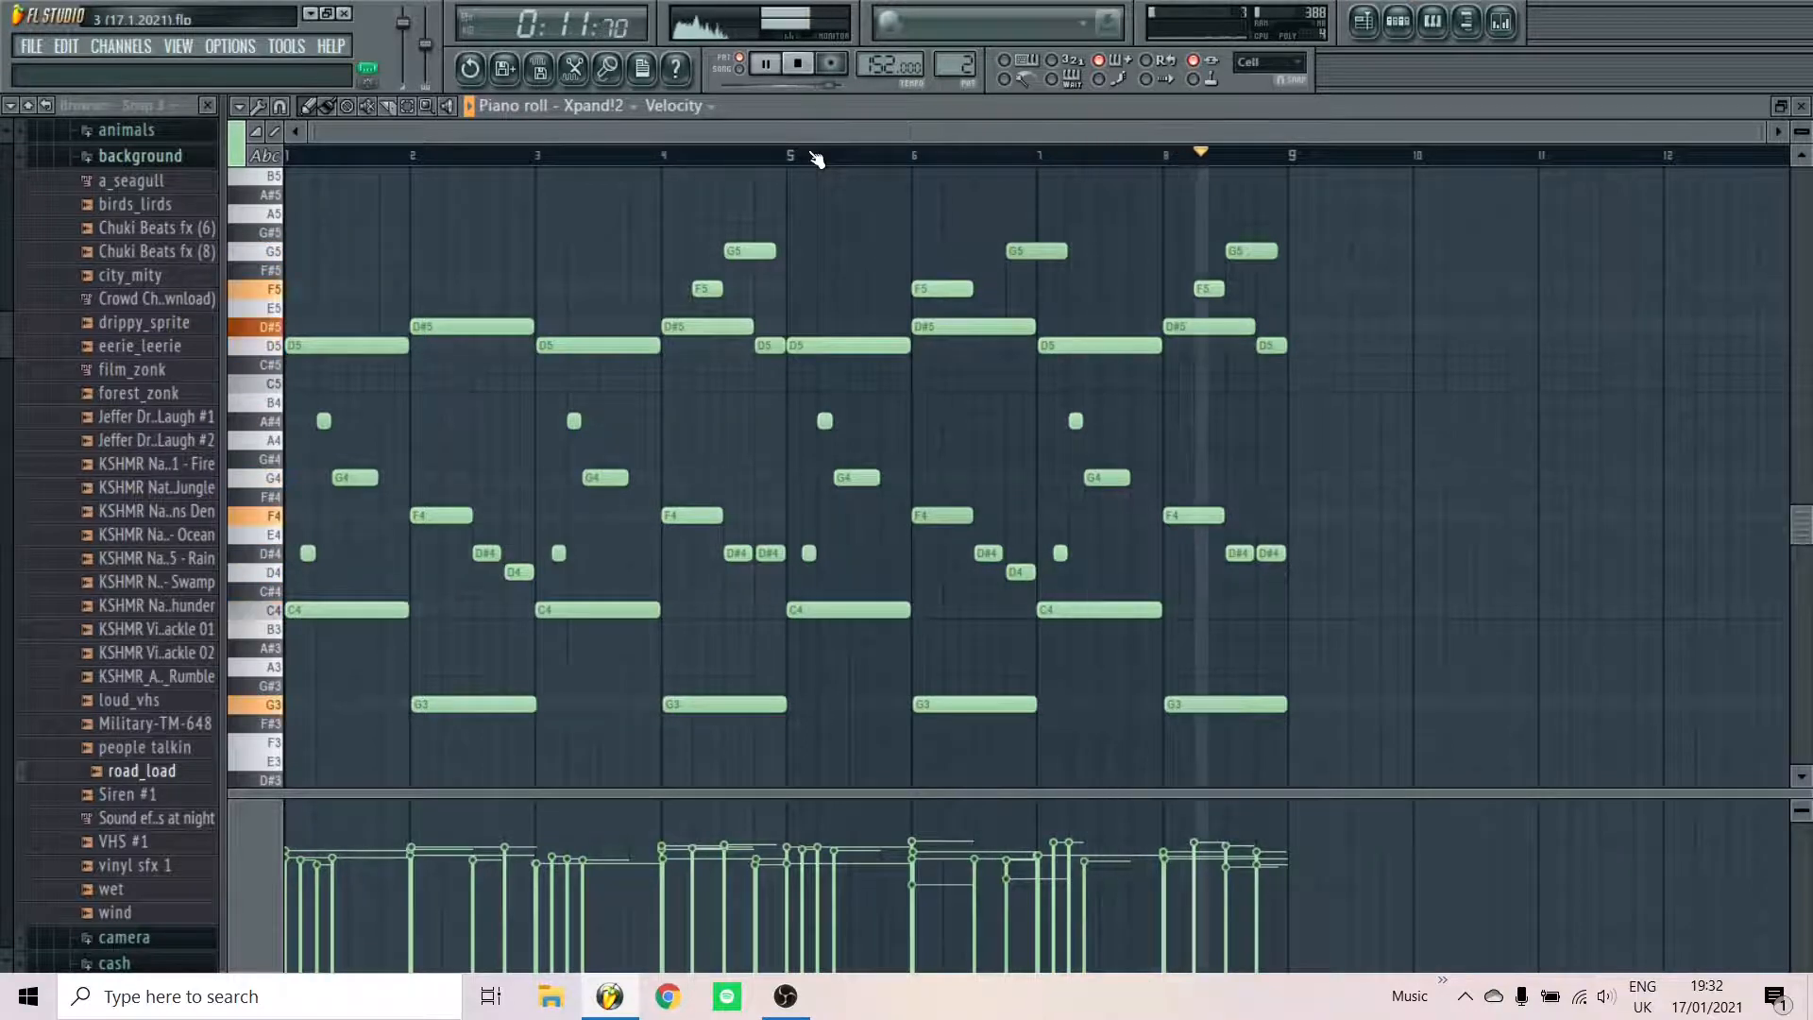
pyautogui.click(797, 62)
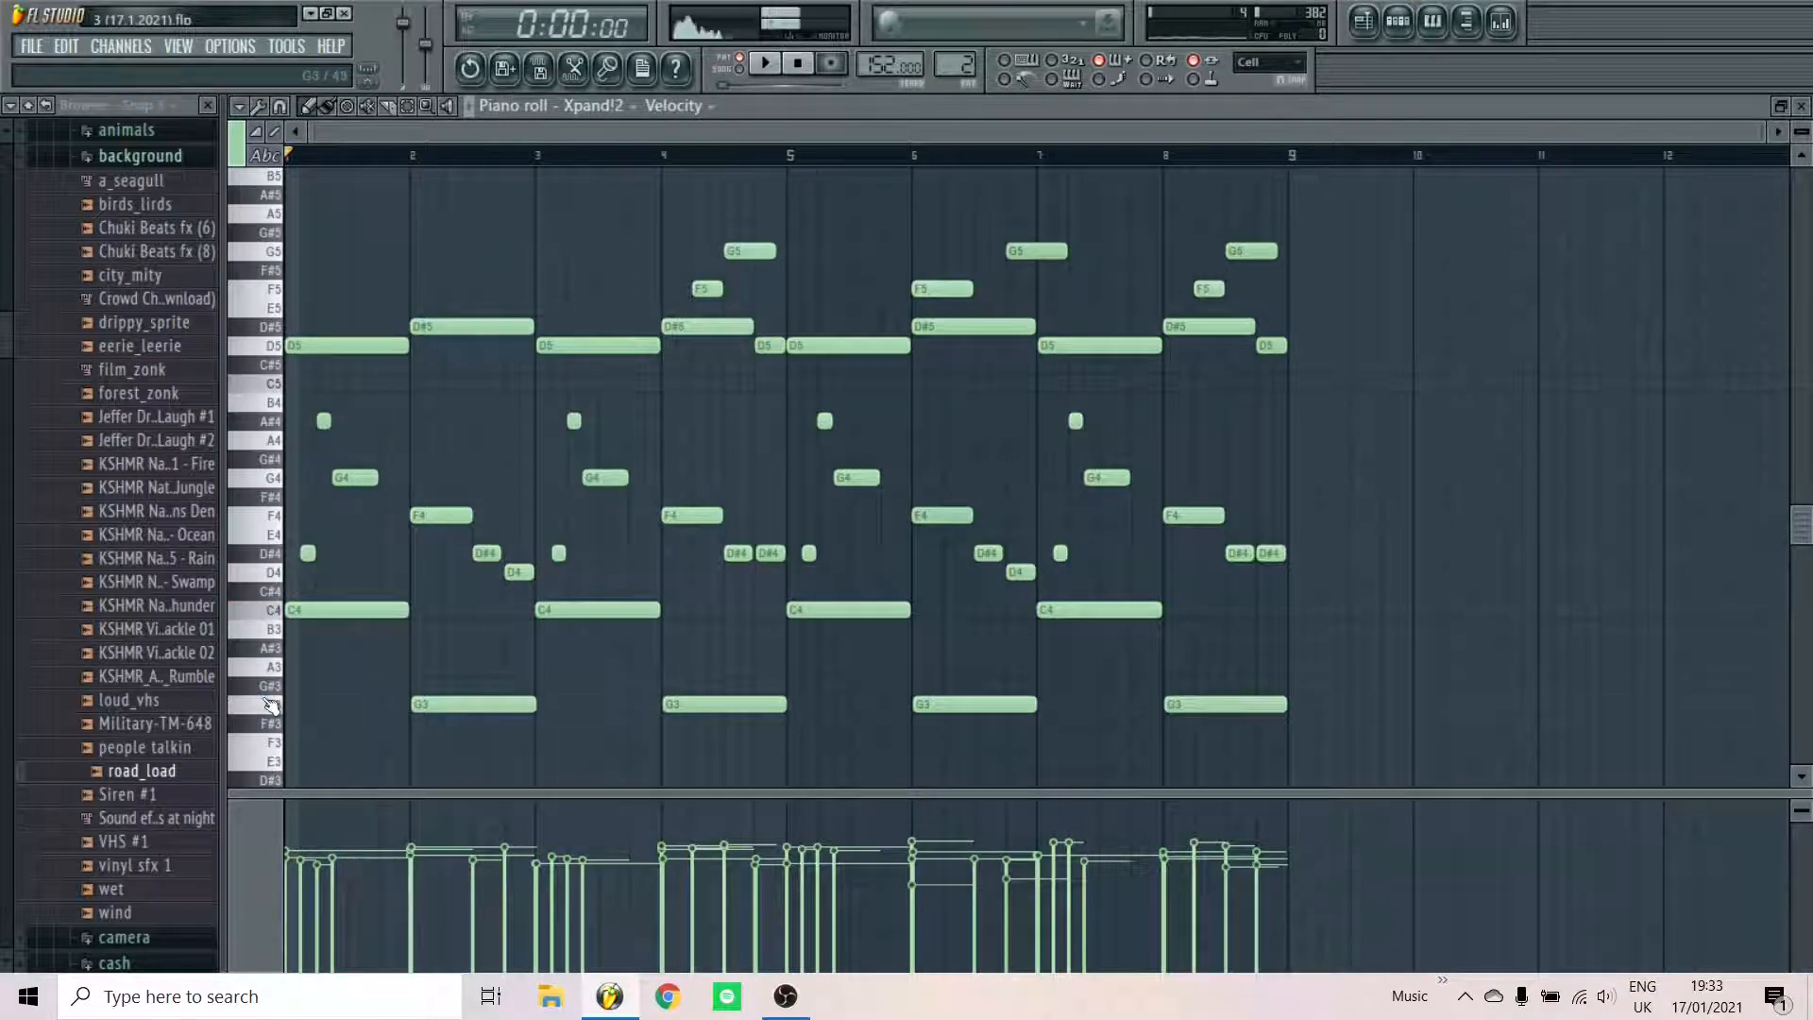
pyautogui.moveTo(268, 344)
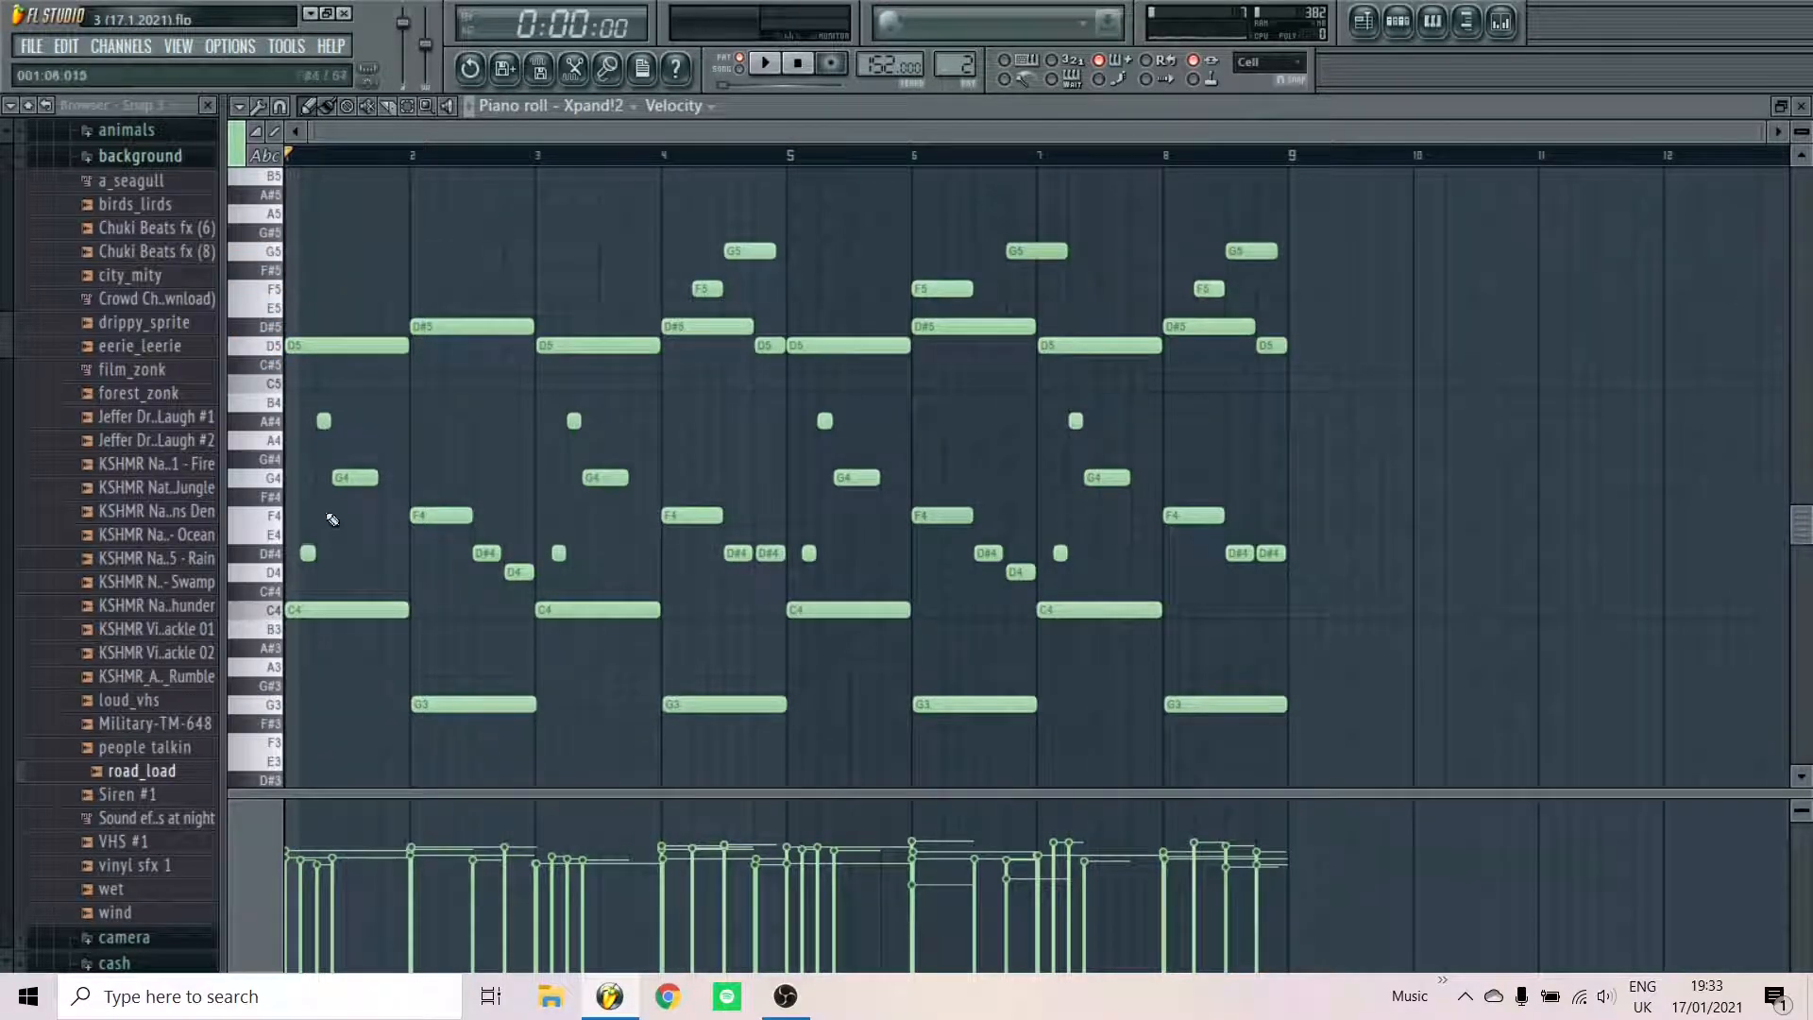
pyautogui.moveTo(657, 453)
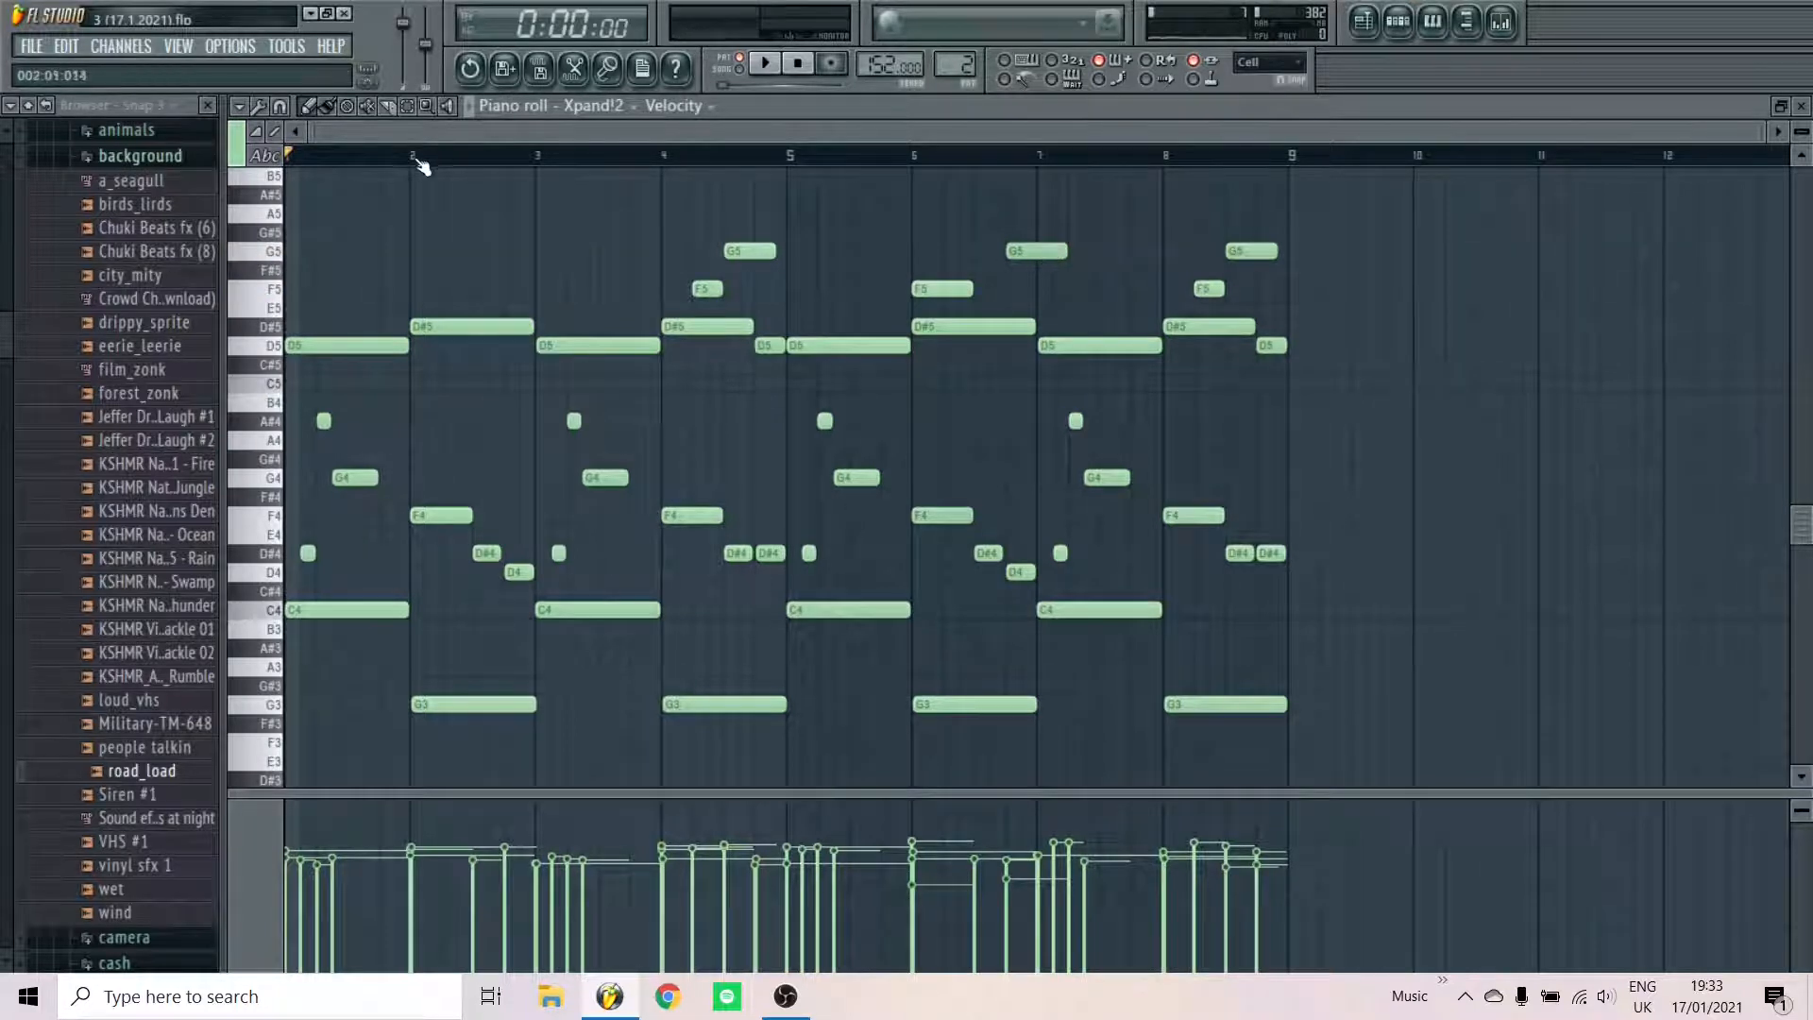
pyautogui.click(763, 65)
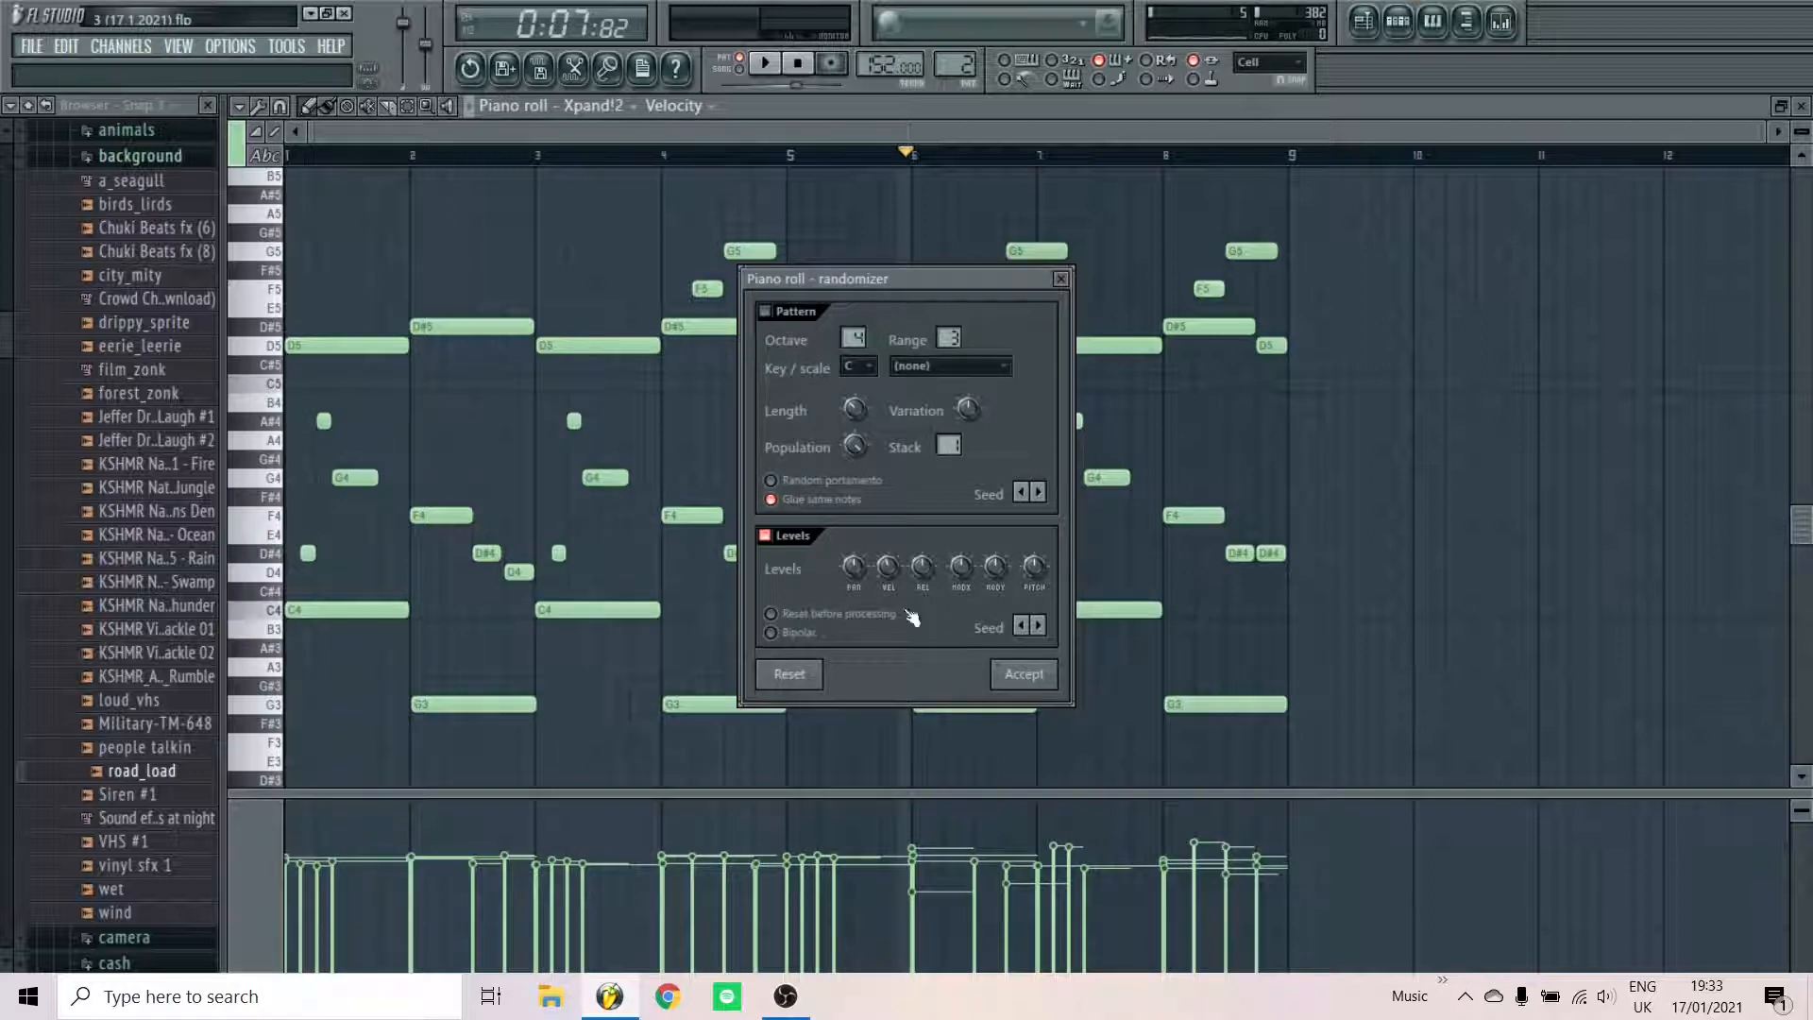
pyautogui.moveTo(1059, 279)
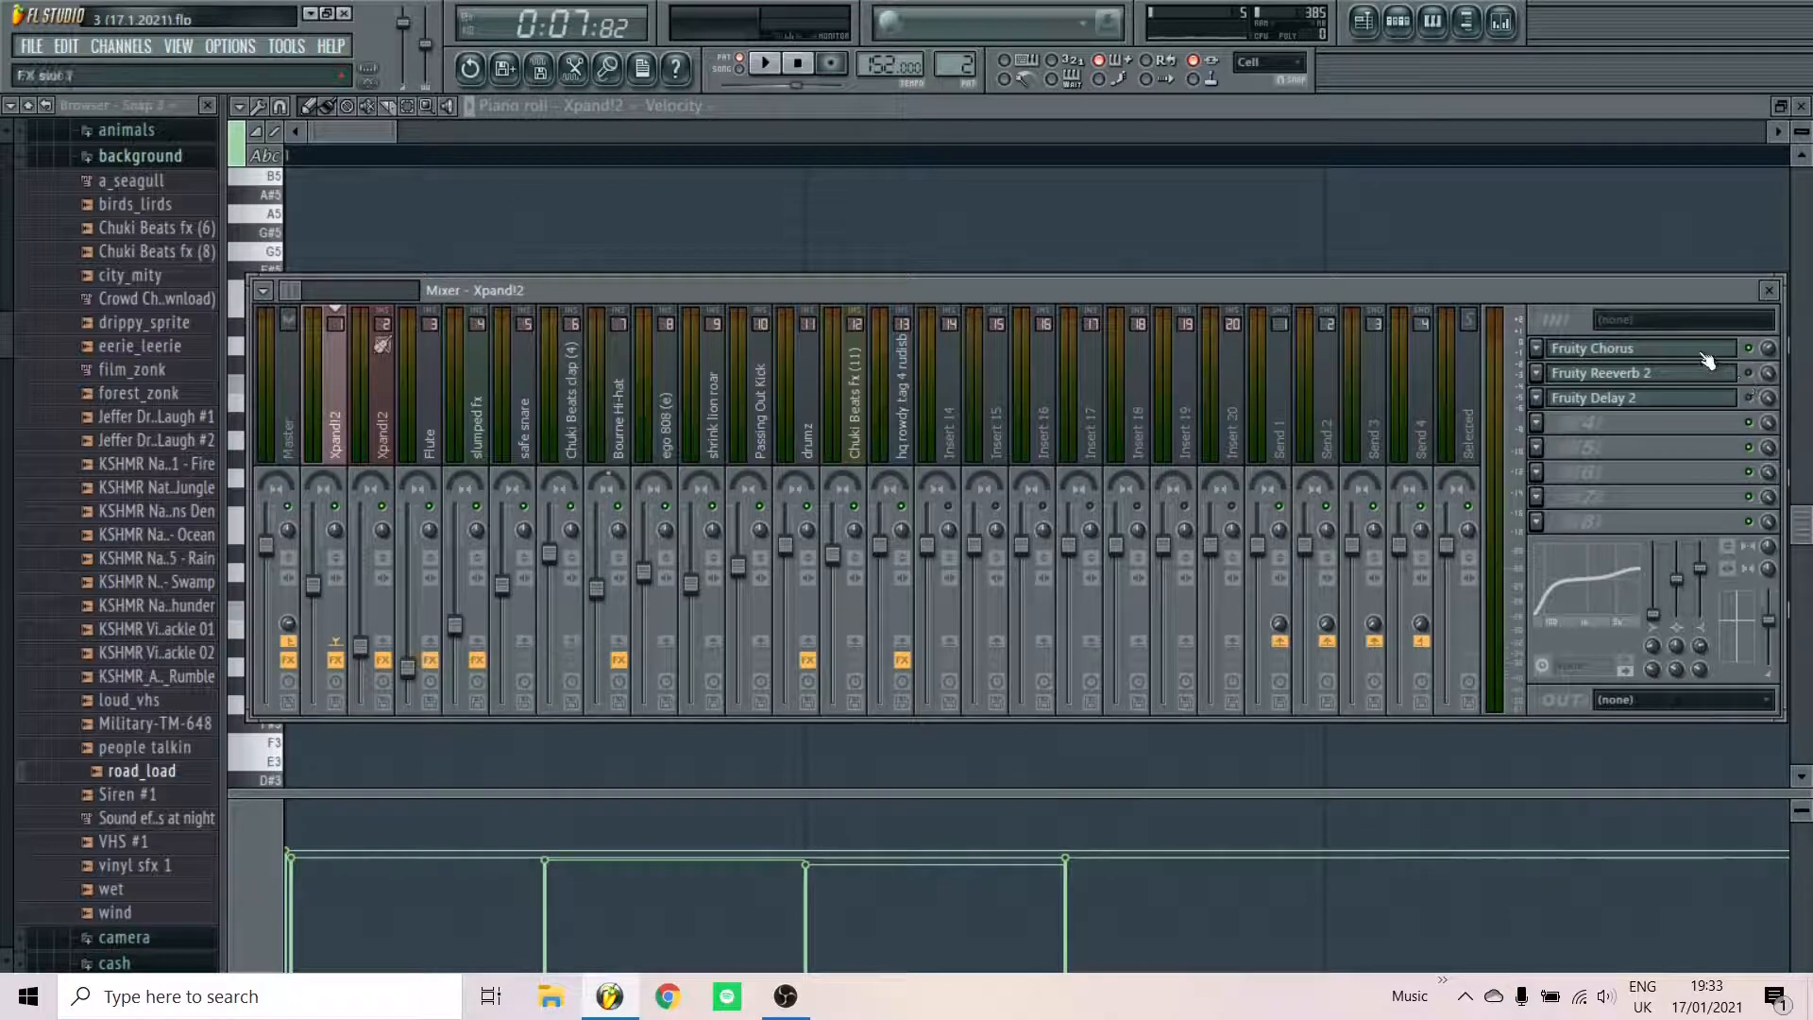
# Audition the Fruity Chorus and Fruity Reeverb 2 on the Xpand!2 insert
pyautogui.click(1598, 348)
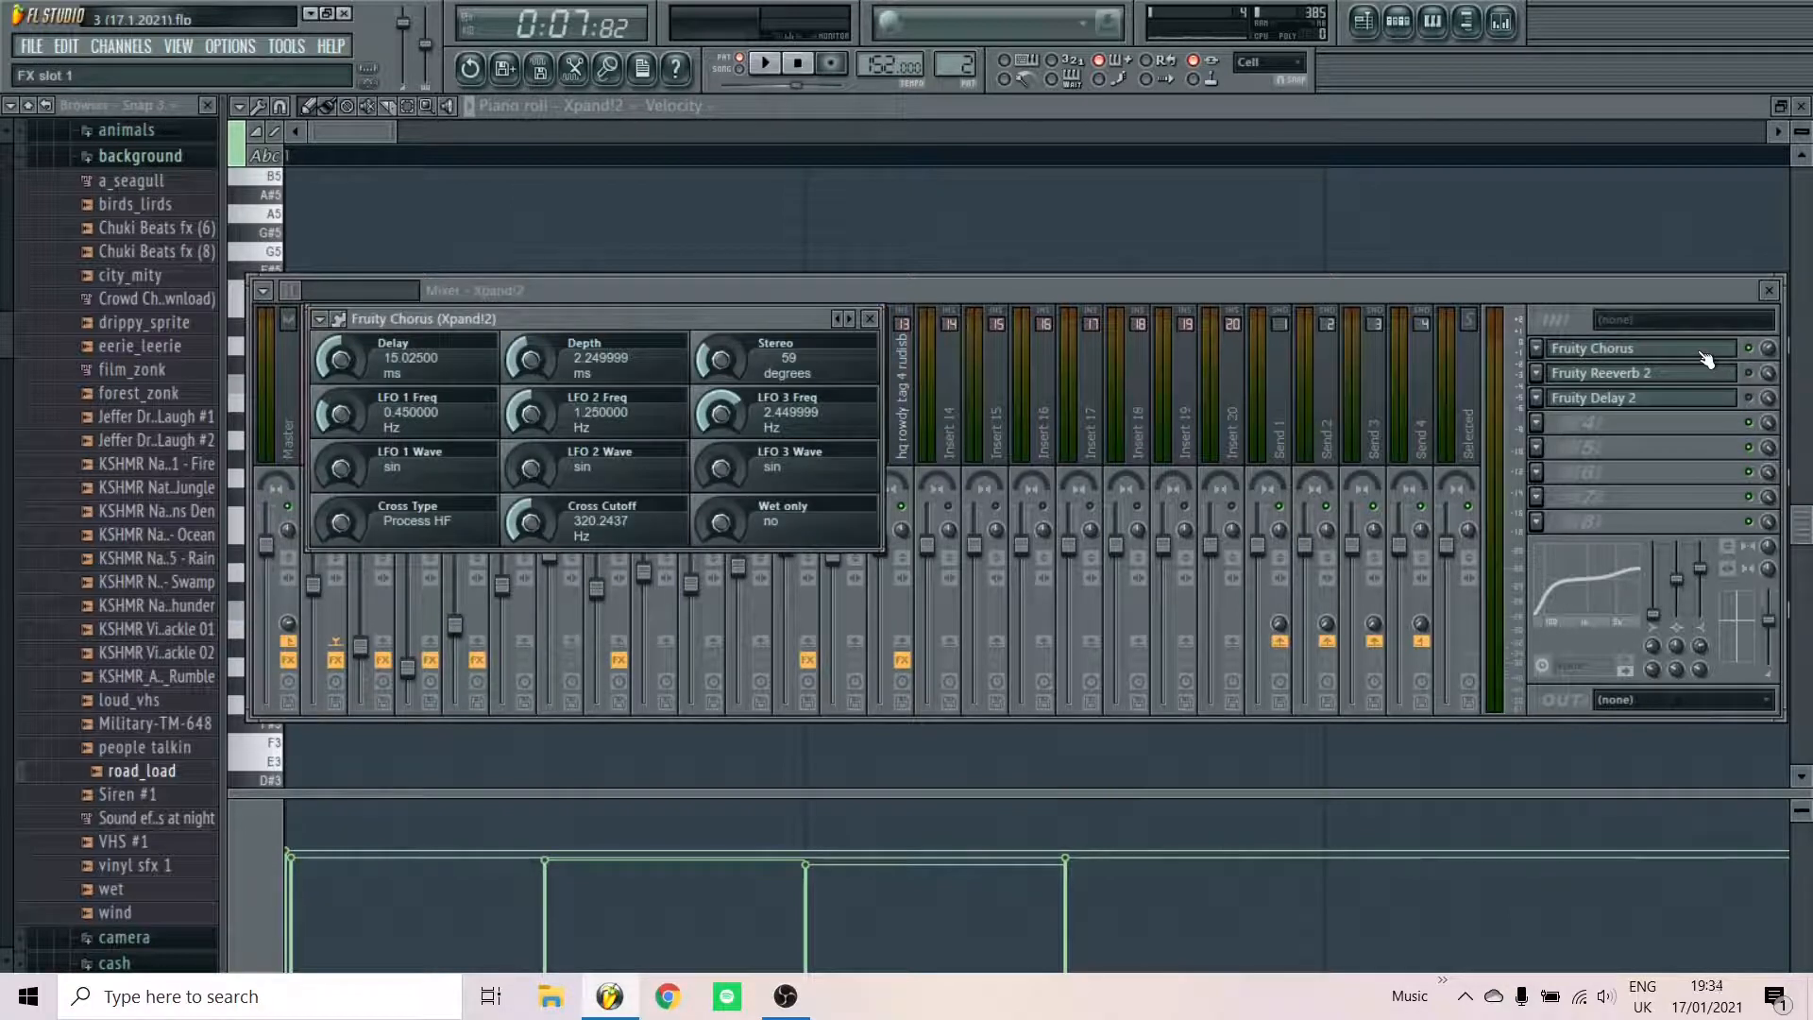
pyautogui.click(765, 63)
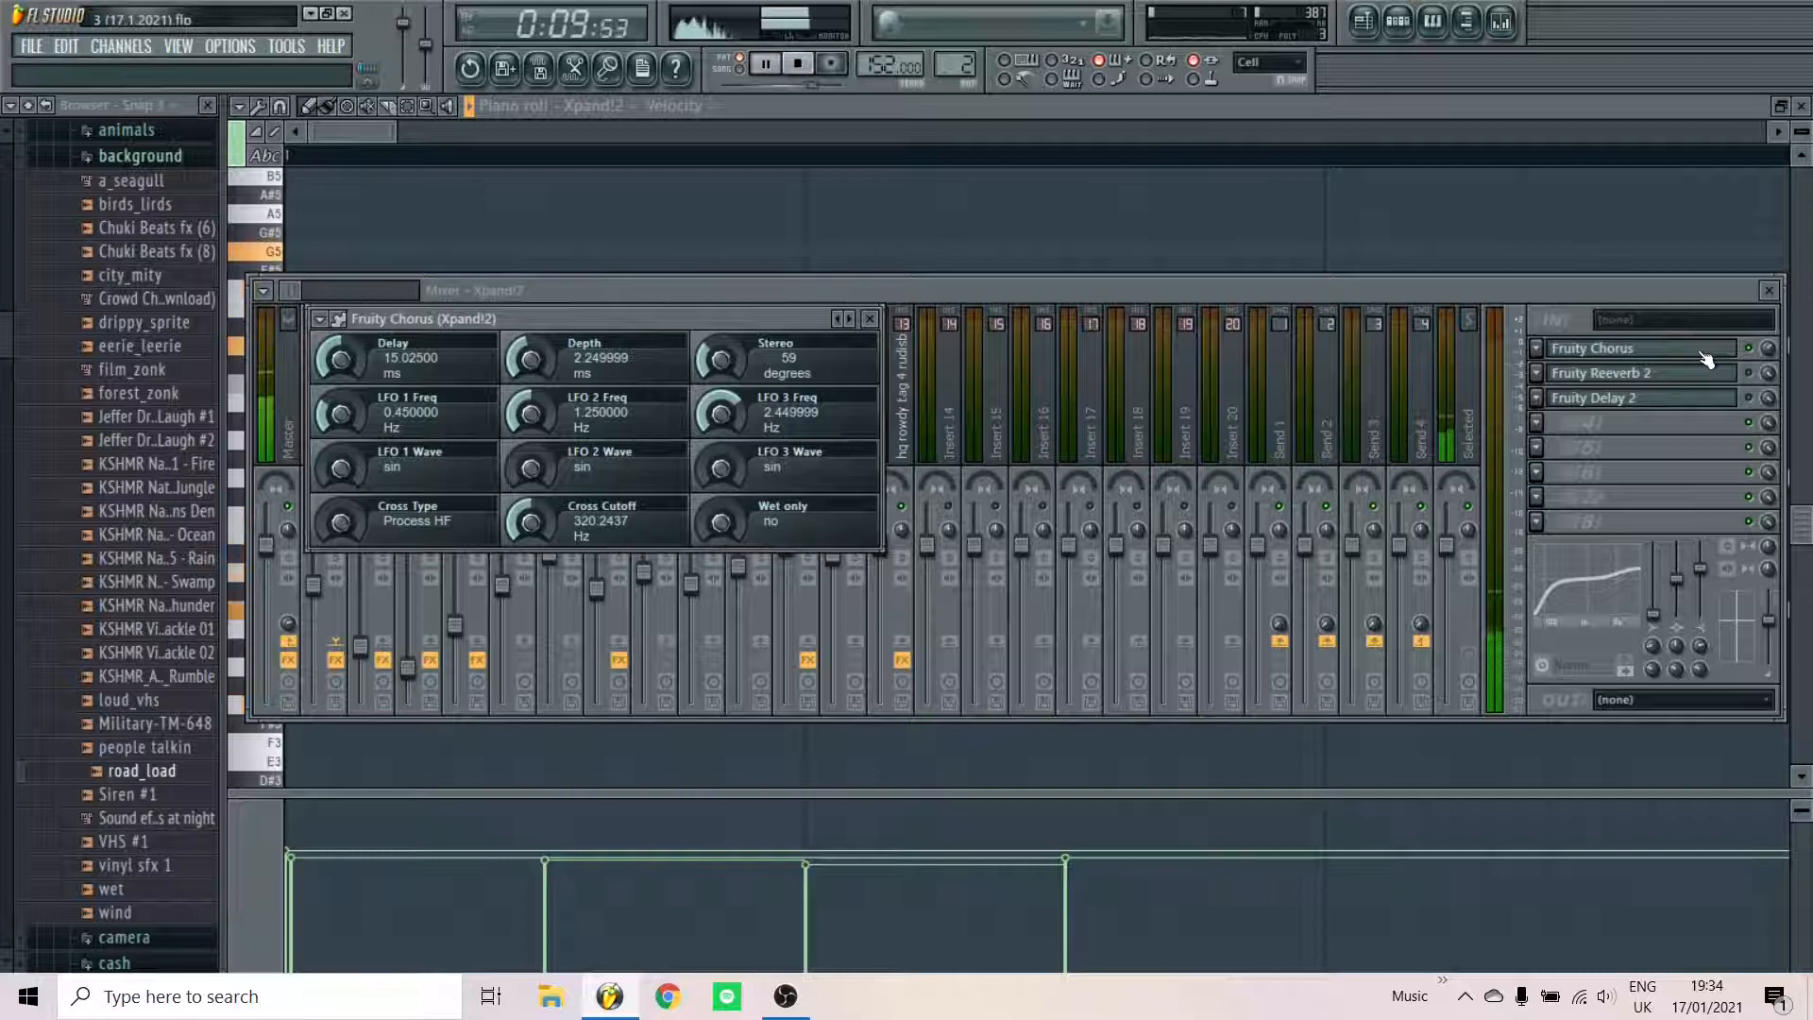
pyautogui.click(1599, 372)
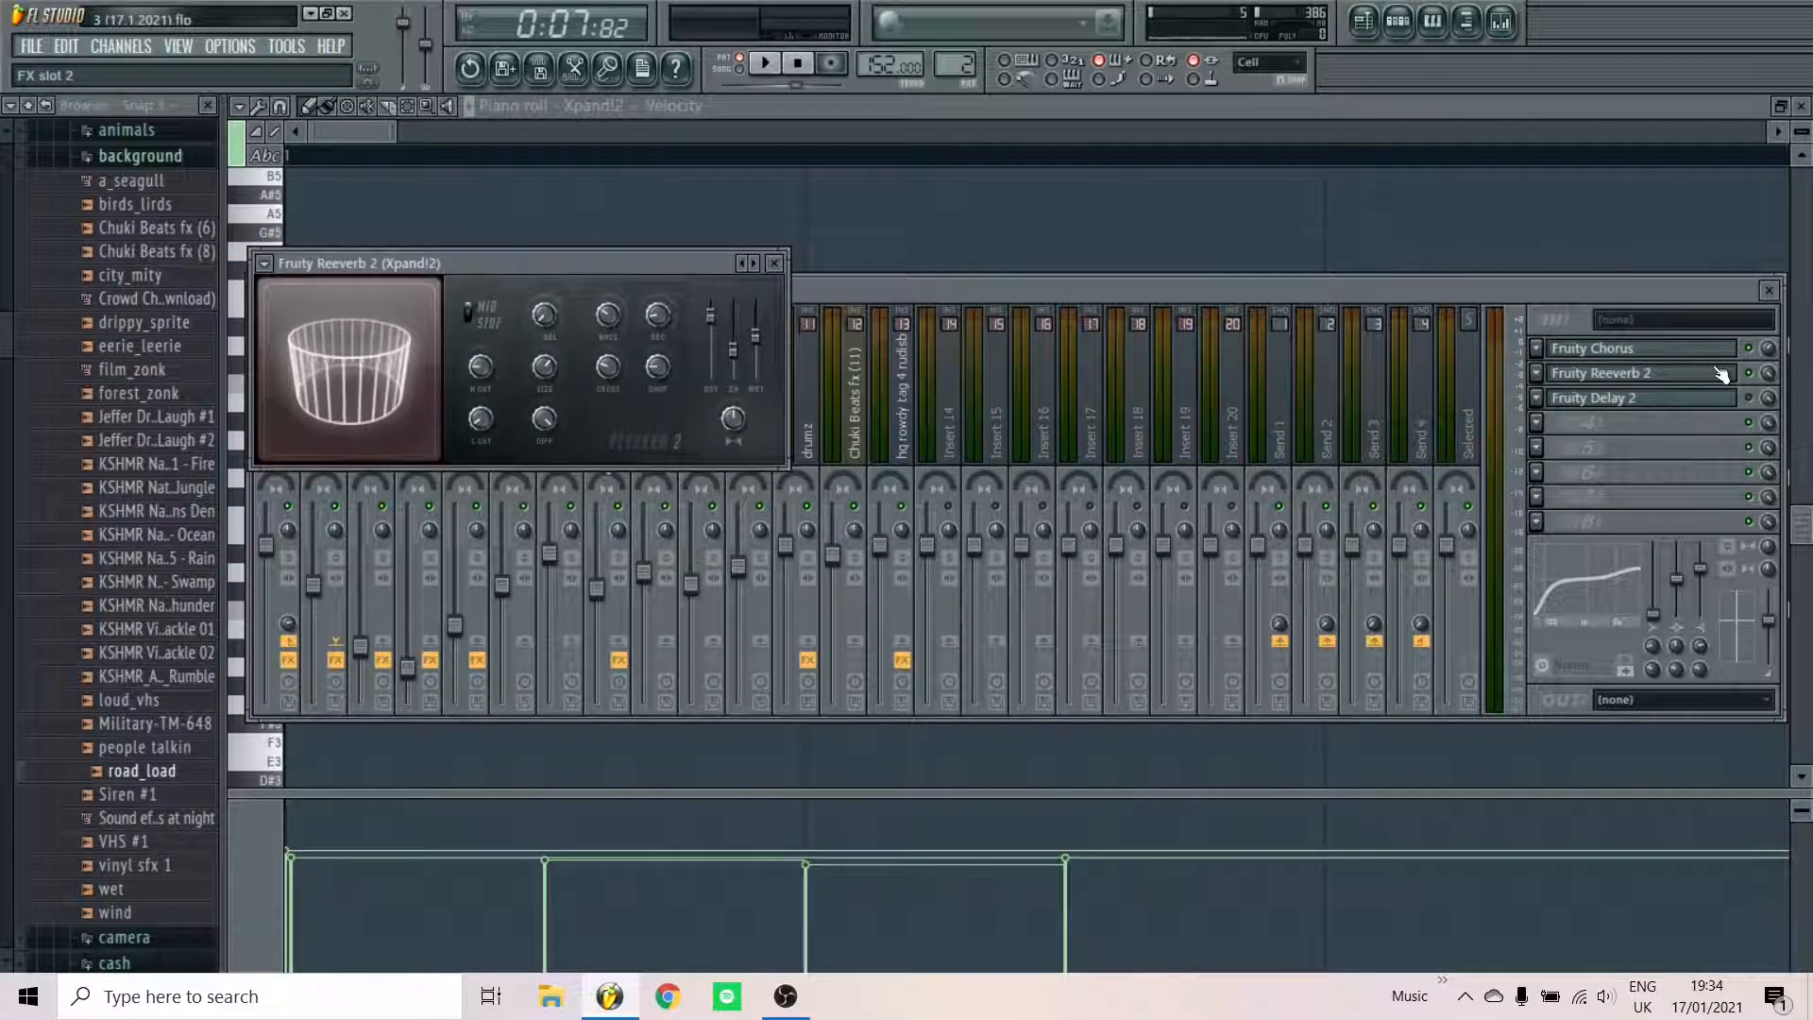
pyautogui.click(763, 63)
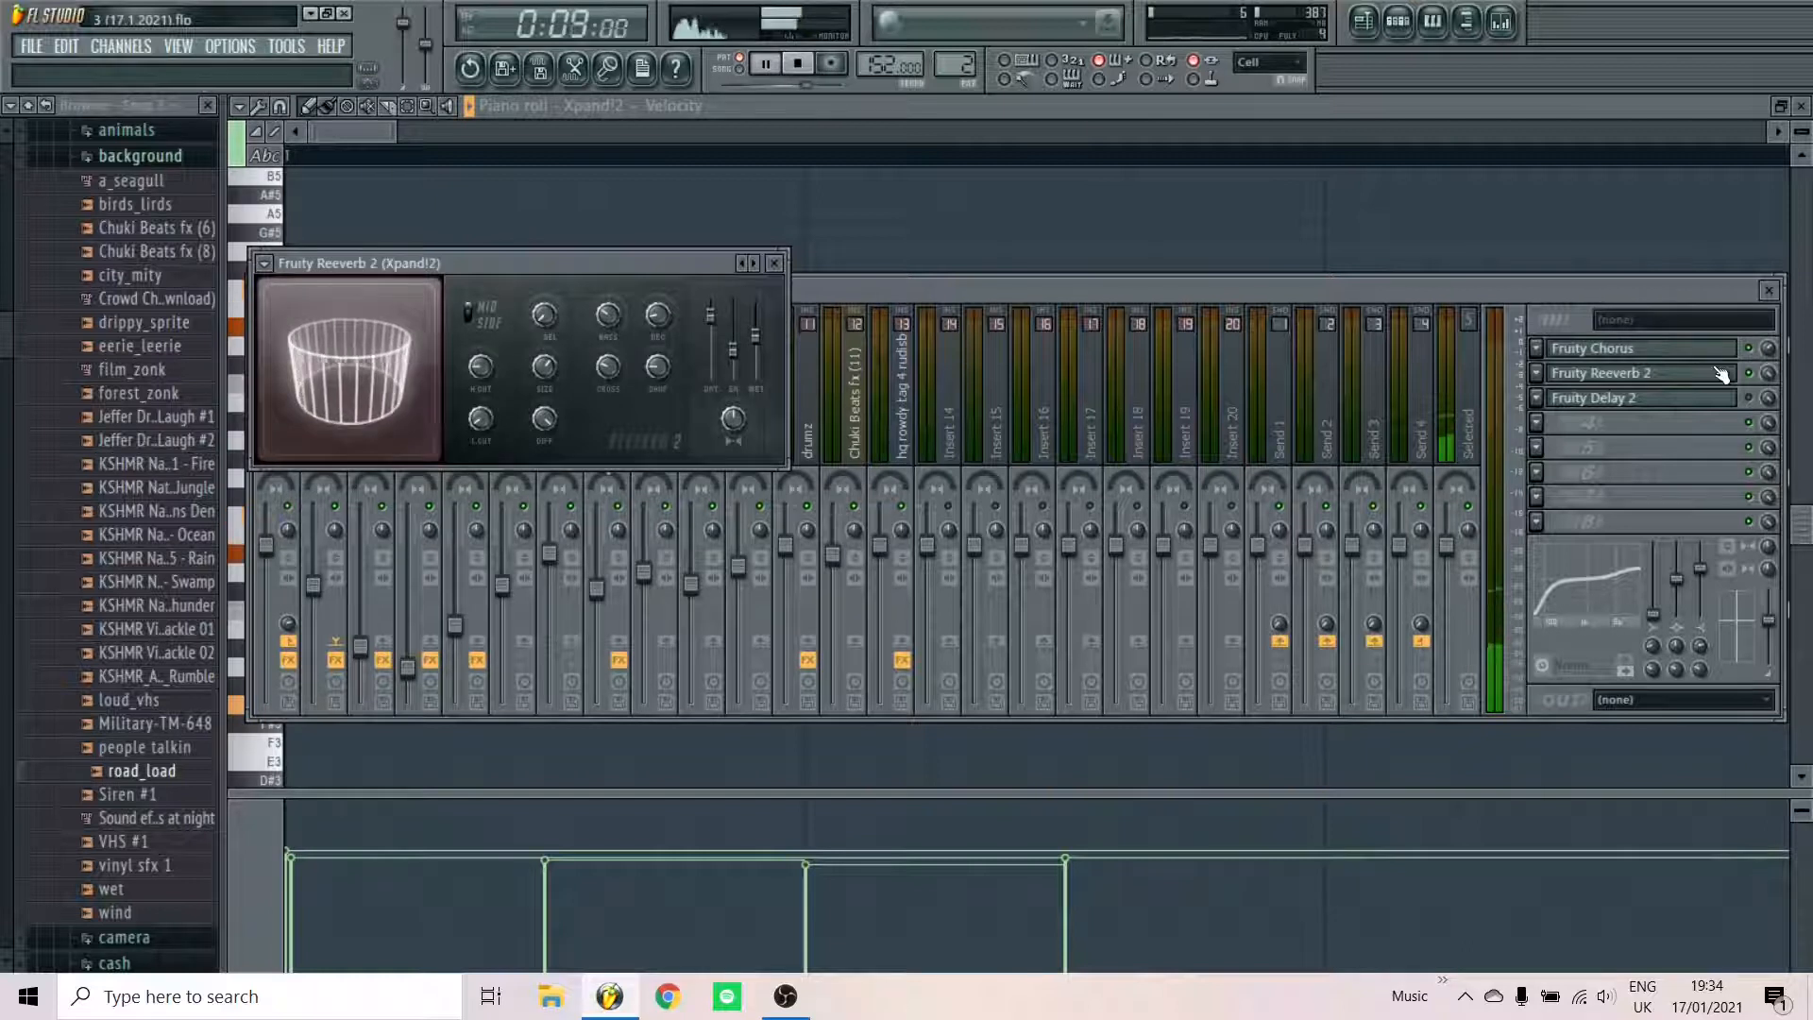
pyautogui.click(763, 63)
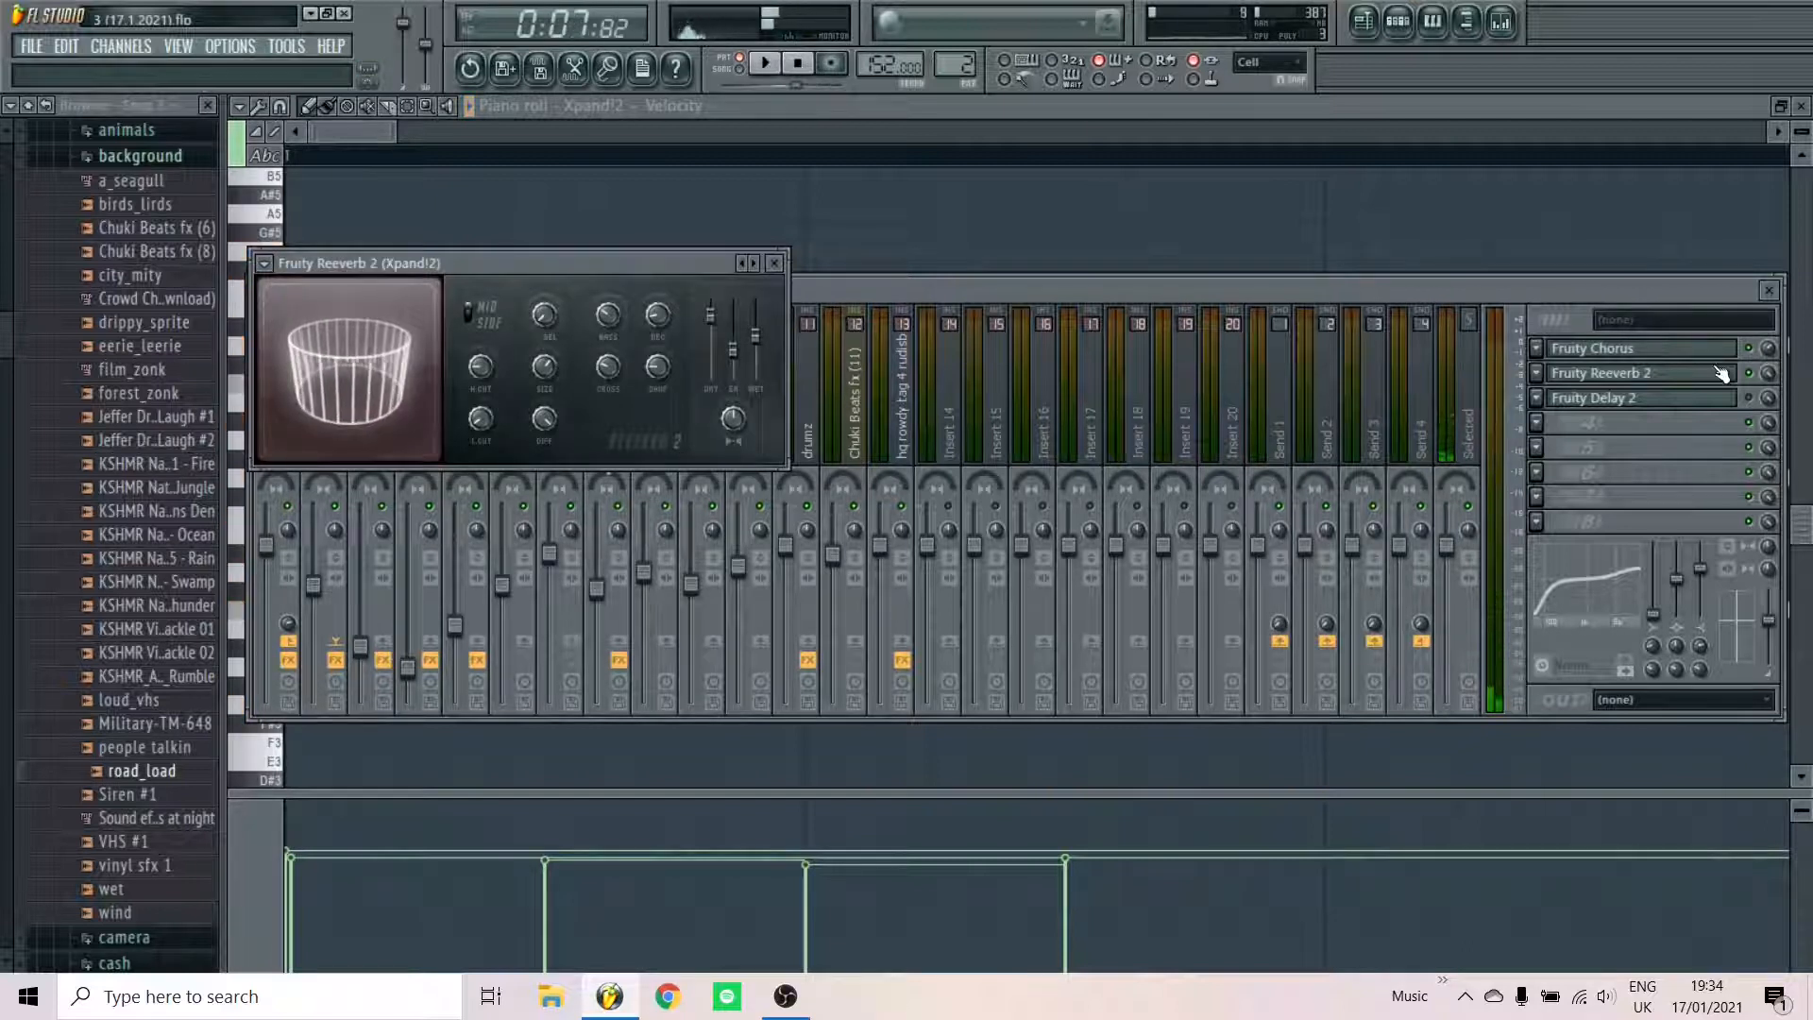
# Audition the Fruity Delay 2 on the Xpand!2 insert
pyautogui.click(1602, 397)
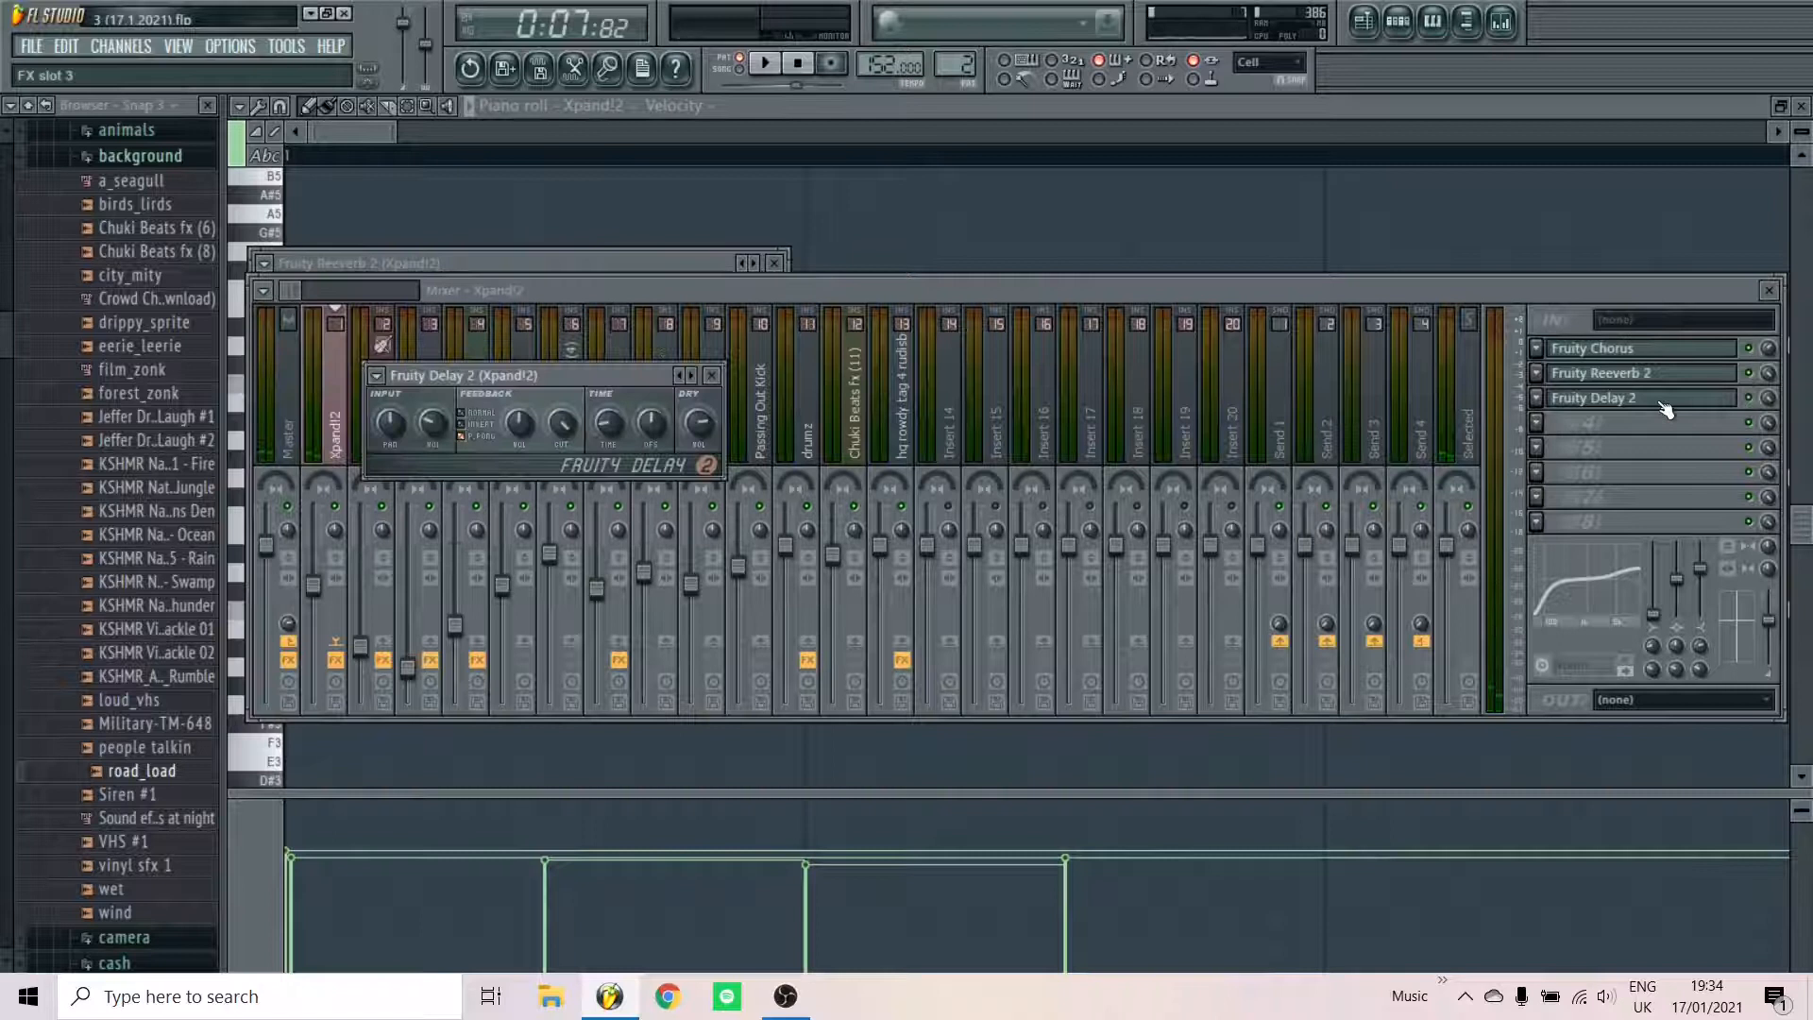
pyautogui.click(764, 62)
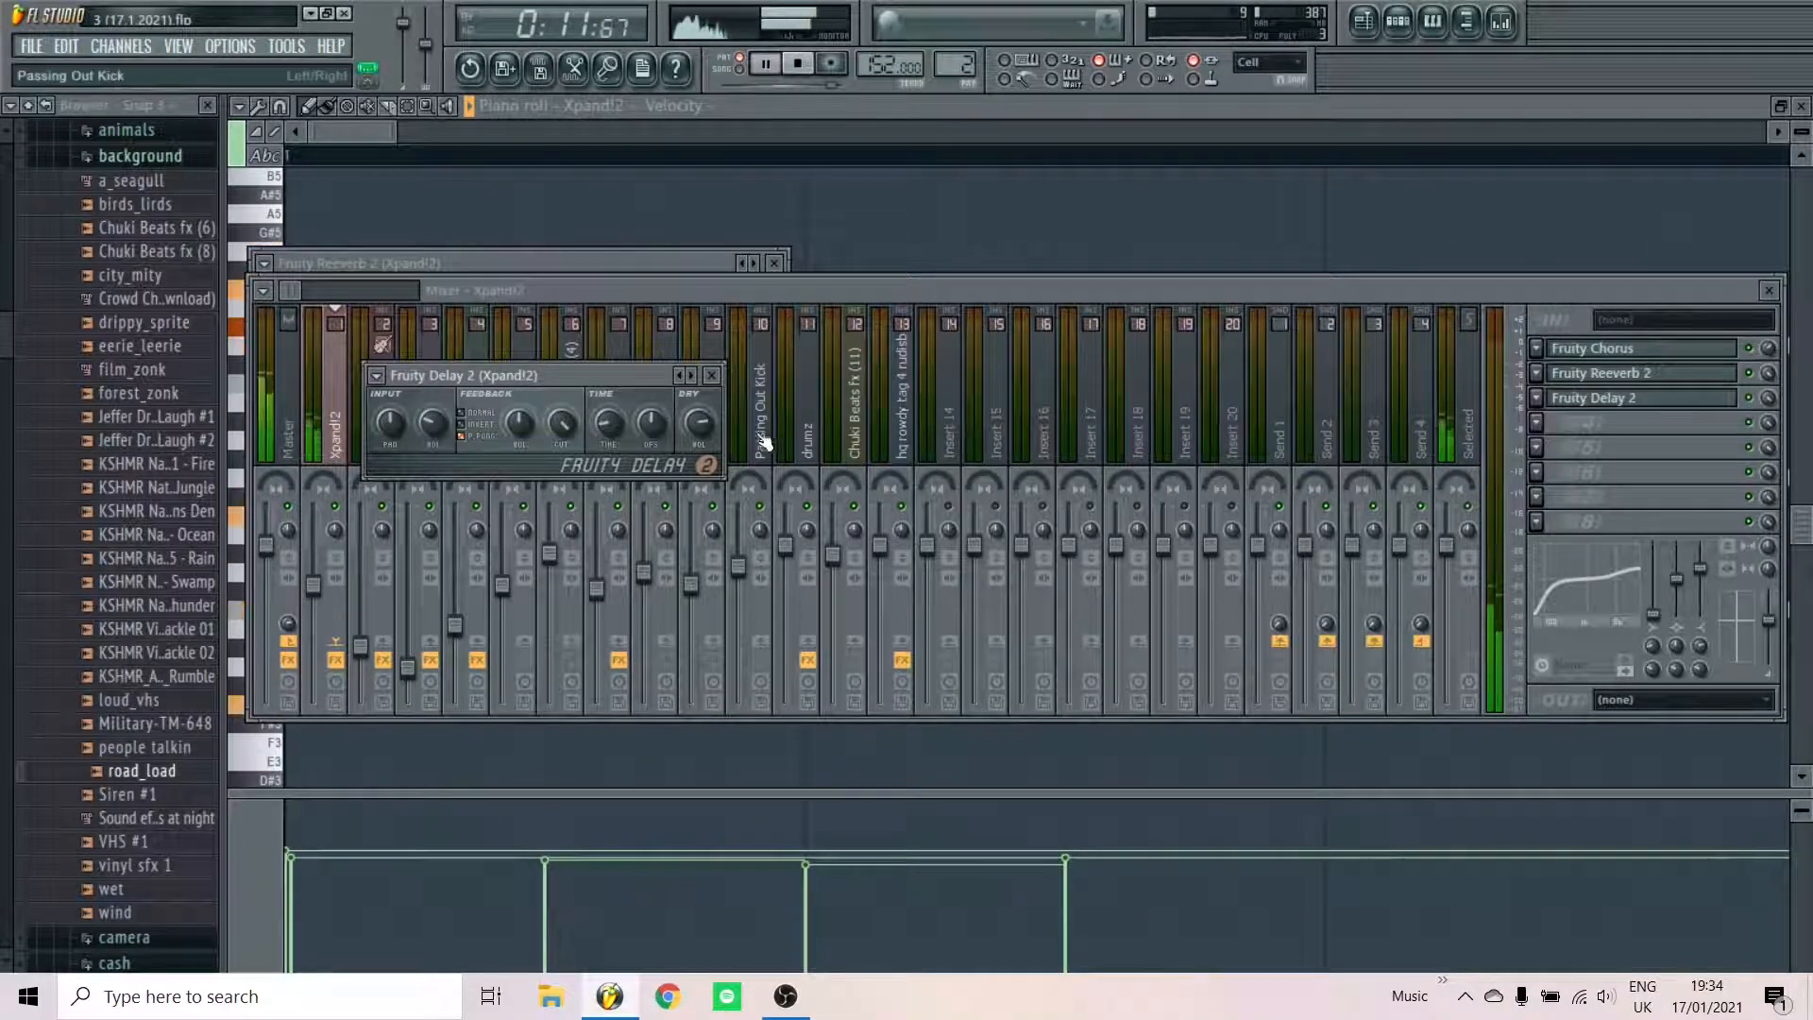
pyautogui.click(712, 374)
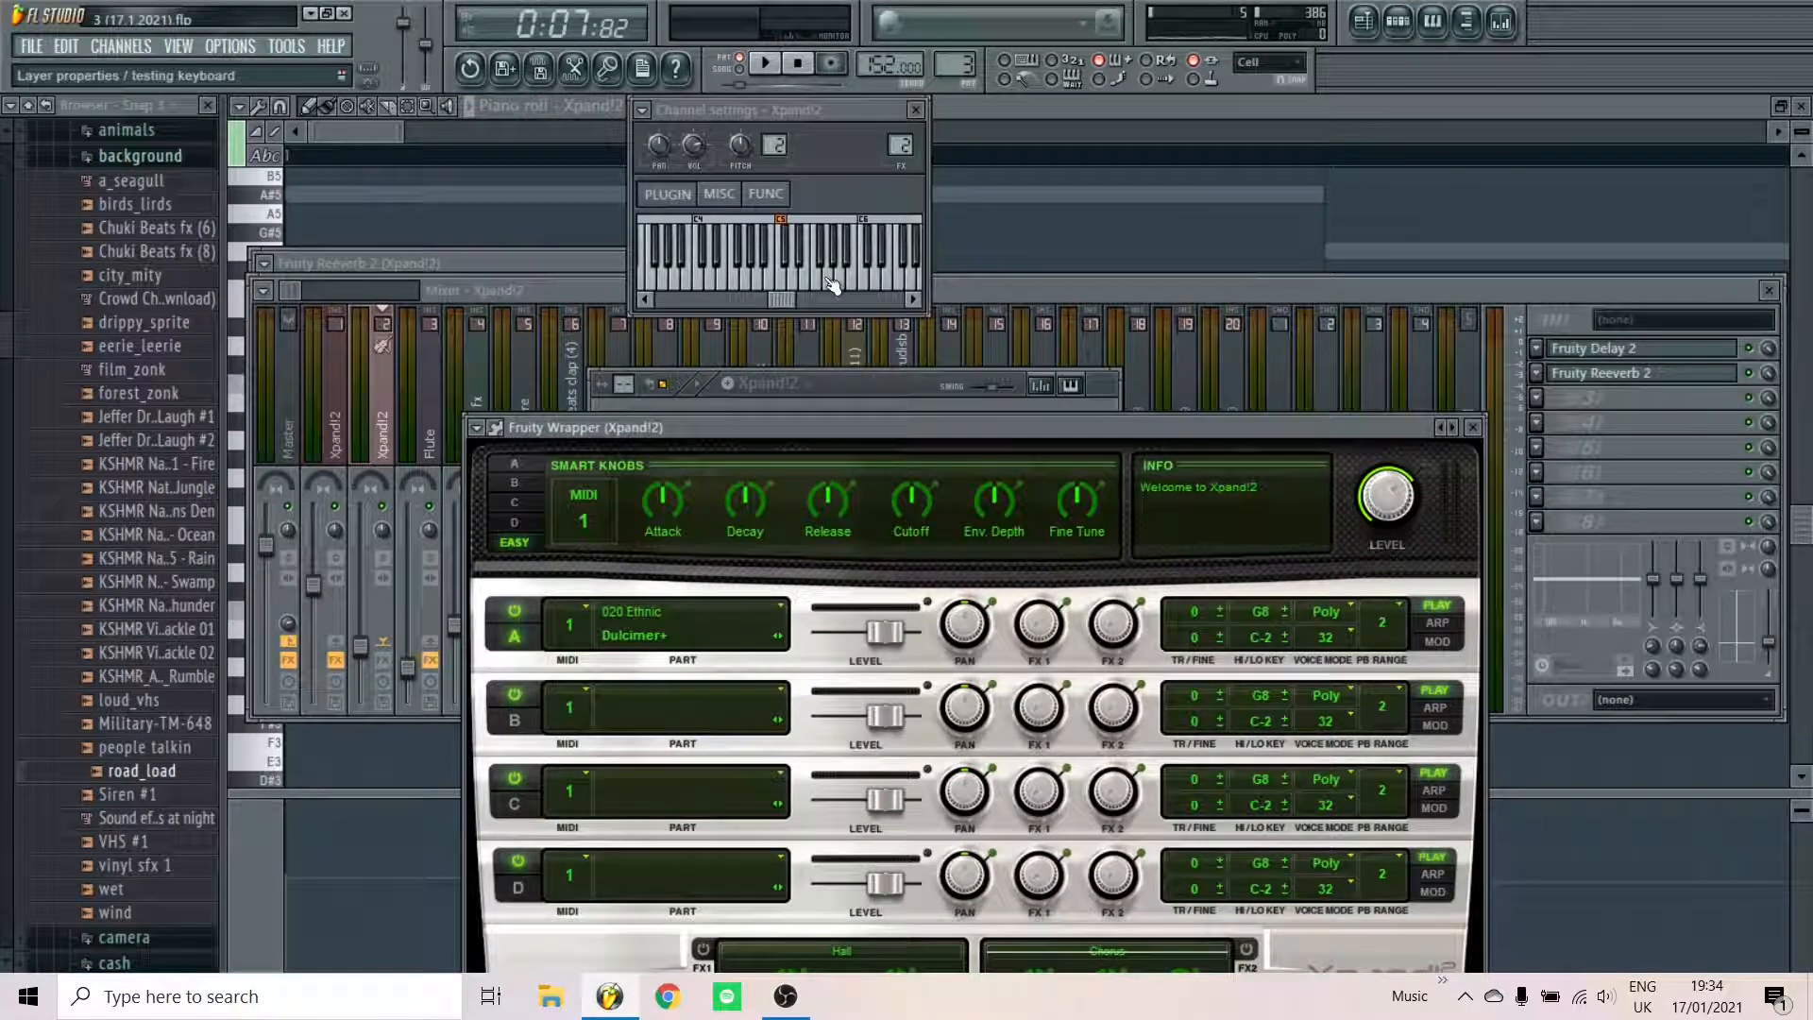
pyautogui.moveTo(793, 474)
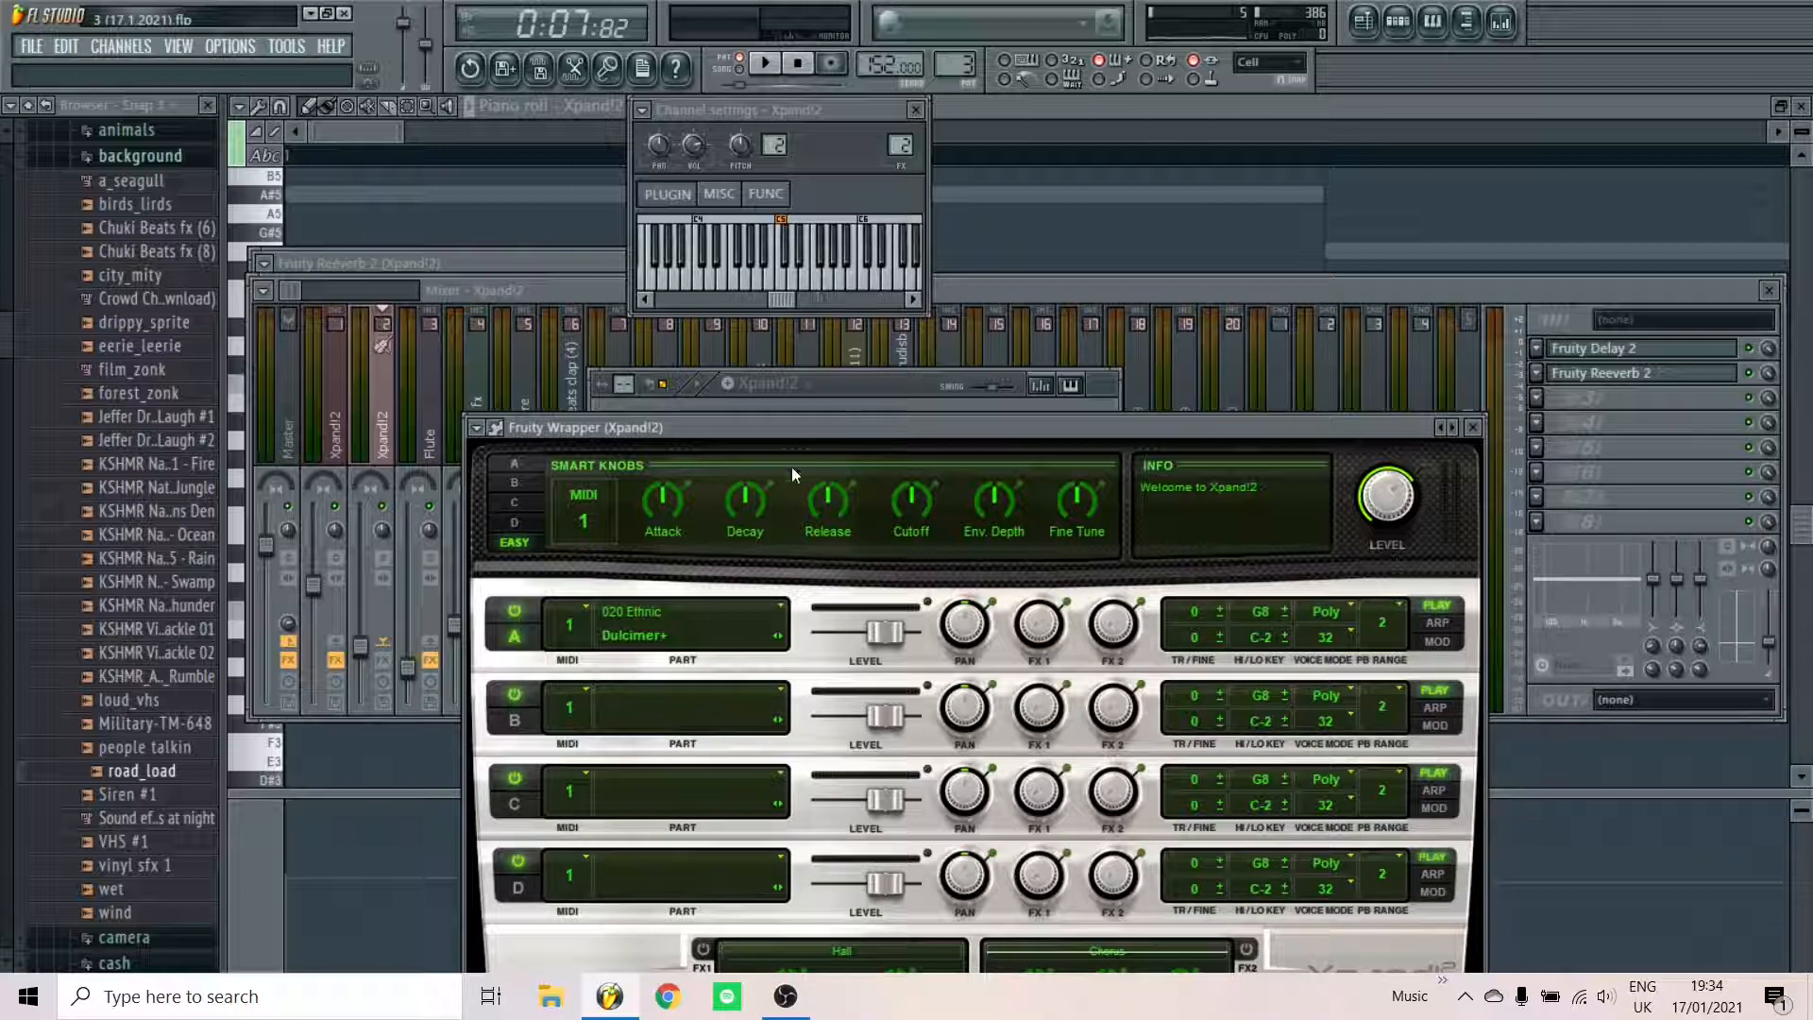
pyautogui.moveTo(632, 646)
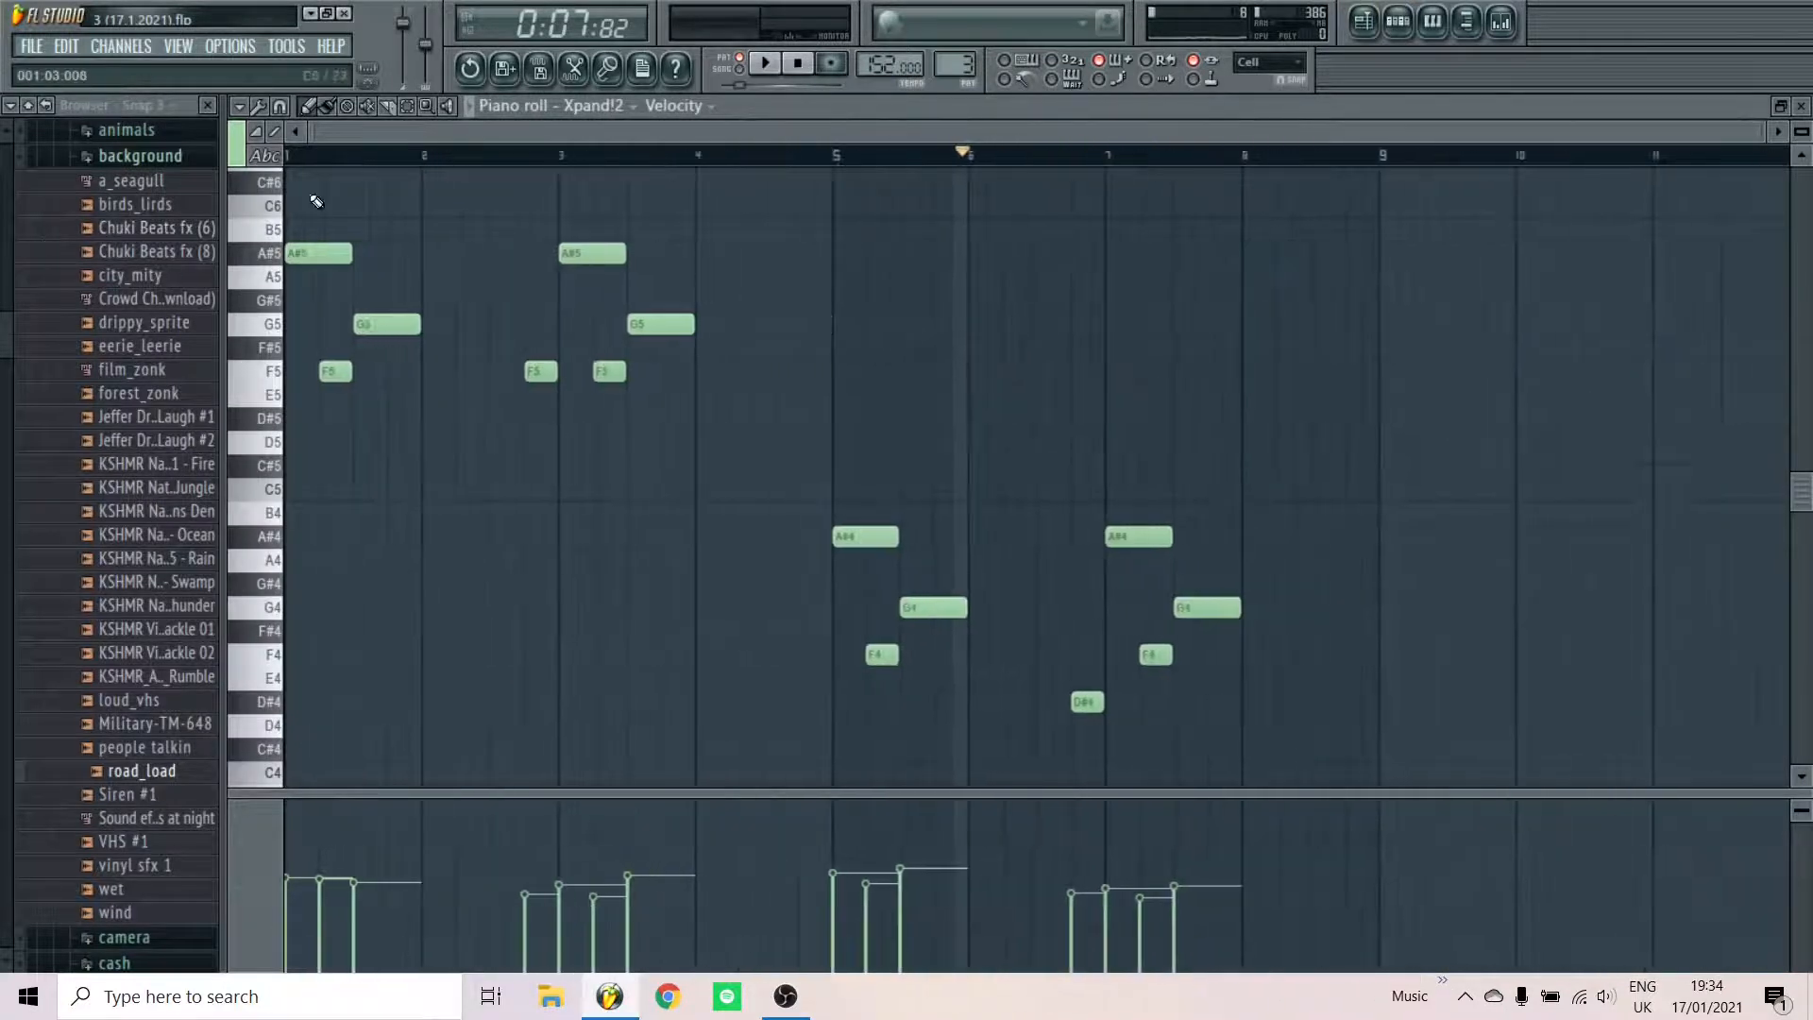
# Audition the Xpand!2 Dulcimer+ melody with Play and Stop
pyautogui.click(764, 65)
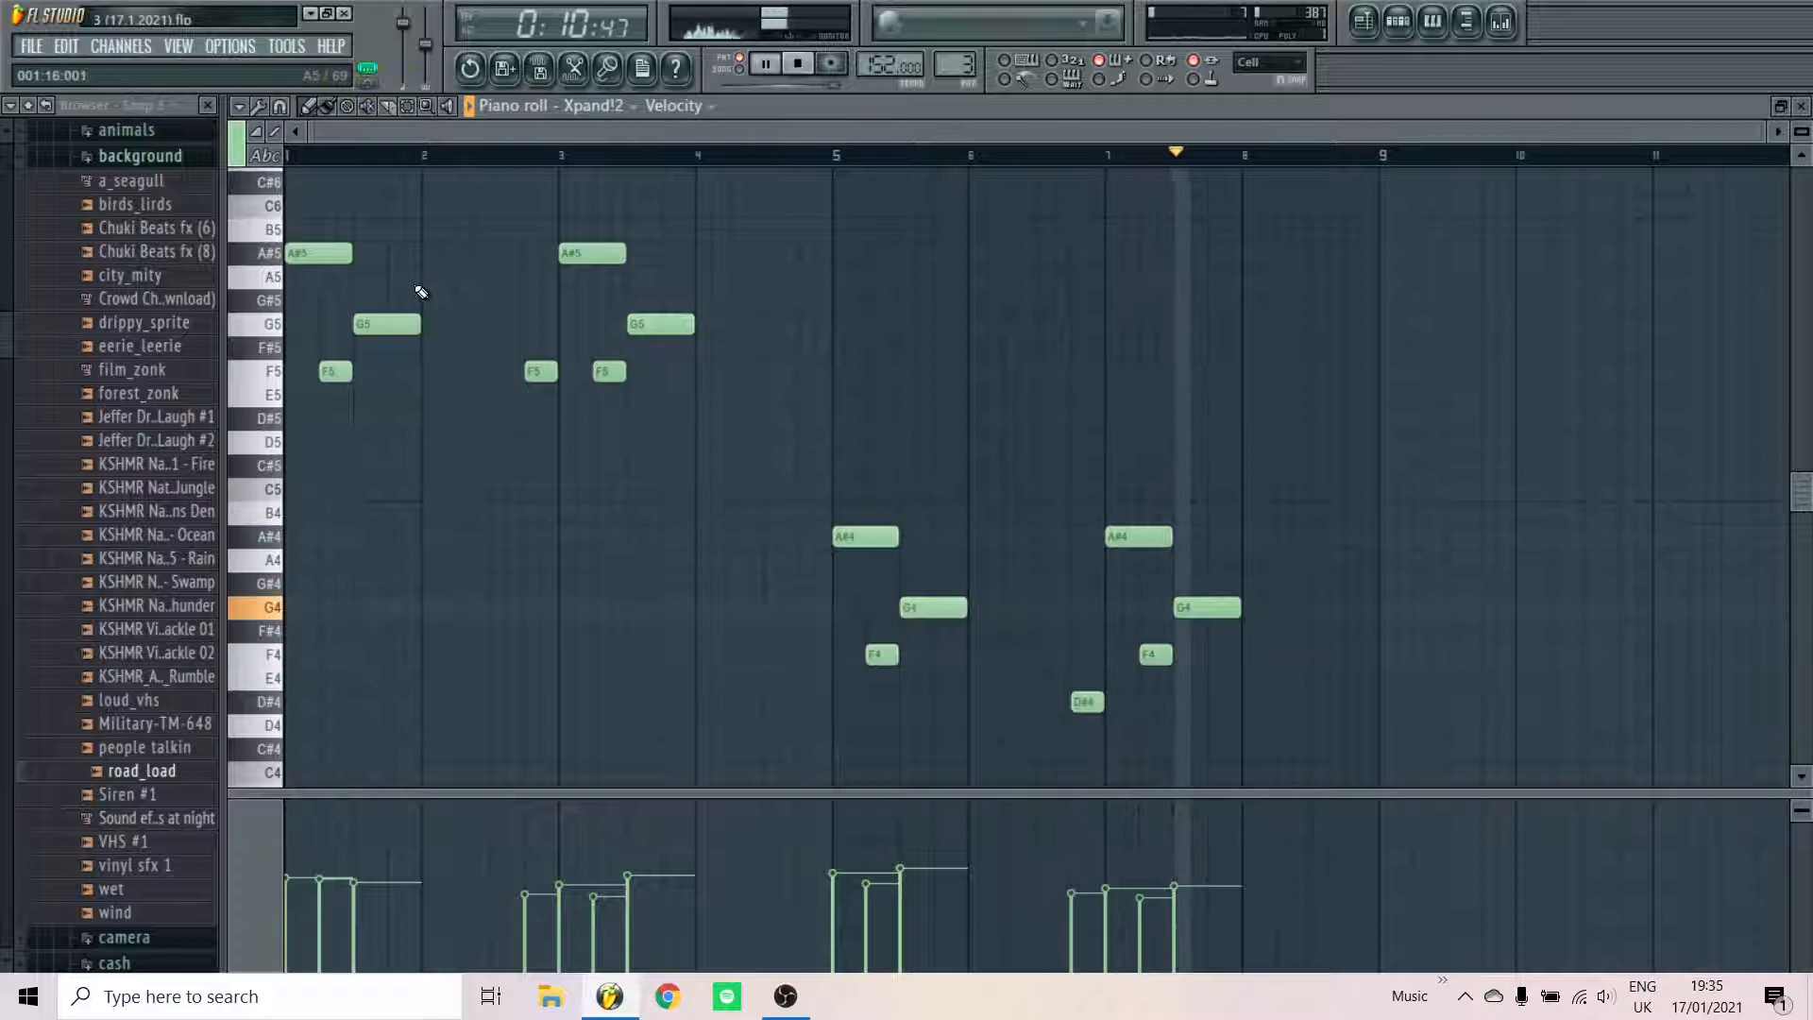
pyautogui.click(797, 62)
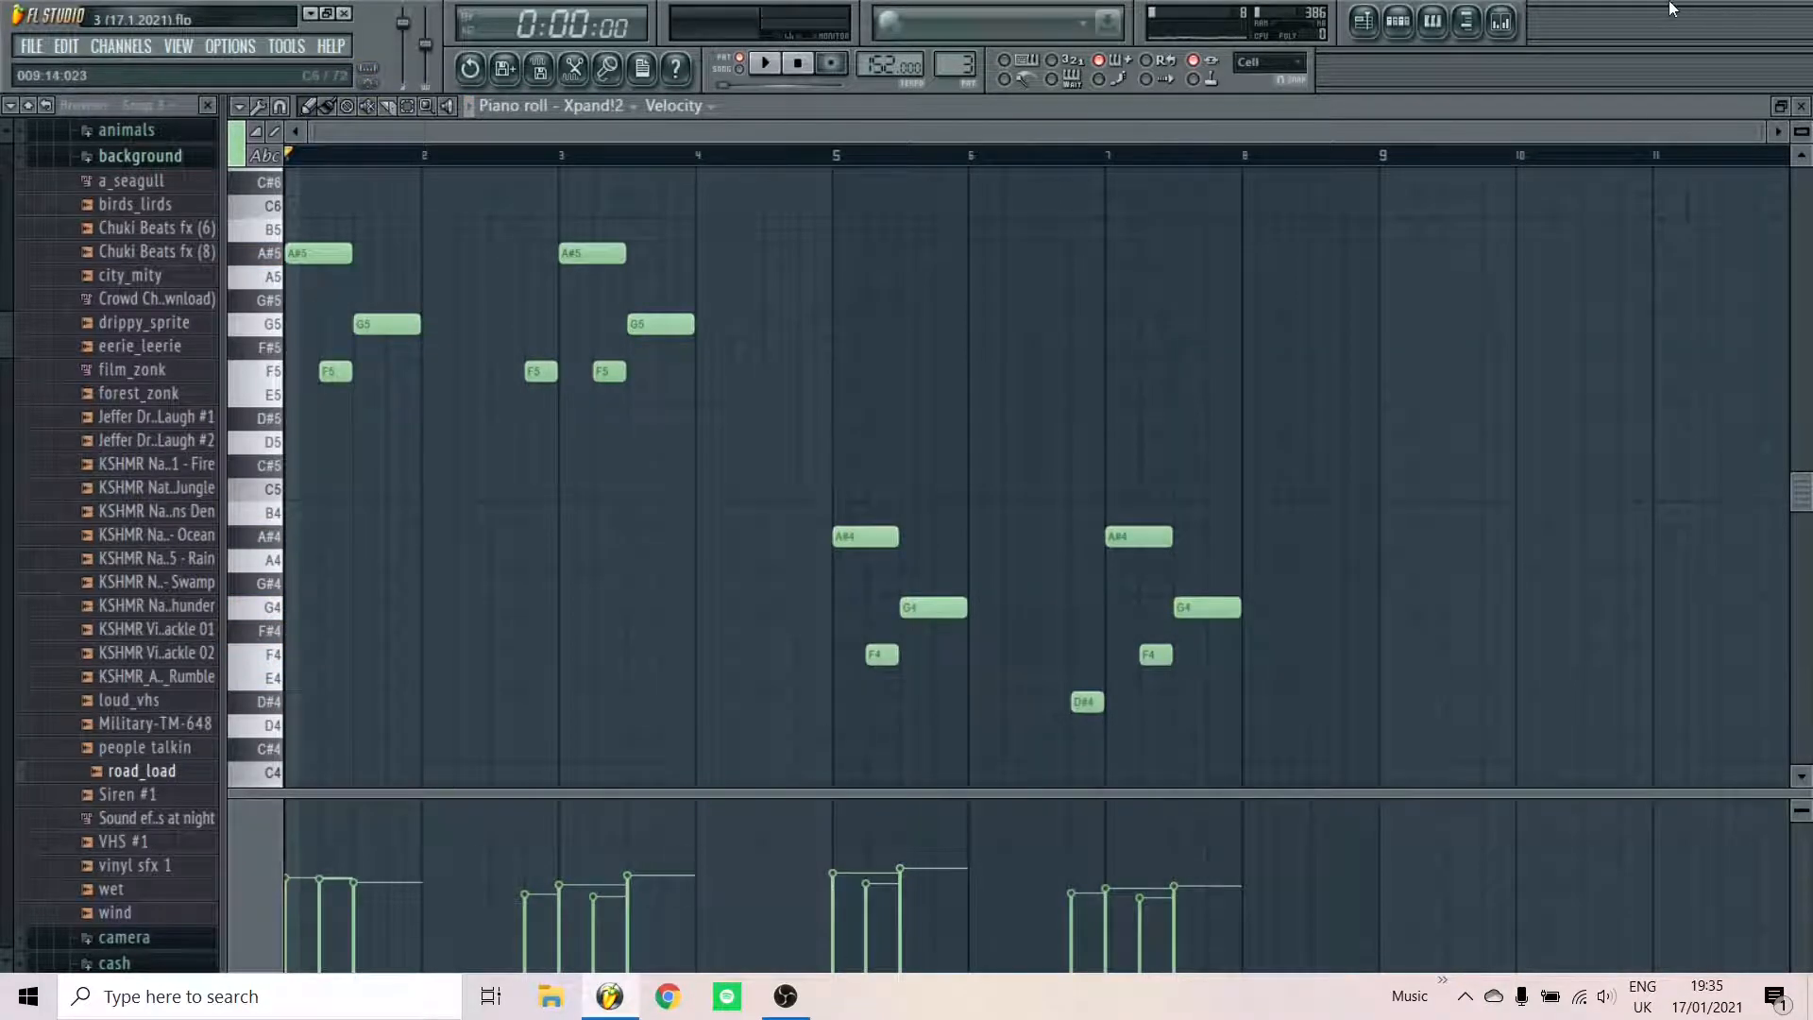
# Check the Fruity Delay 2 and Fruity Reeverb 2 slots on the Dulcimer+ mixer insert
pyautogui.click(1466, 21)
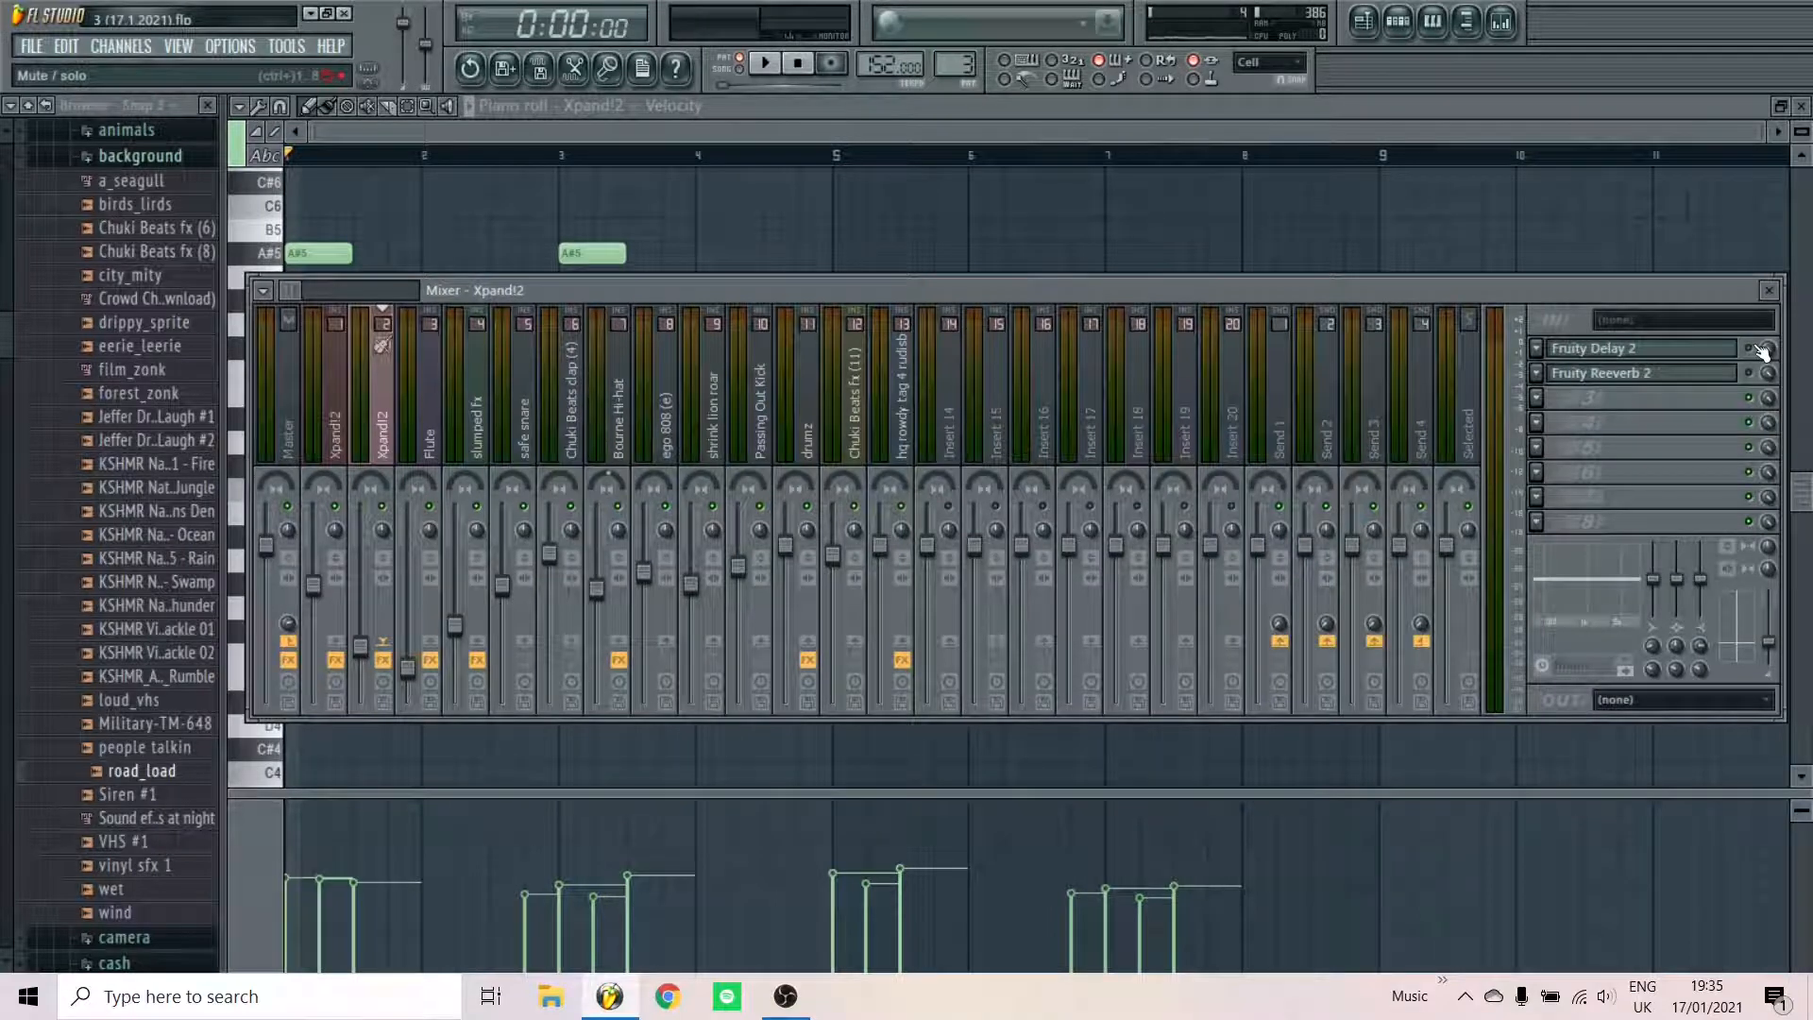
pyautogui.click(1758, 348)
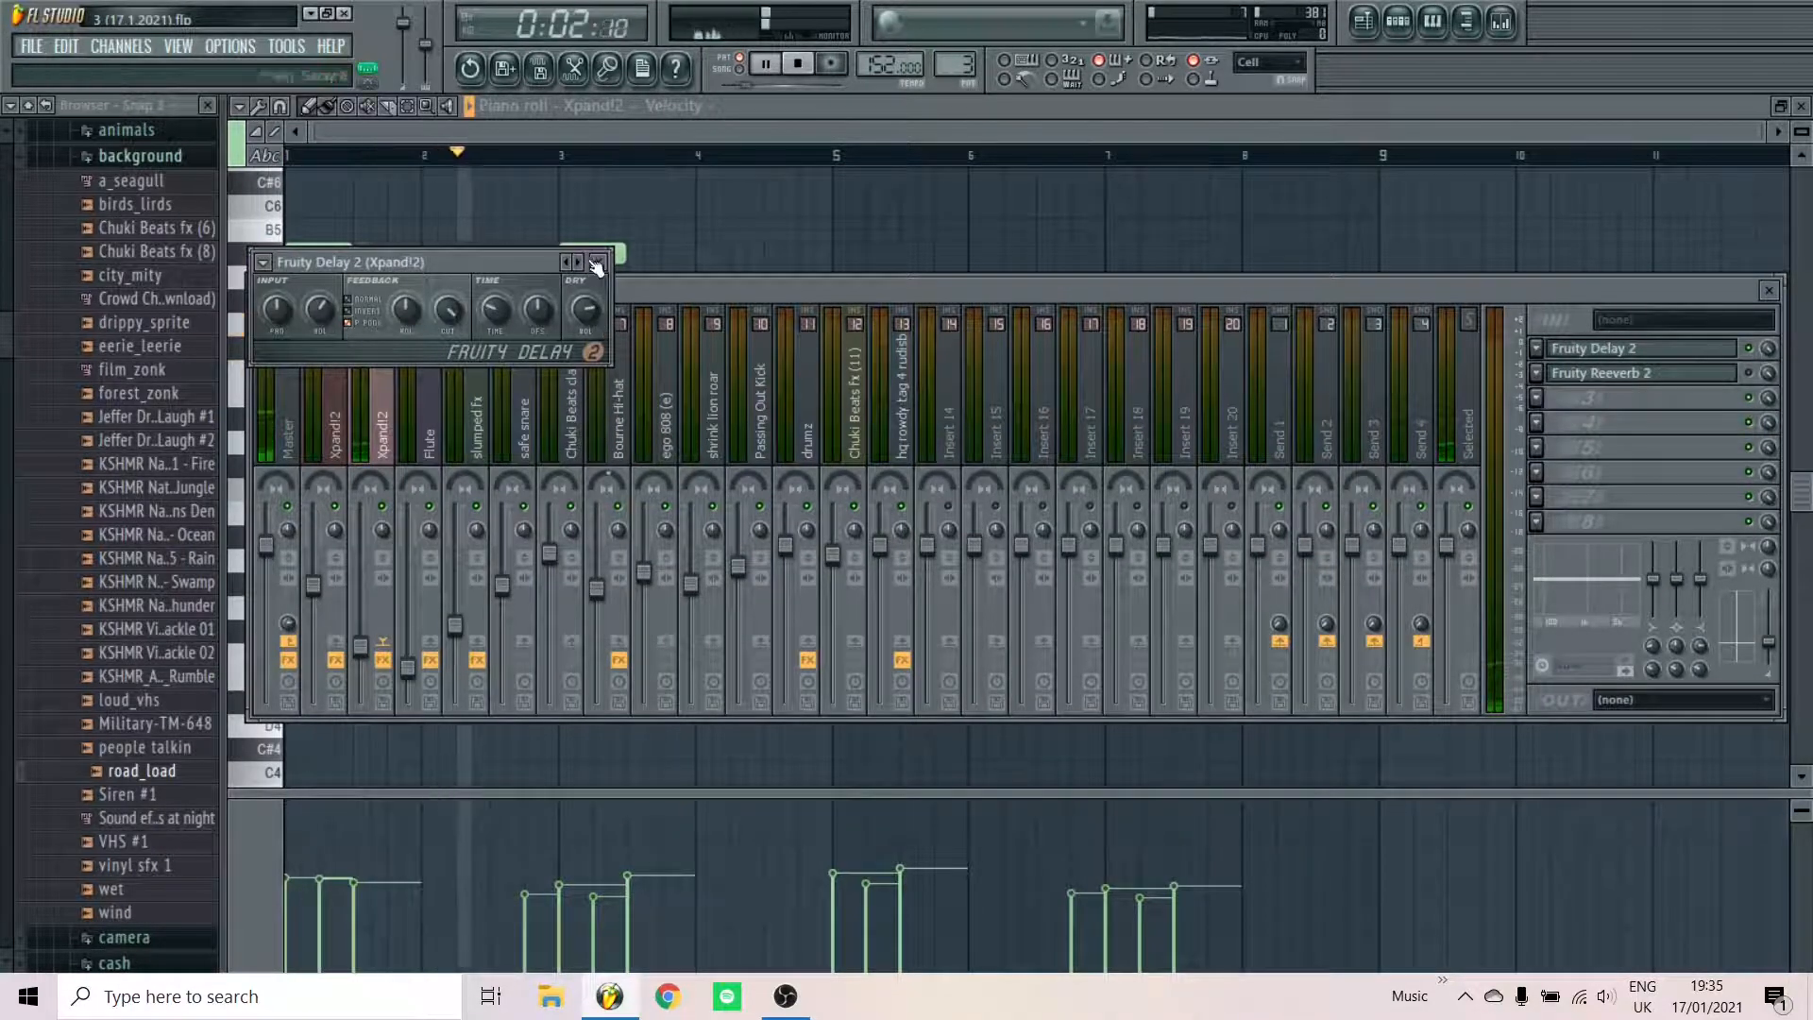
pyautogui.click(595, 262)
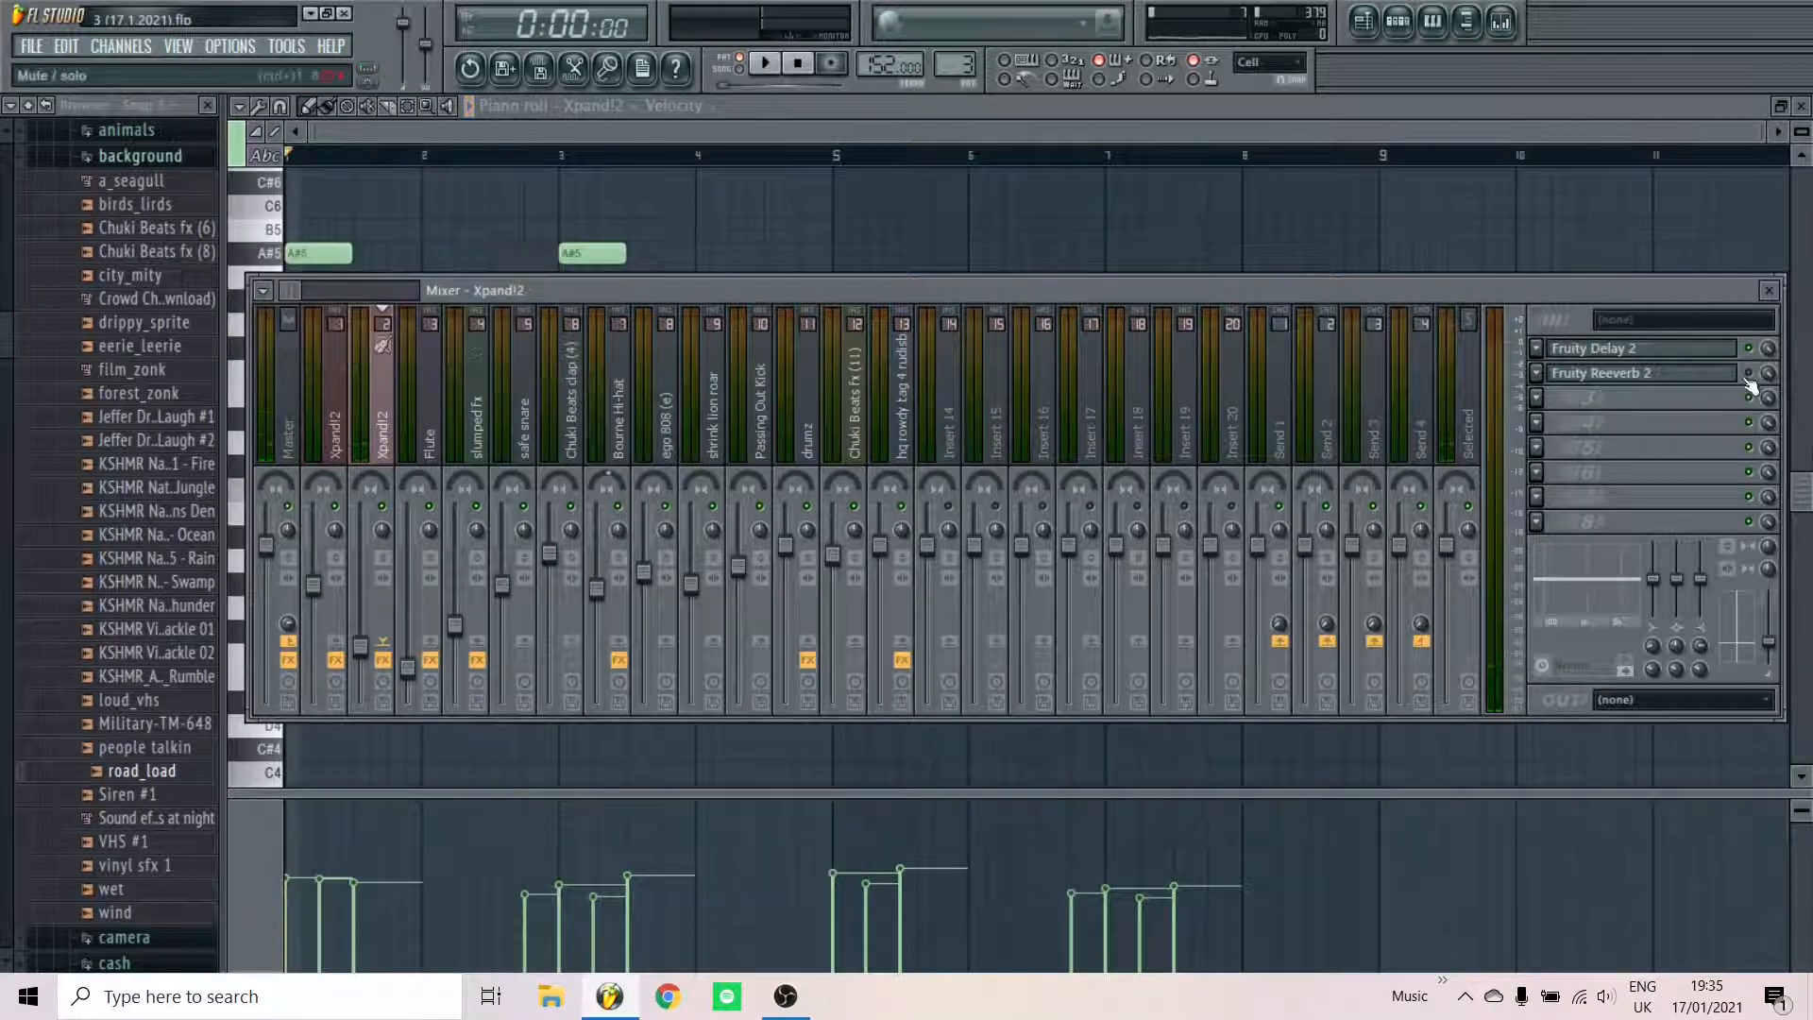
pyautogui.click(1601, 372)
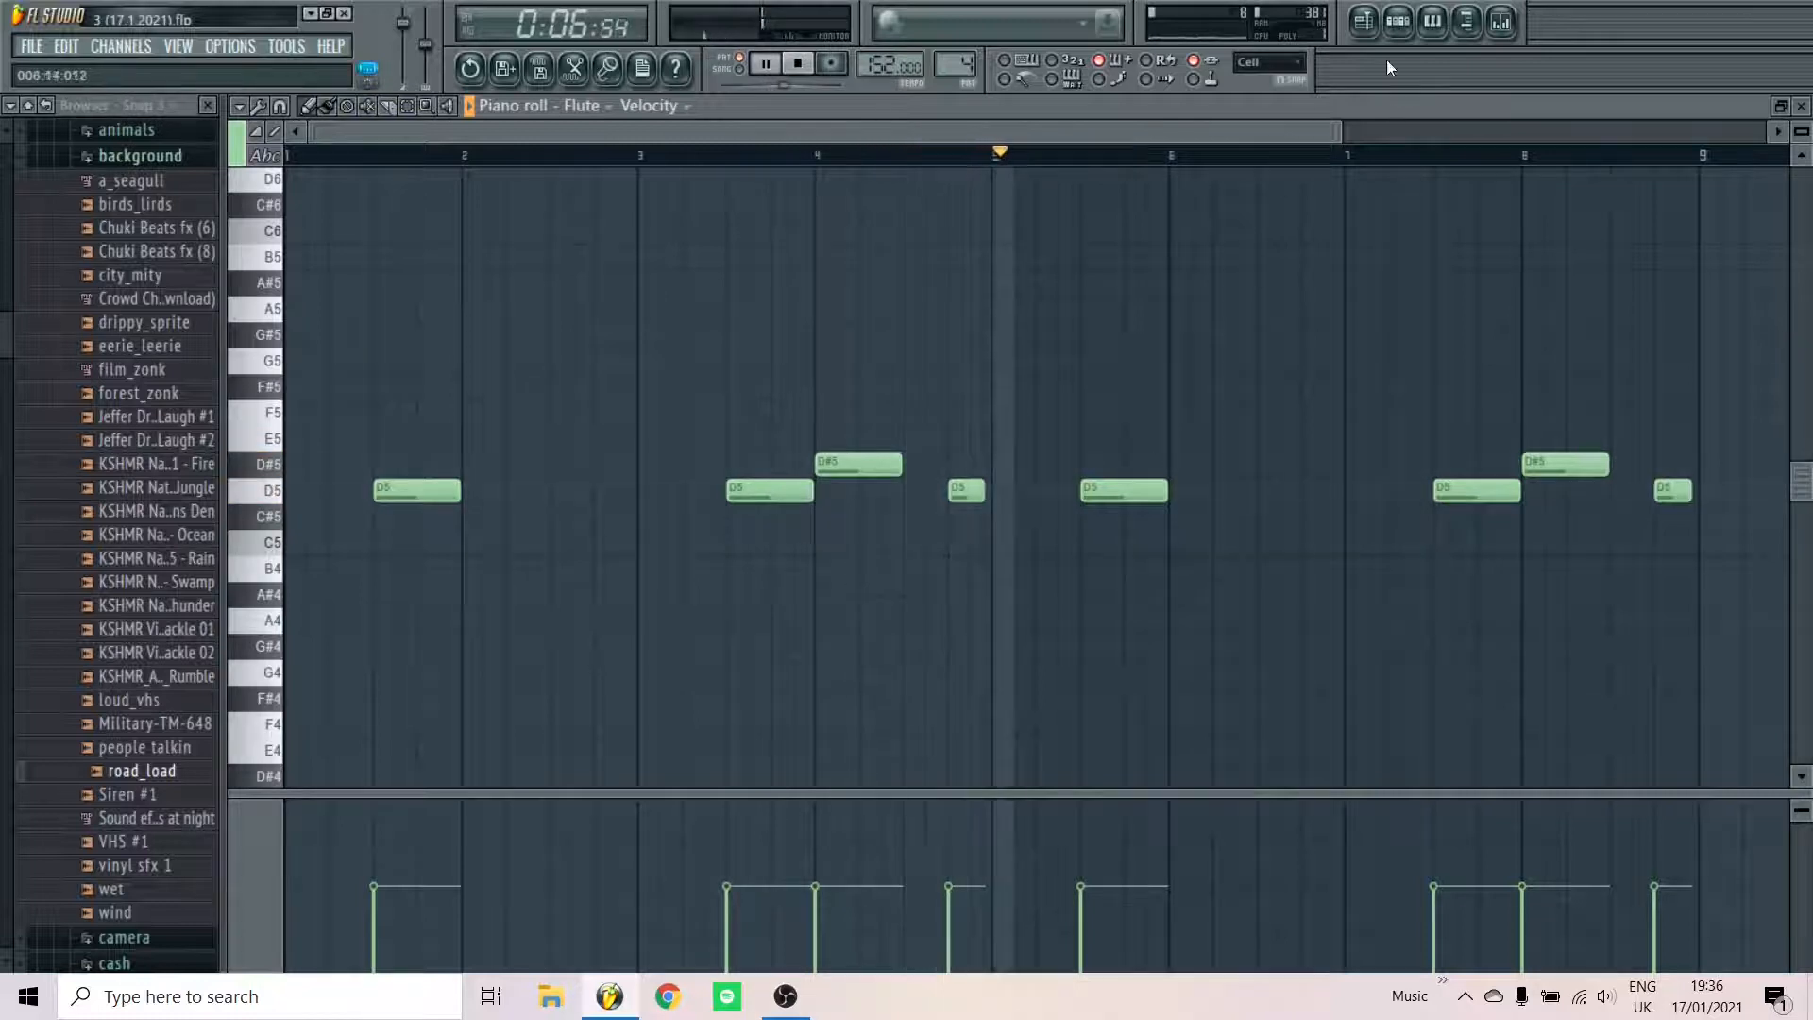
# Audition the Fruity Reeverb 2 on the Flute mixer insert
pyautogui.click(1465, 20)
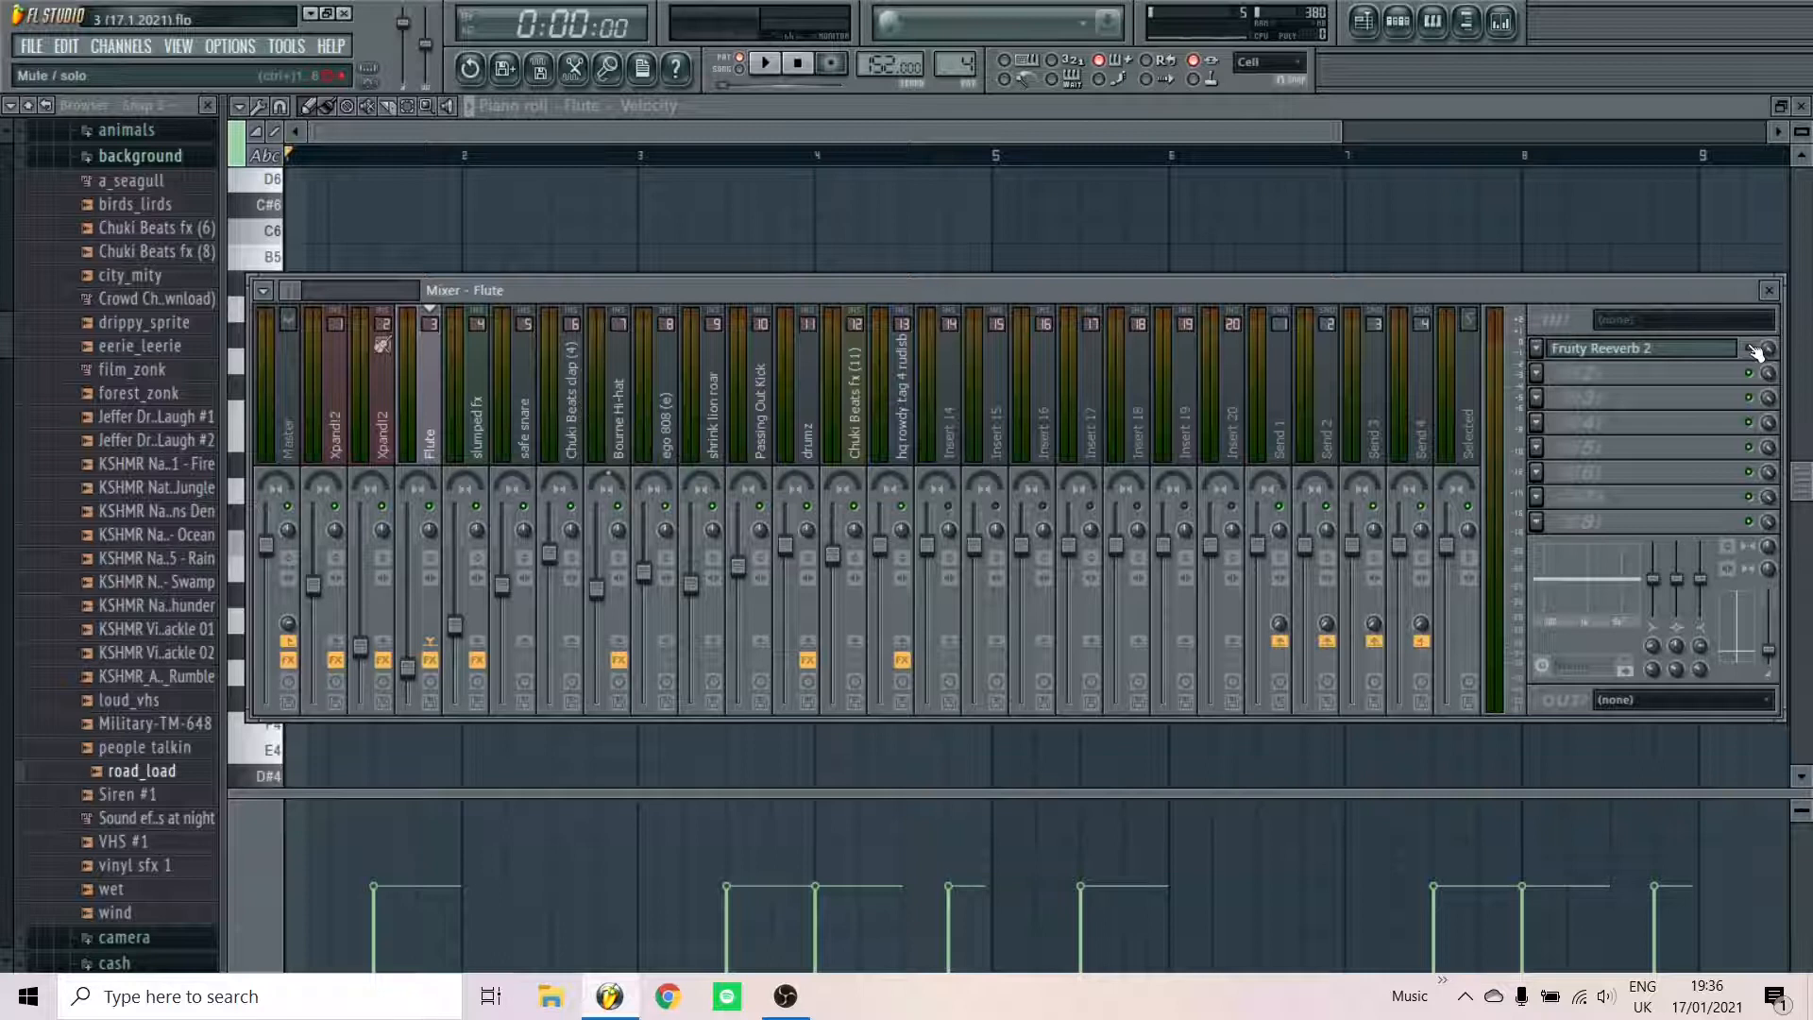
pyautogui.click(1630, 347)
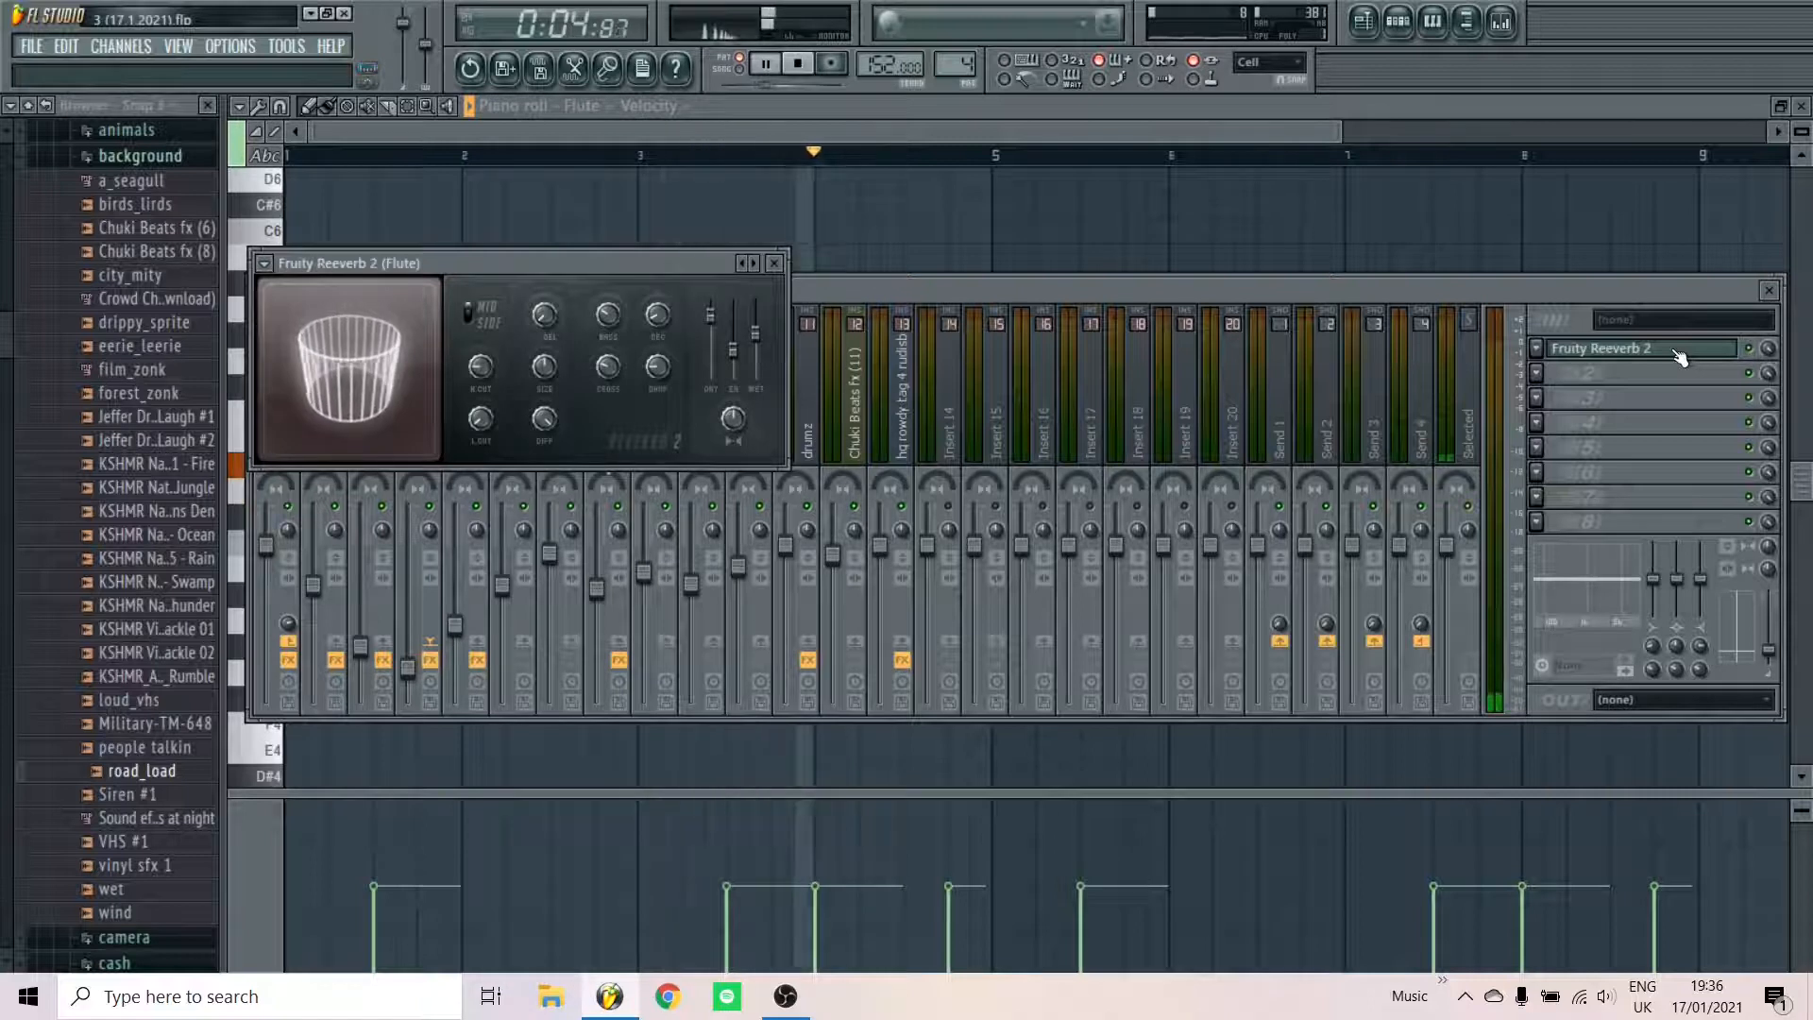
pyautogui.click(796, 62)
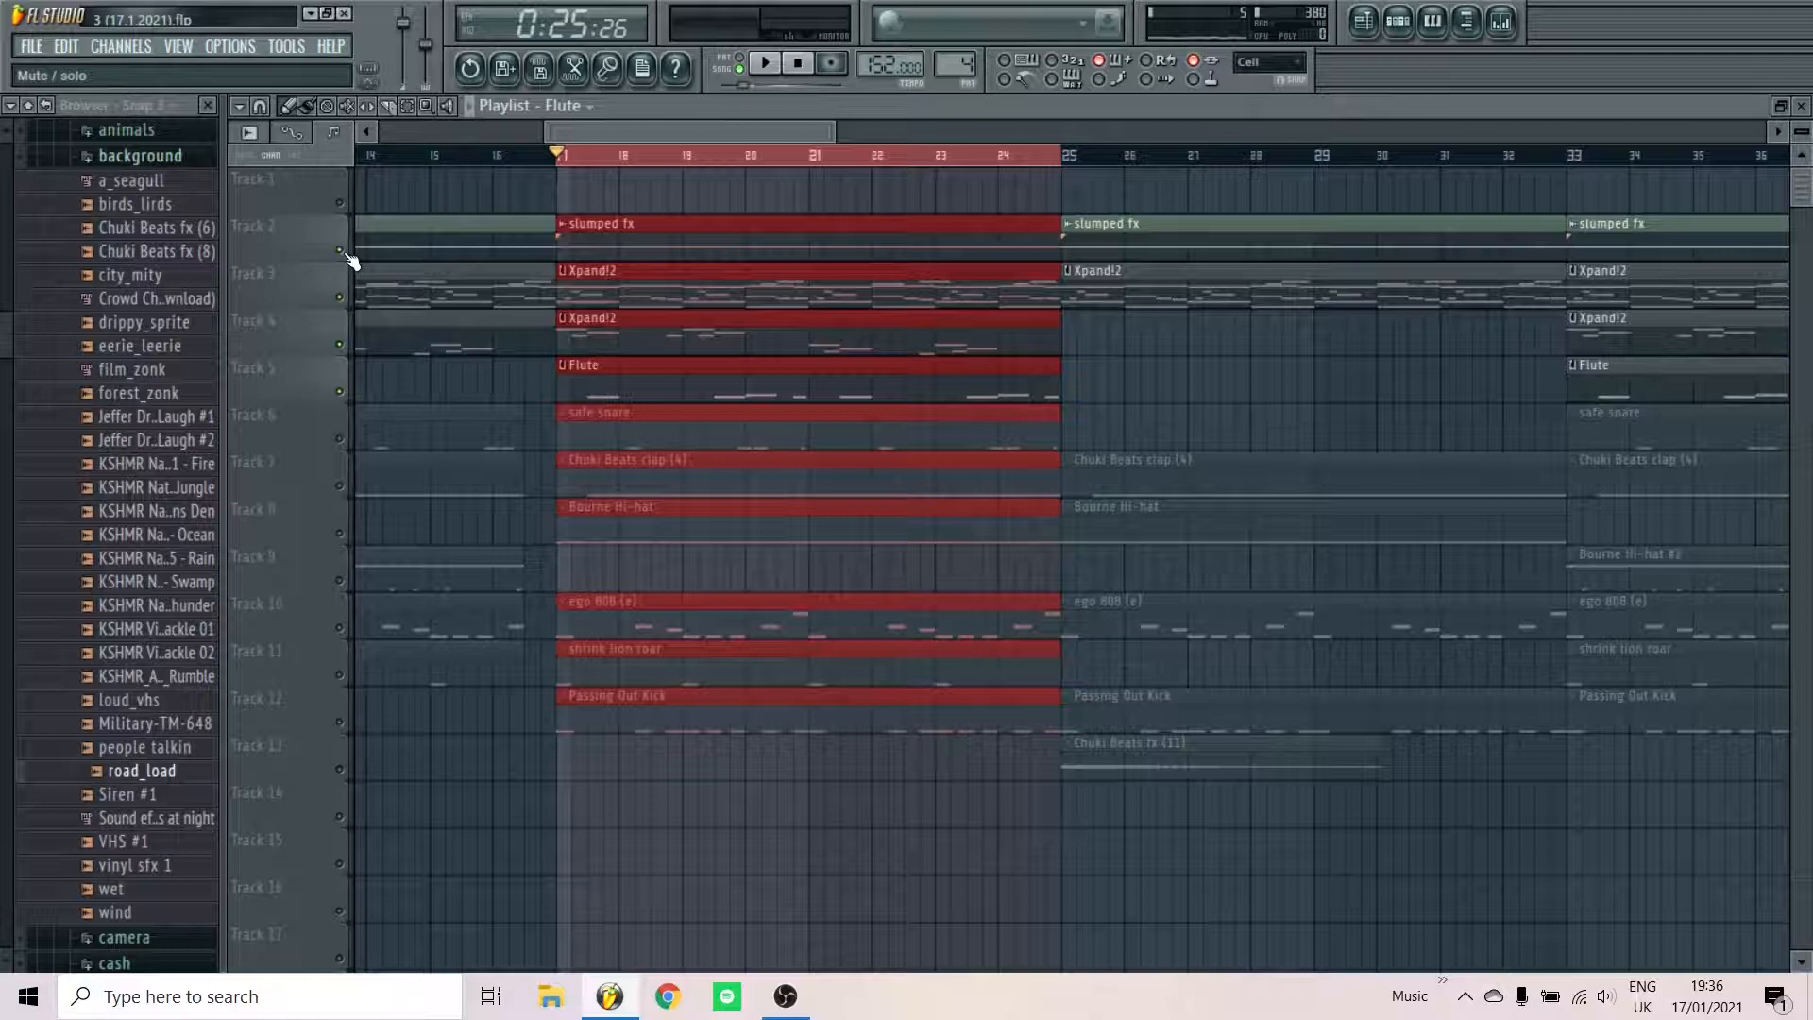
pyautogui.click(765, 65)
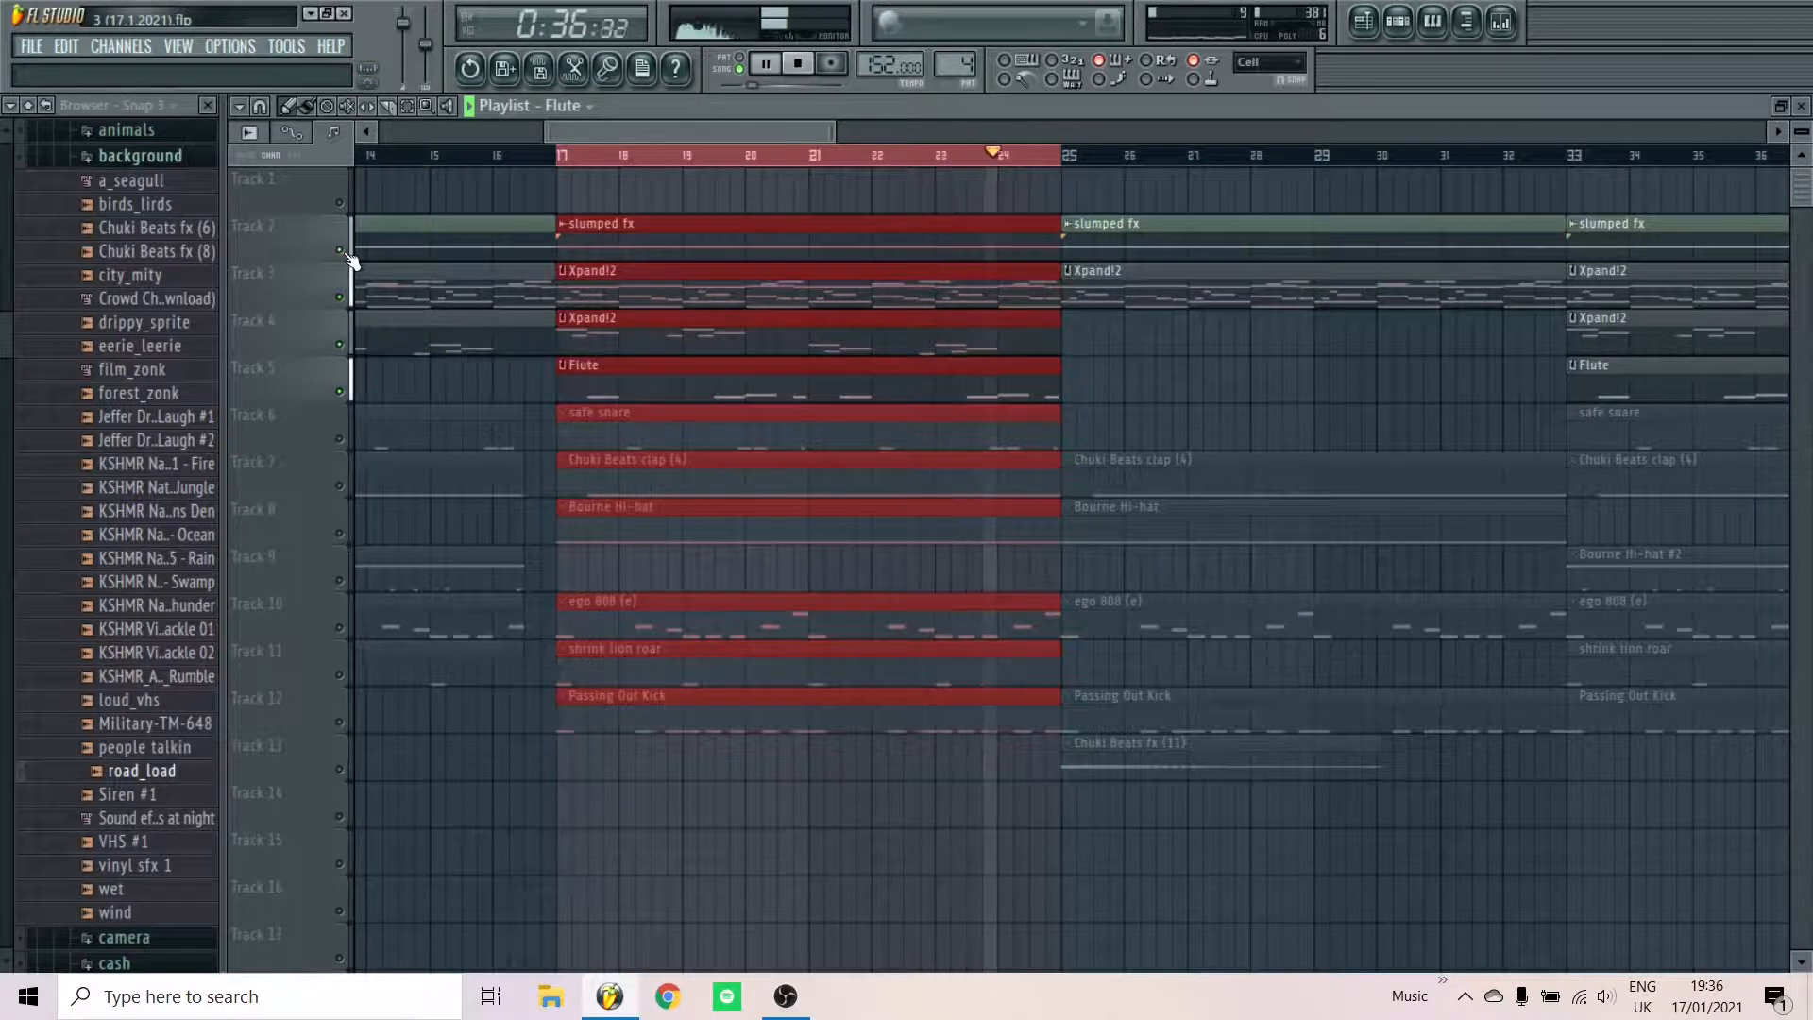
pyautogui.click(797, 65)
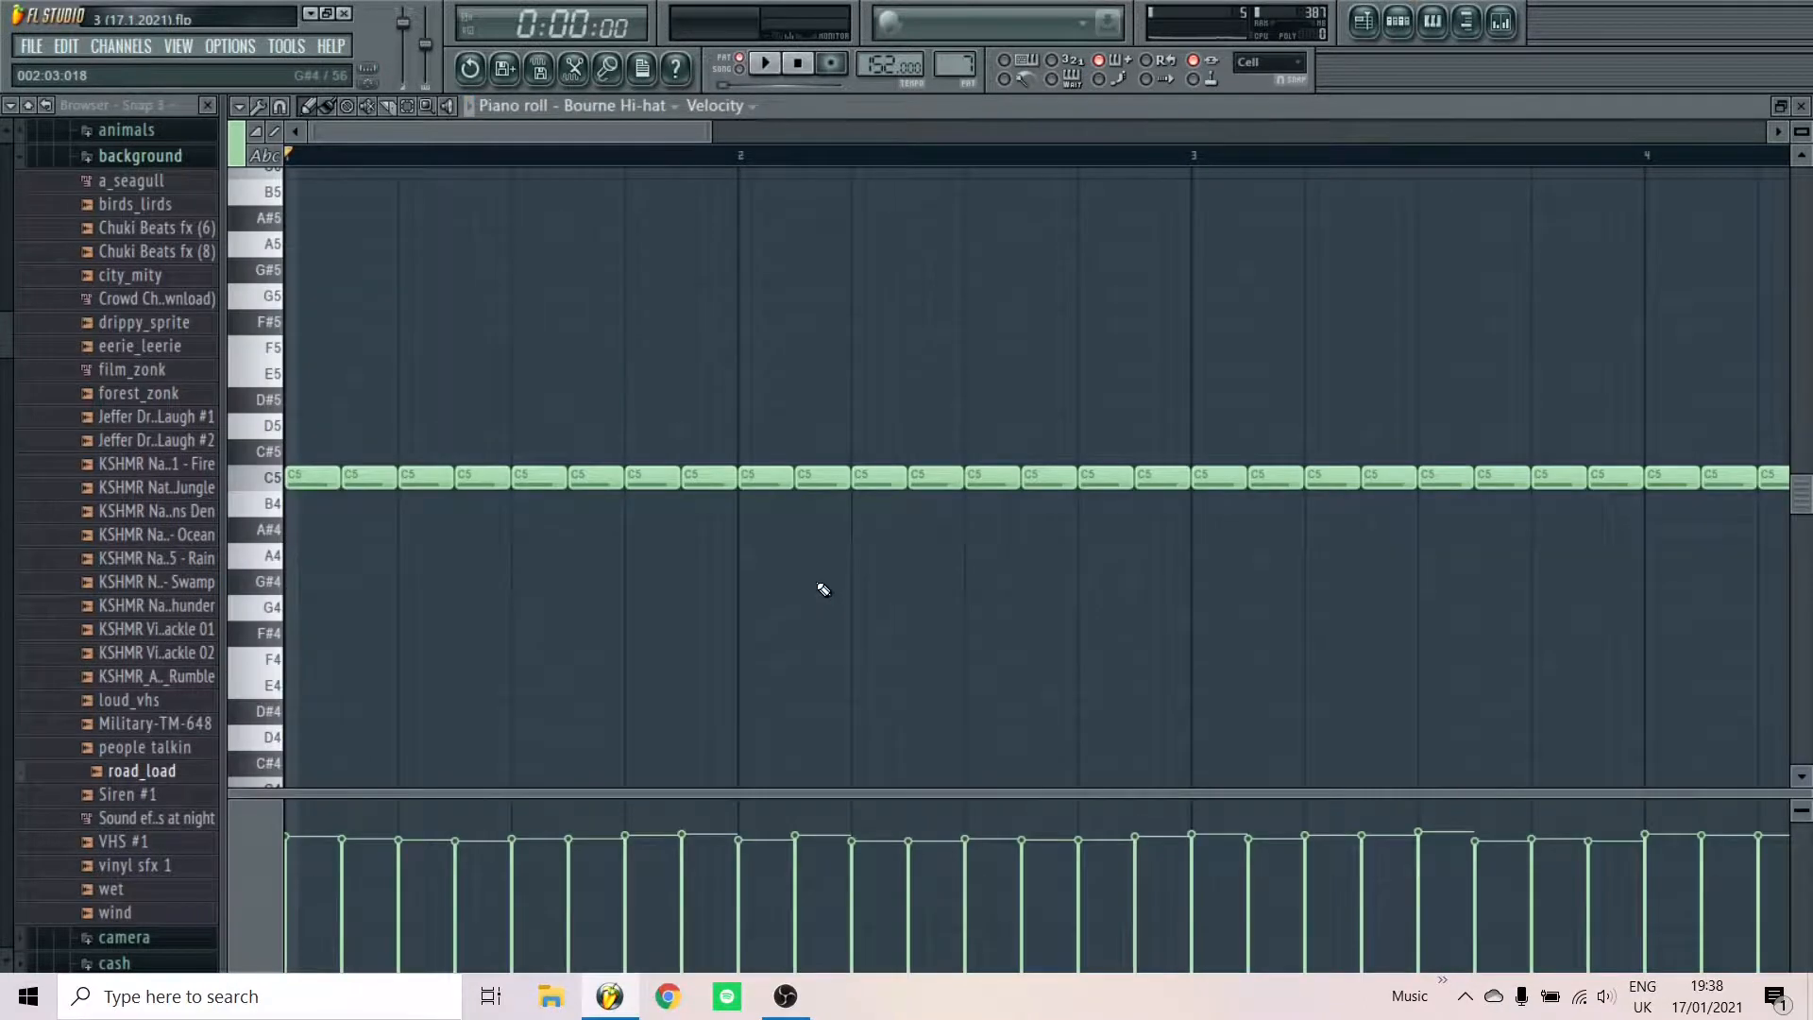
# Check the Fruity Reeverb 2 on the Bourne Hi-hat insert and view the Bourne Hi-hat #2 pattern
pyautogui.click(763, 65)
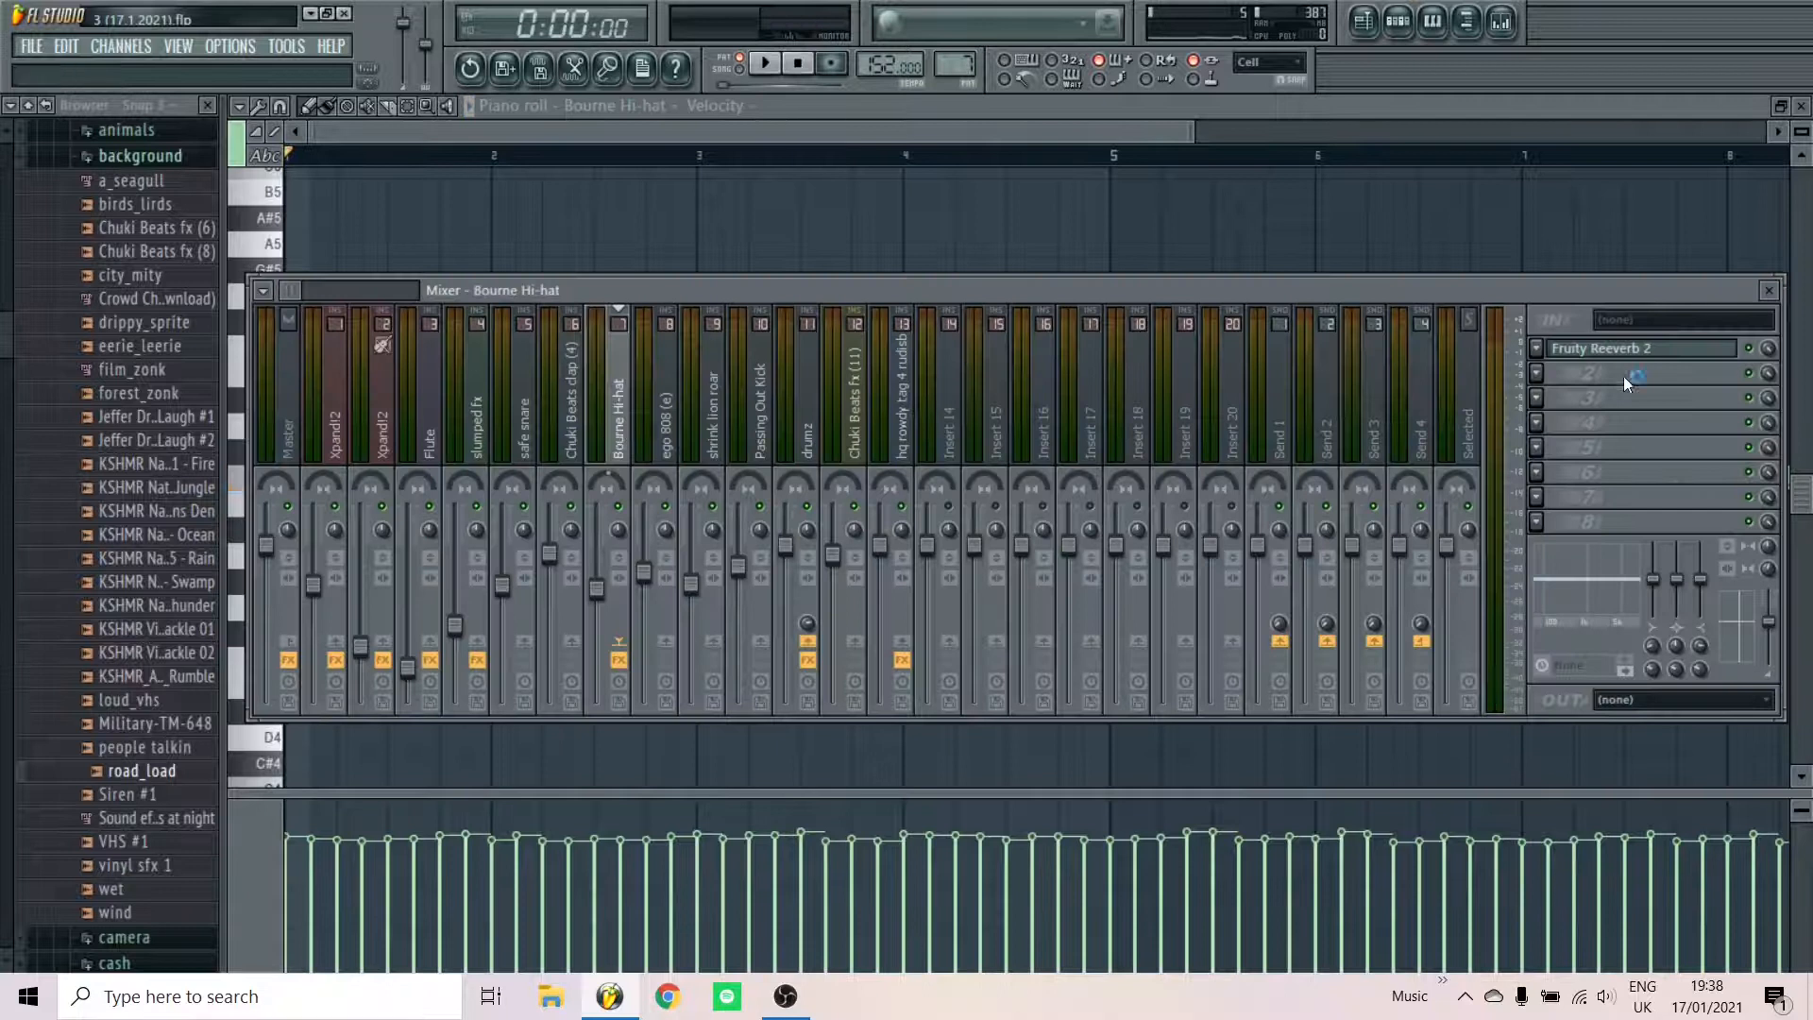
pyautogui.click(1601, 347)
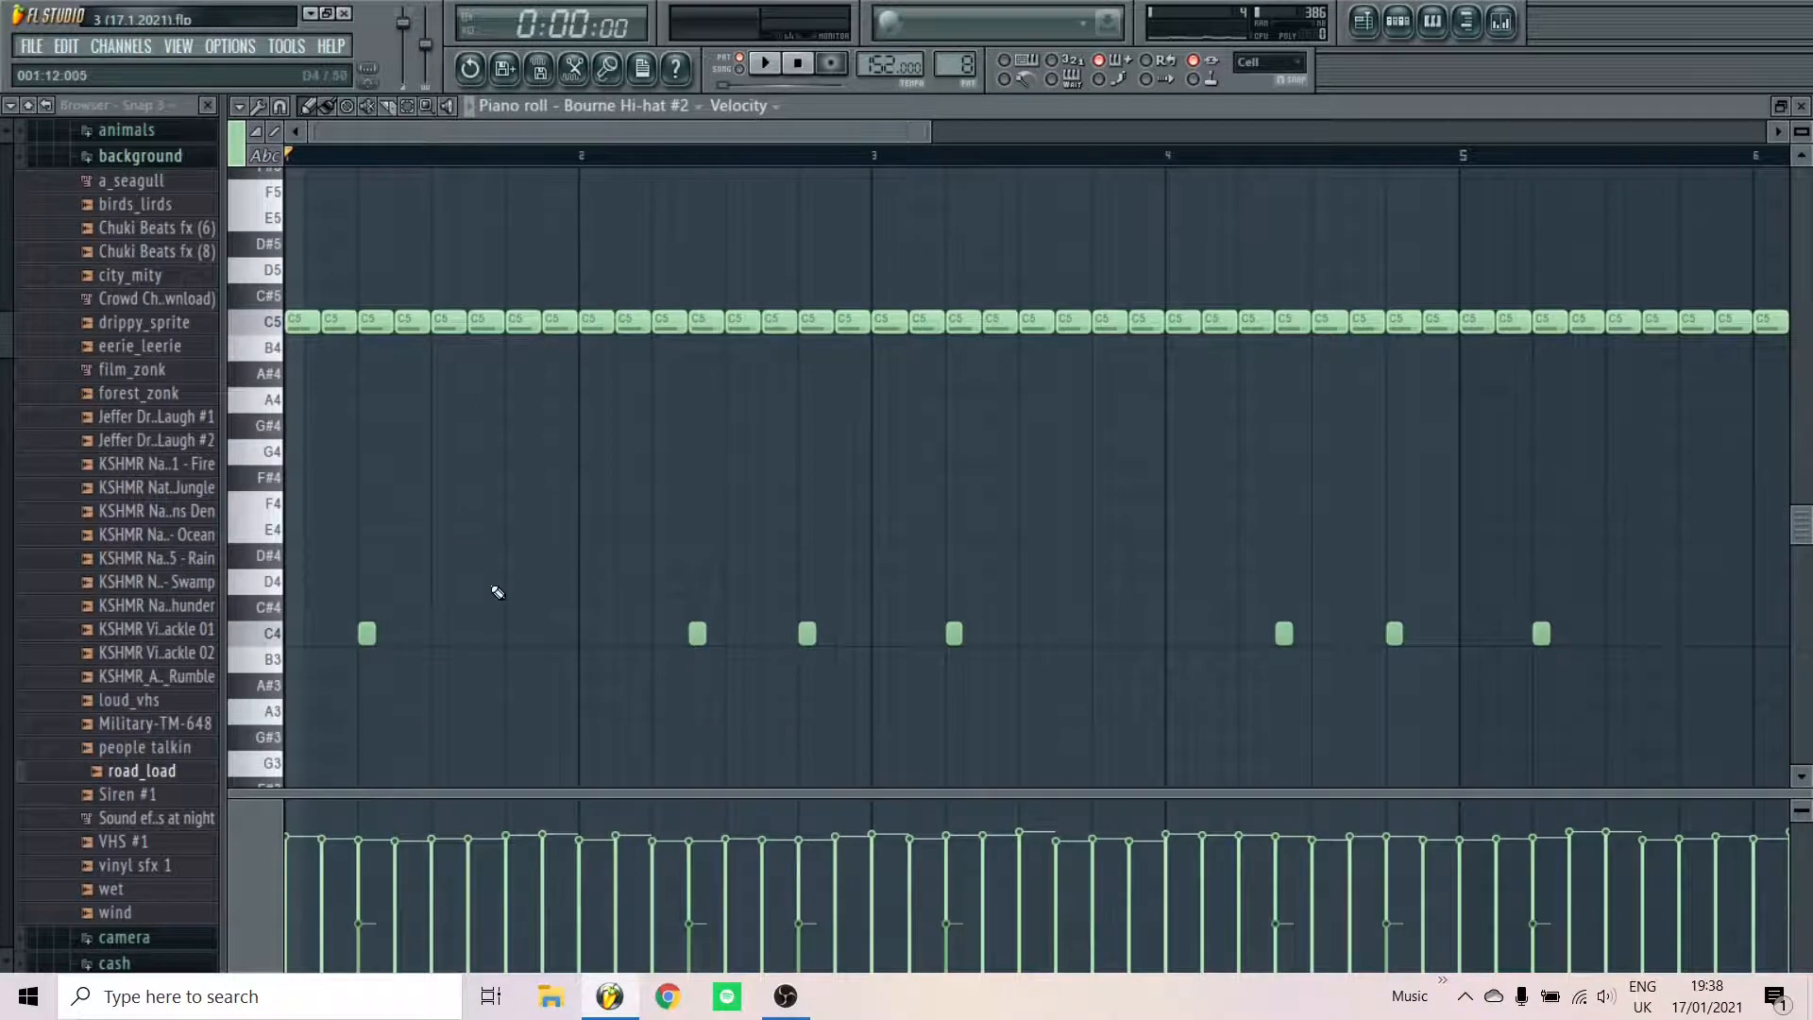
pyautogui.click(763, 64)
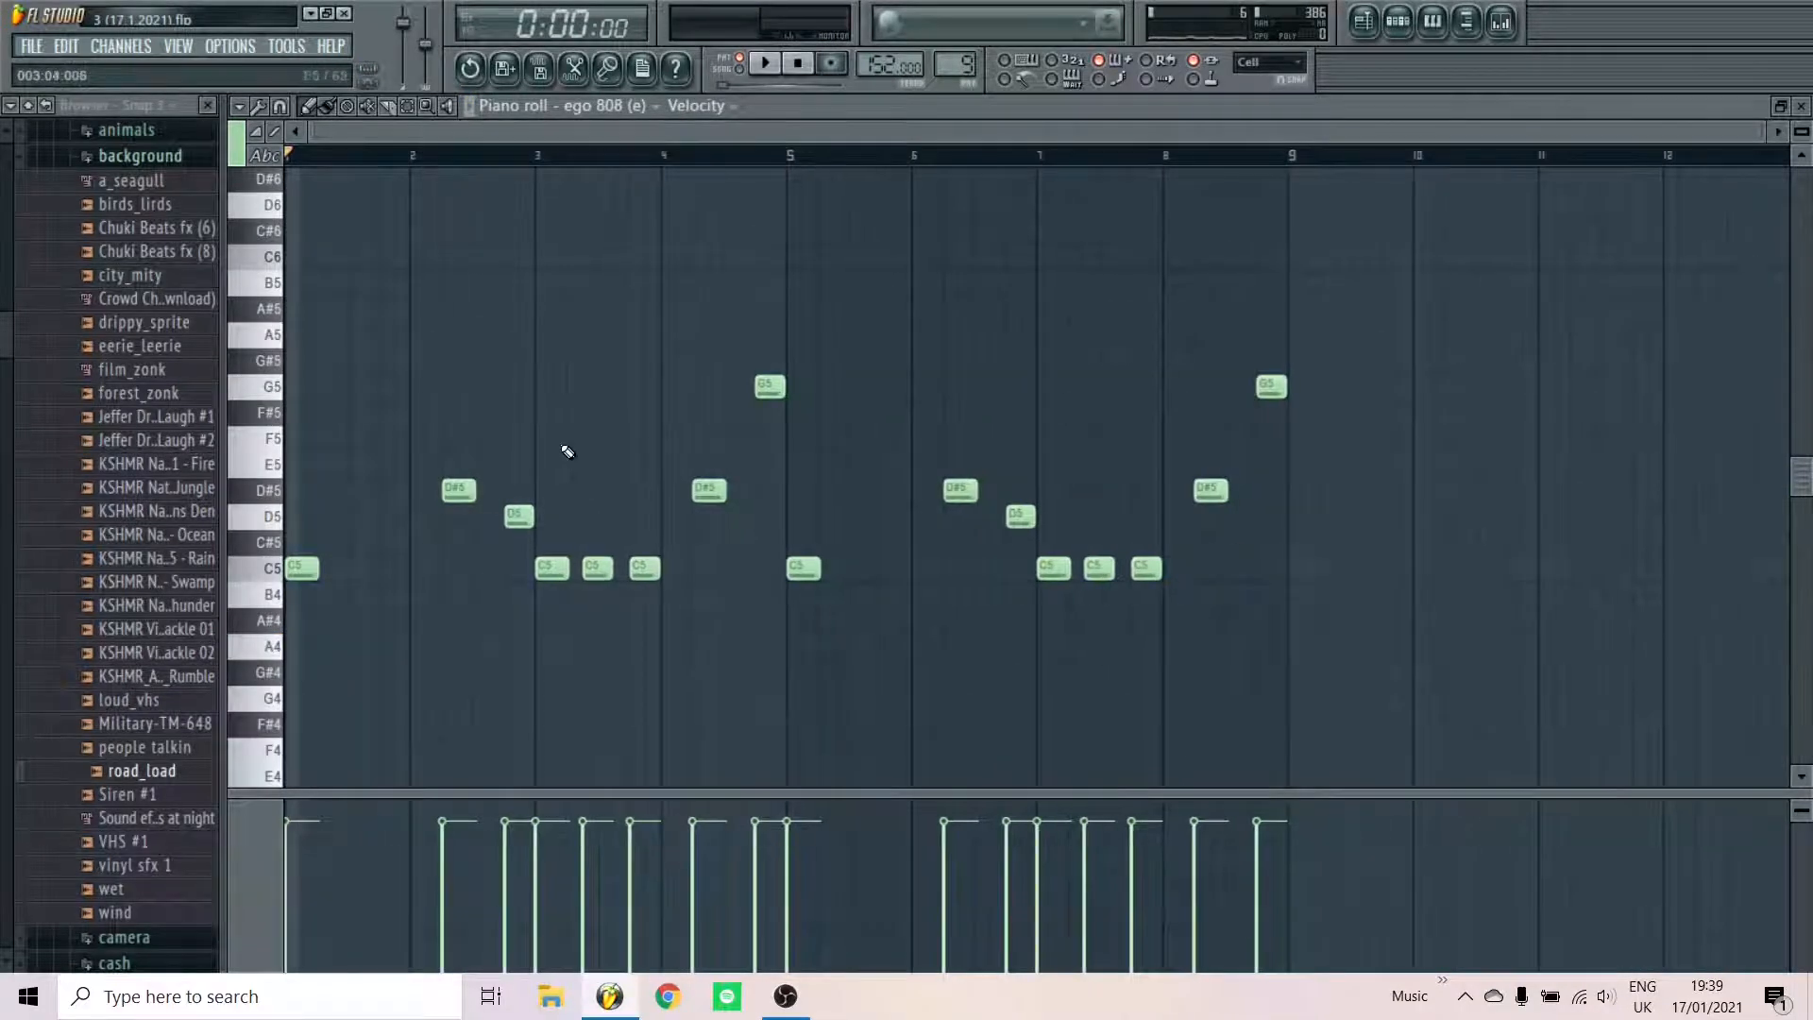
# Play through the ego 808 (e), Passing Out Kick and shrink lion roar patterns
pyautogui.click(763, 65)
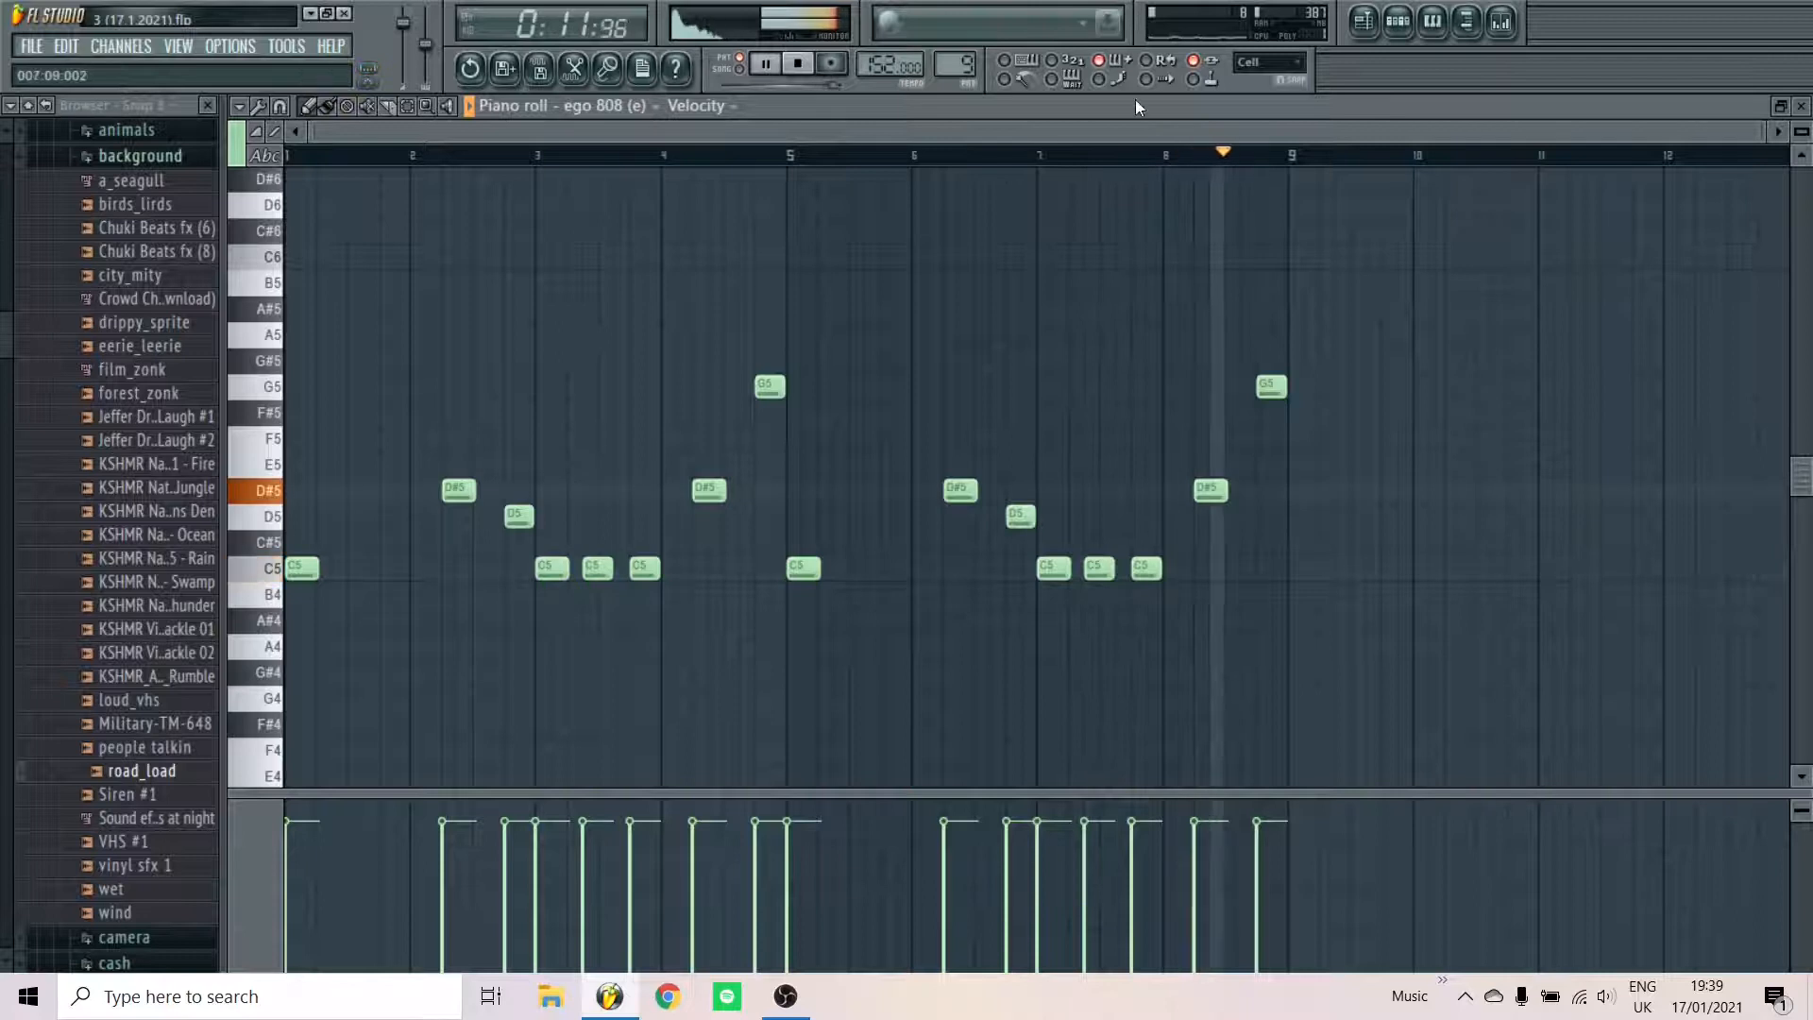
pyautogui.click(797, 62)
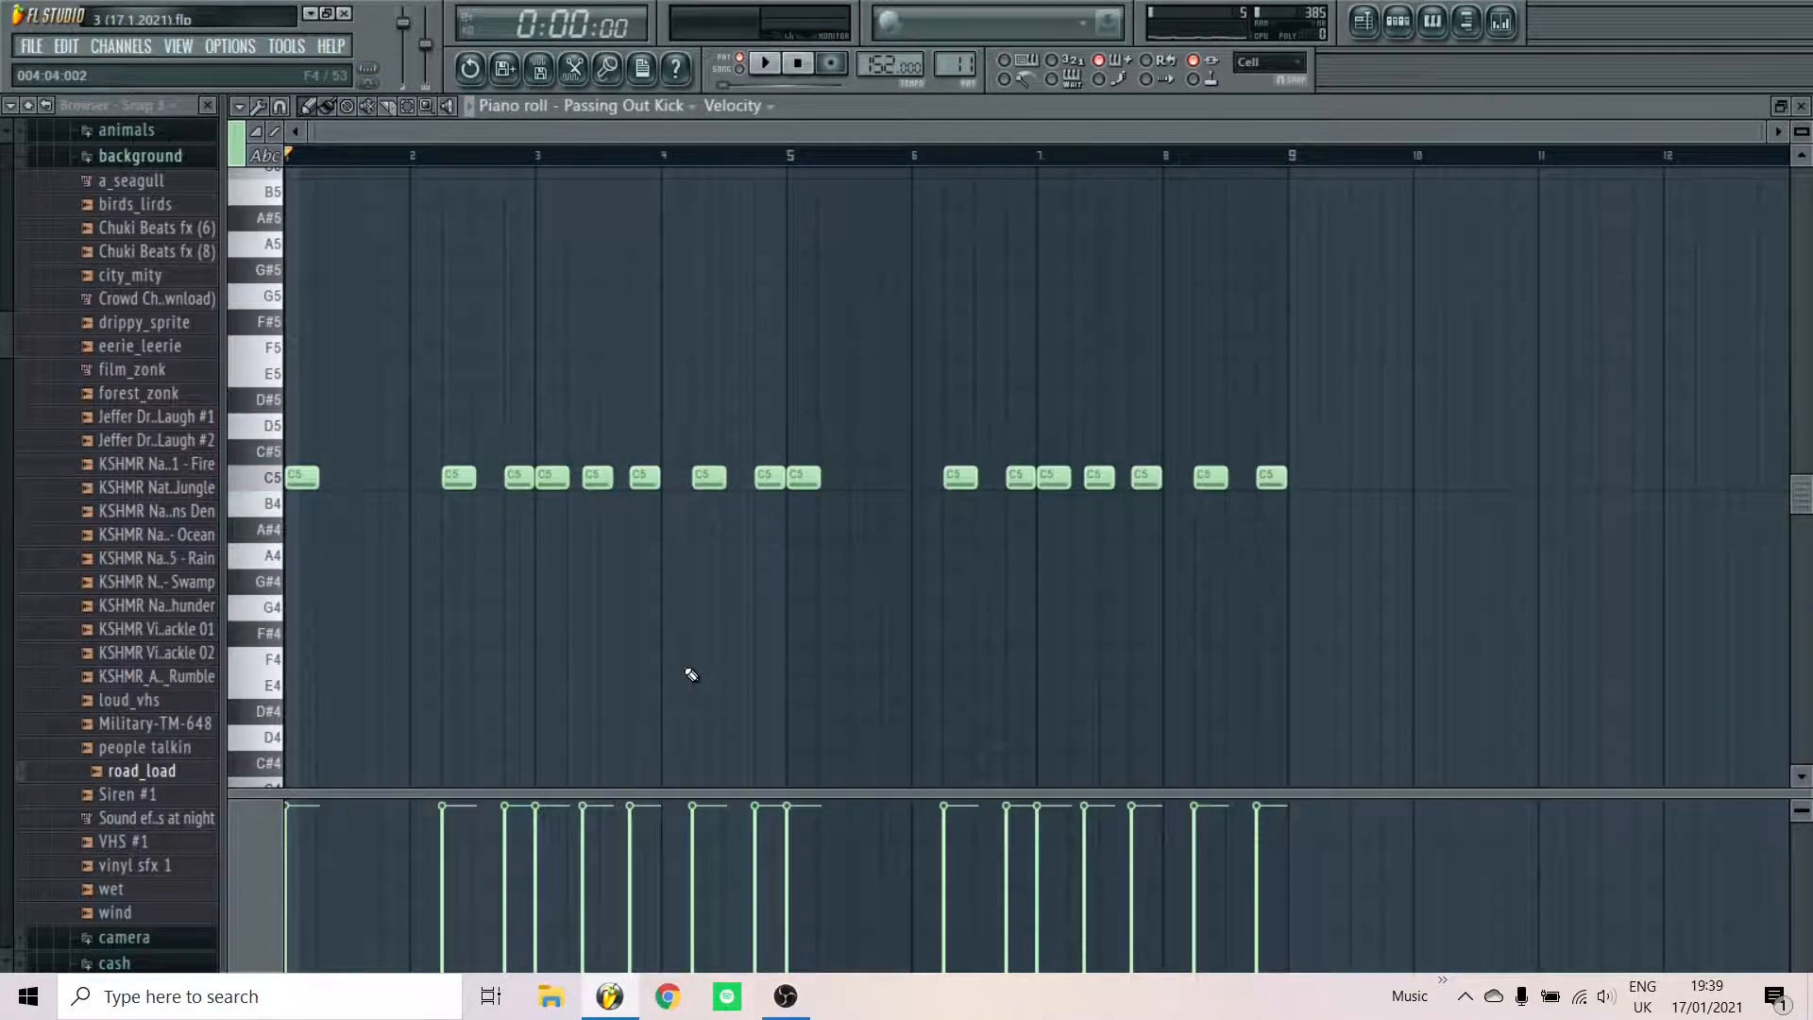
pyautogui.click(765, 63)
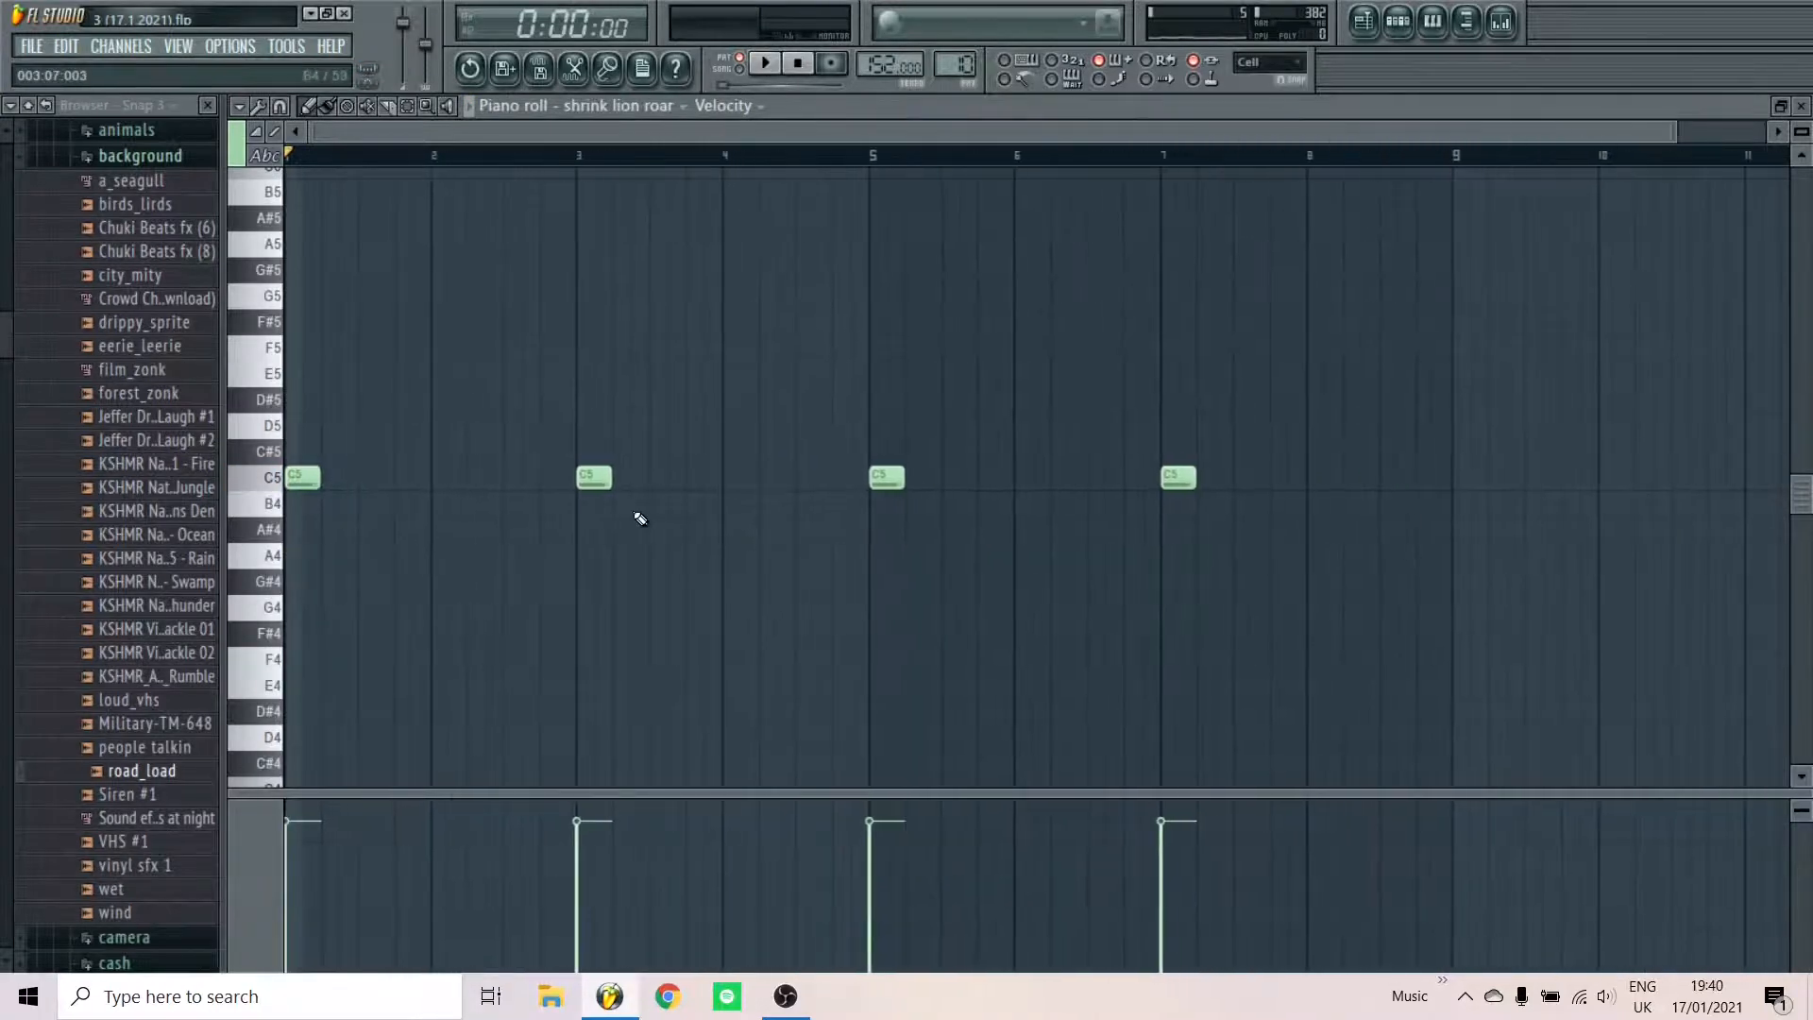
pyautogui.click(763, 62)
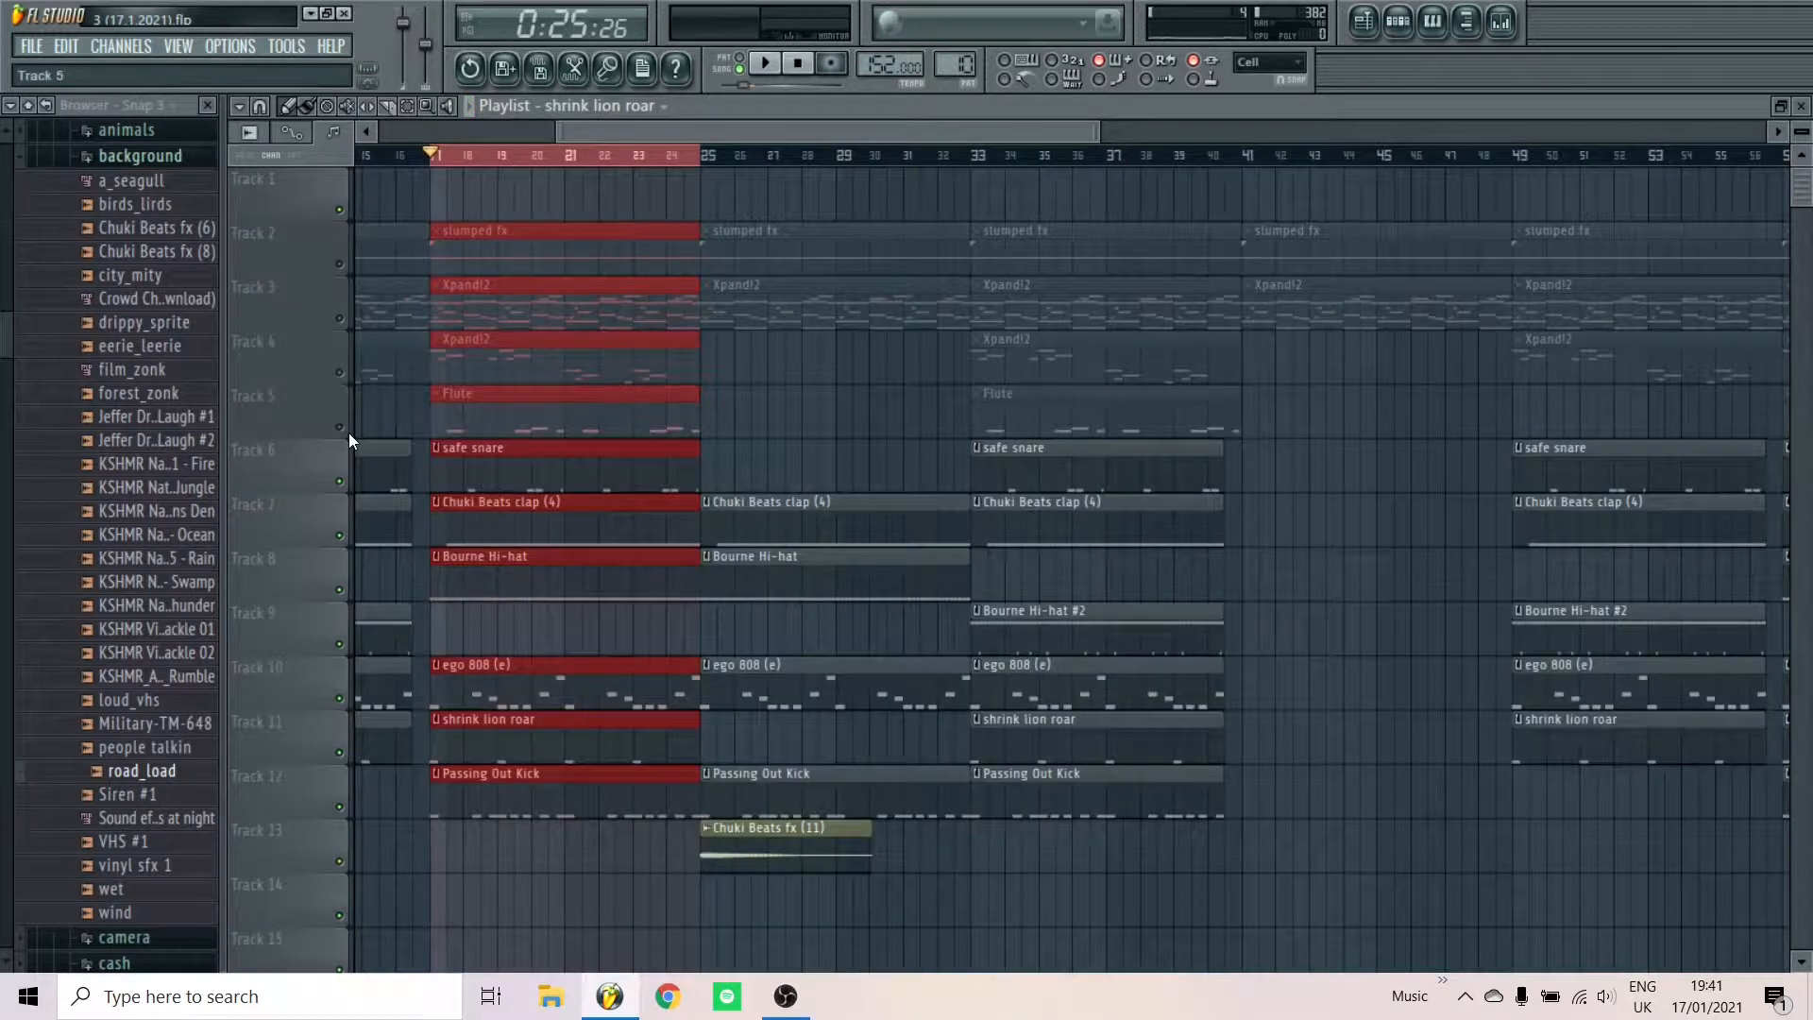
# Play back the playlist arrangement section by section and scroll to view the song out to about bar 89
pyautogui.click(764, 64)
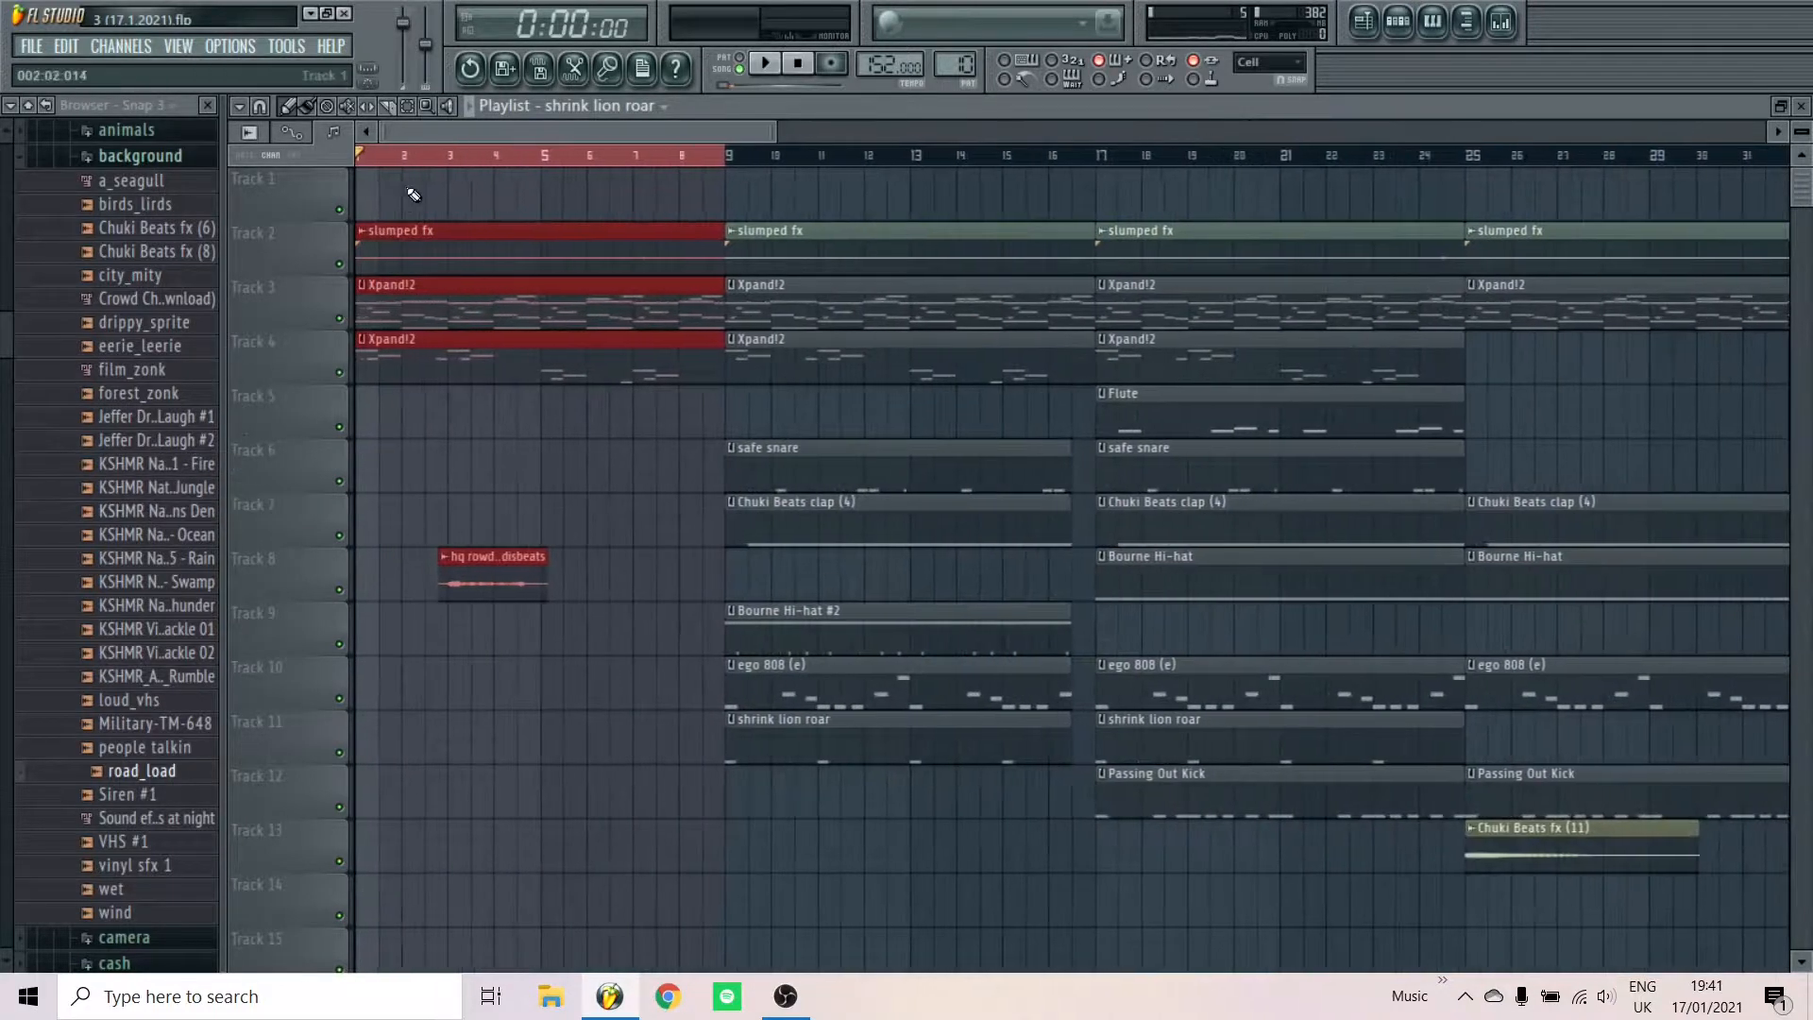
pyautogui.click(765, 63)
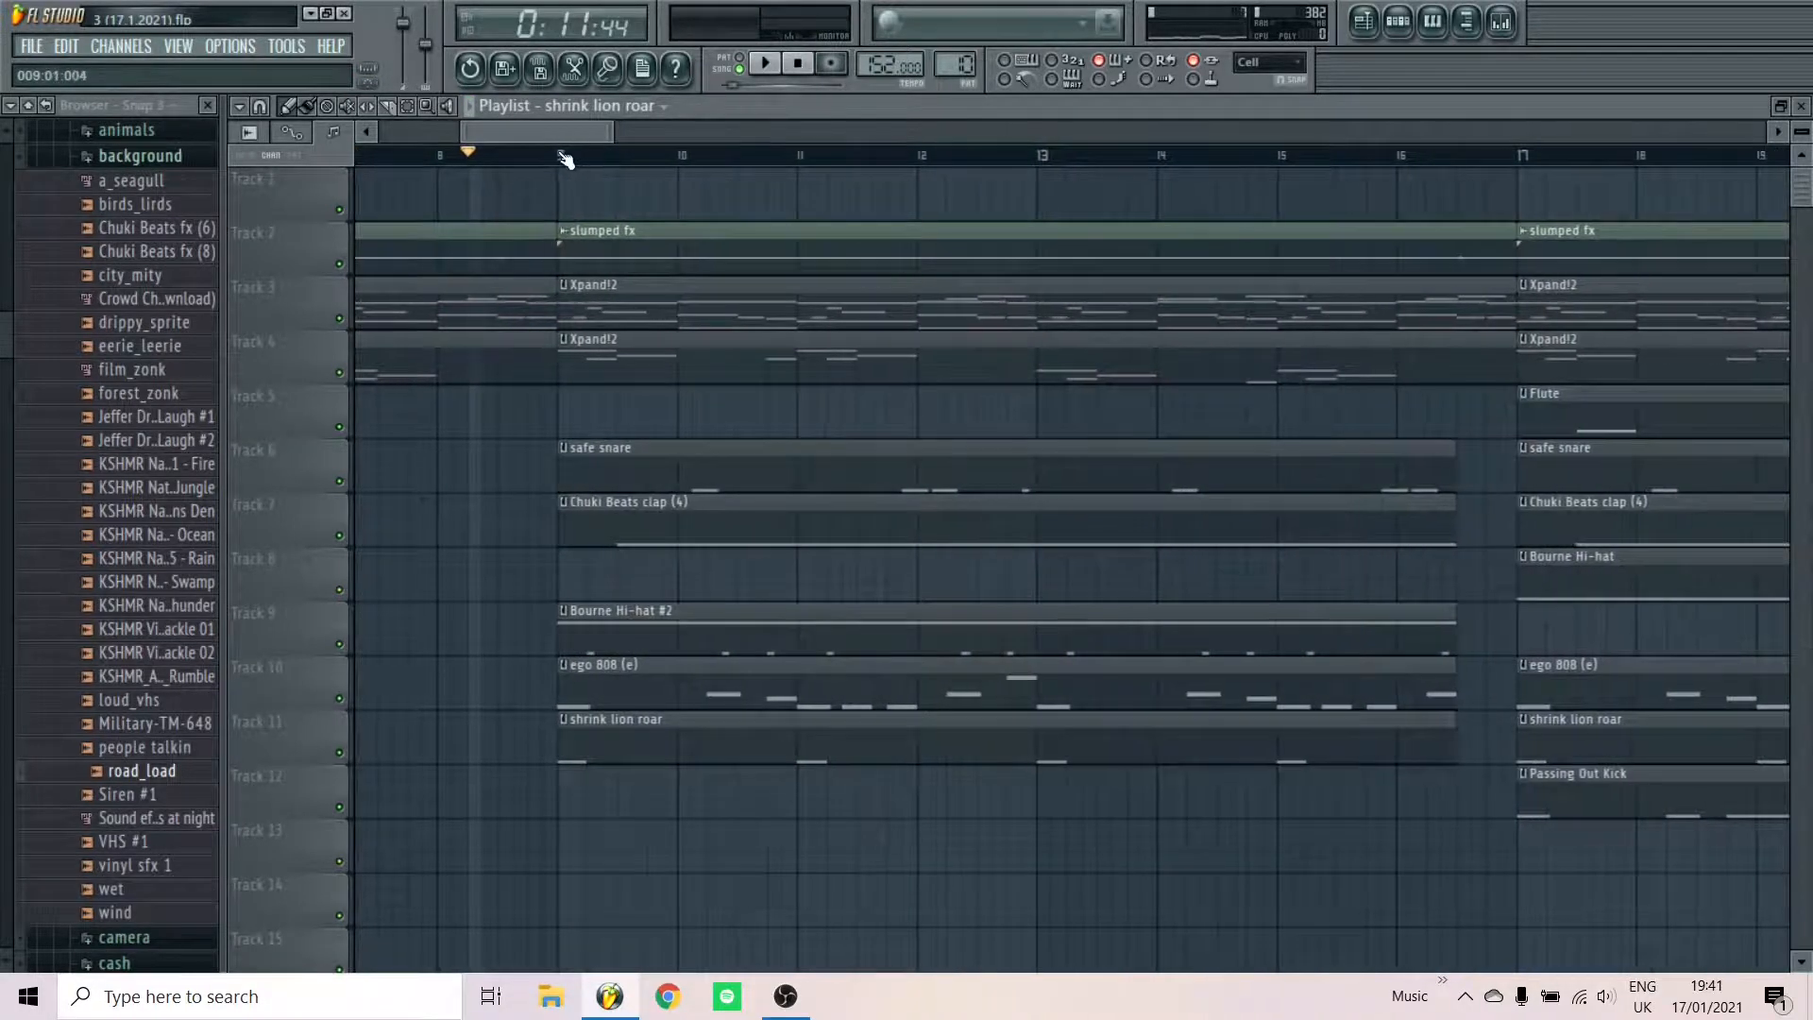
pyautogui.click(764, 63)
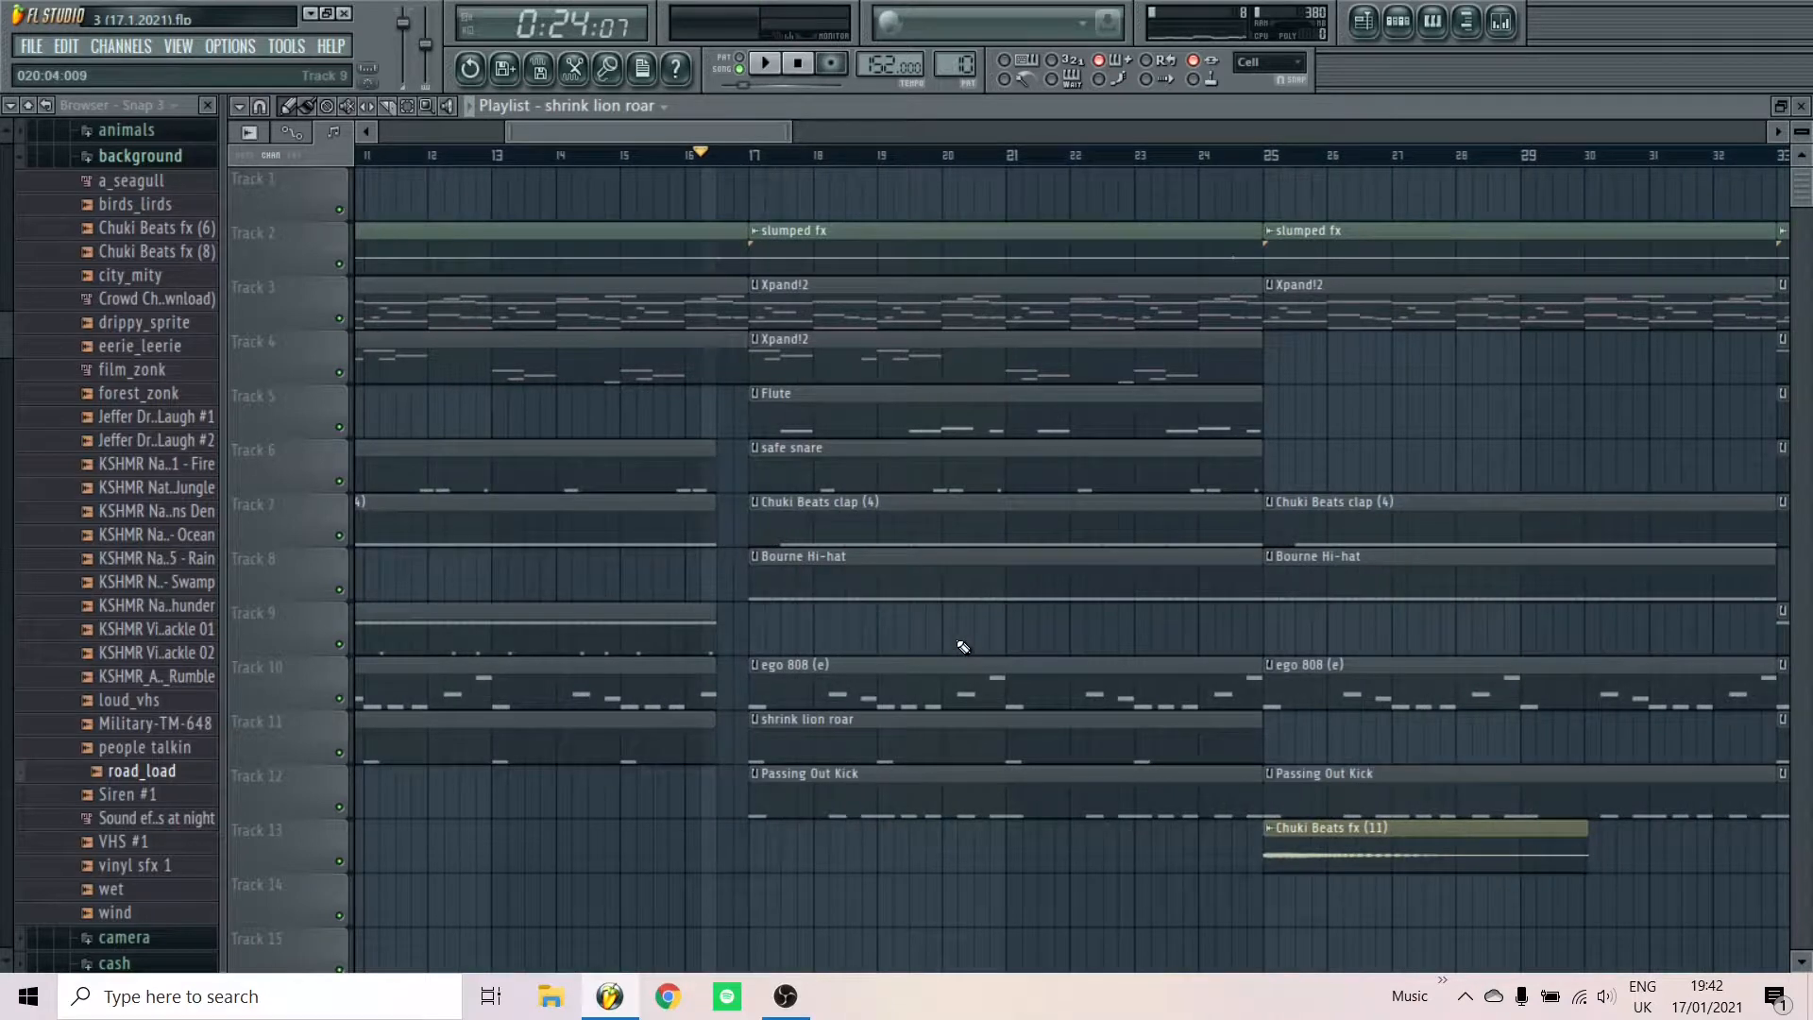
pyautogui.click(763, 64)
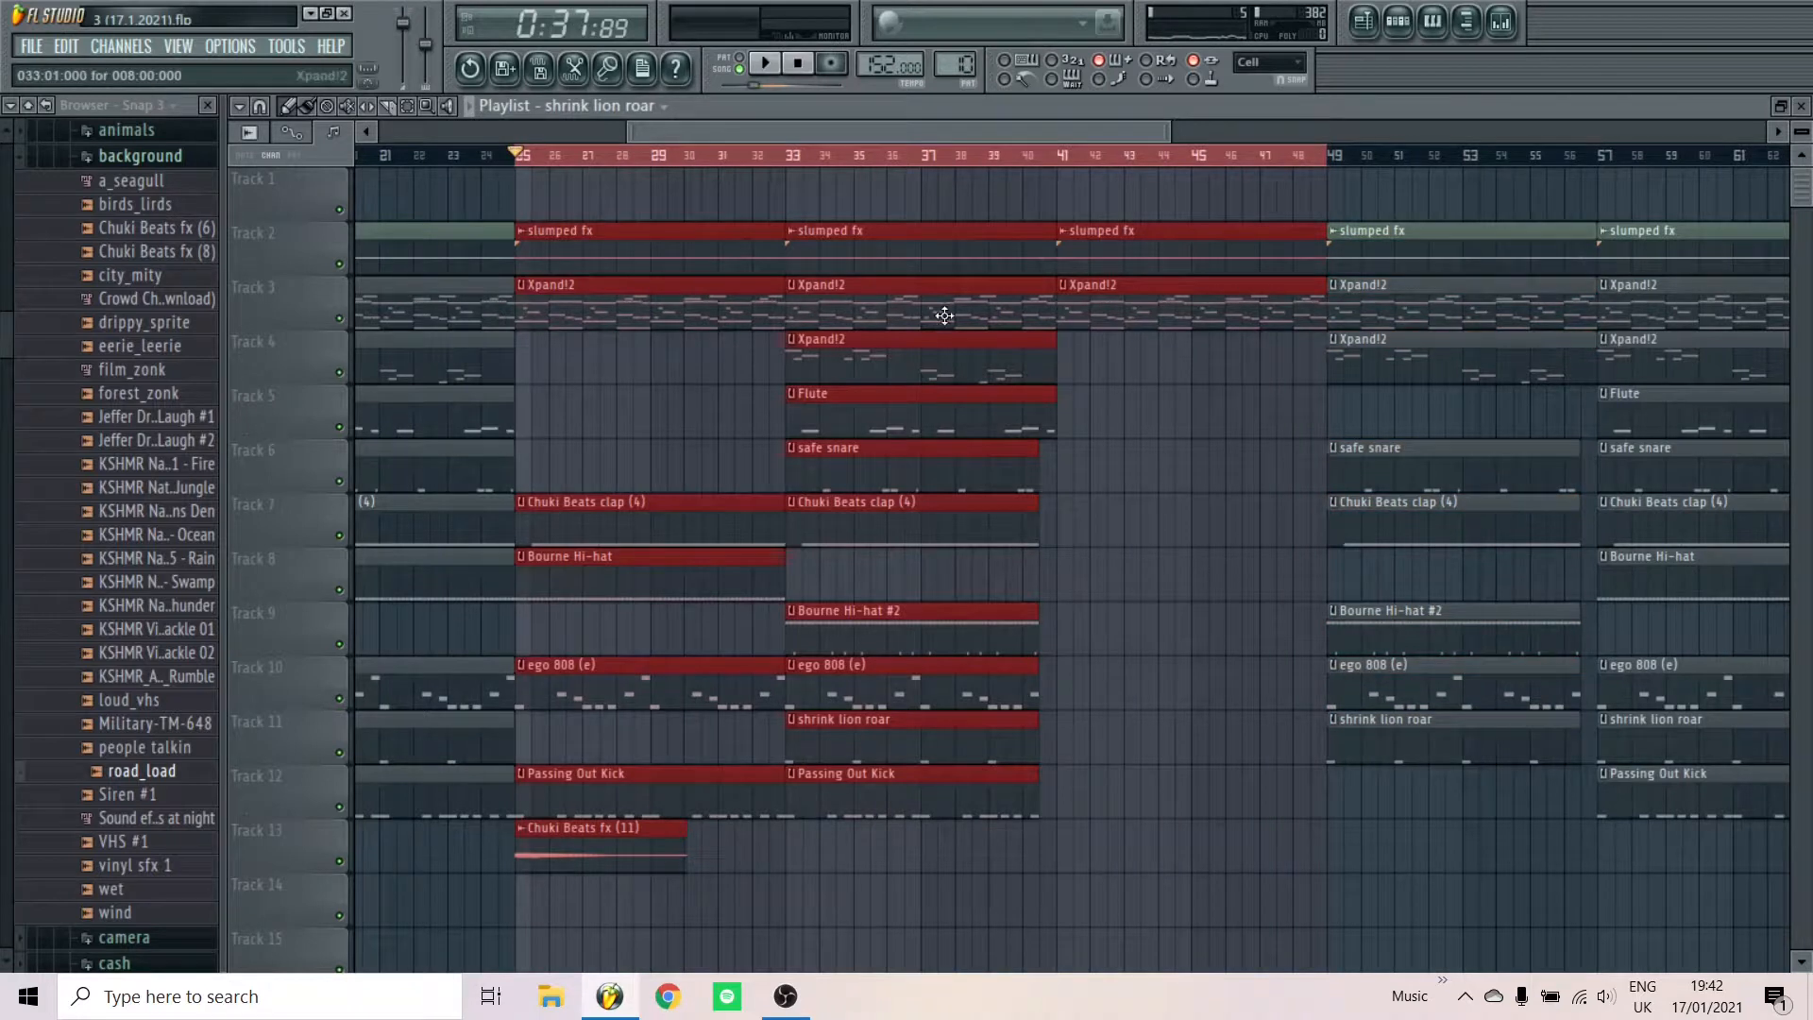
pyautogui.click(763, 62)
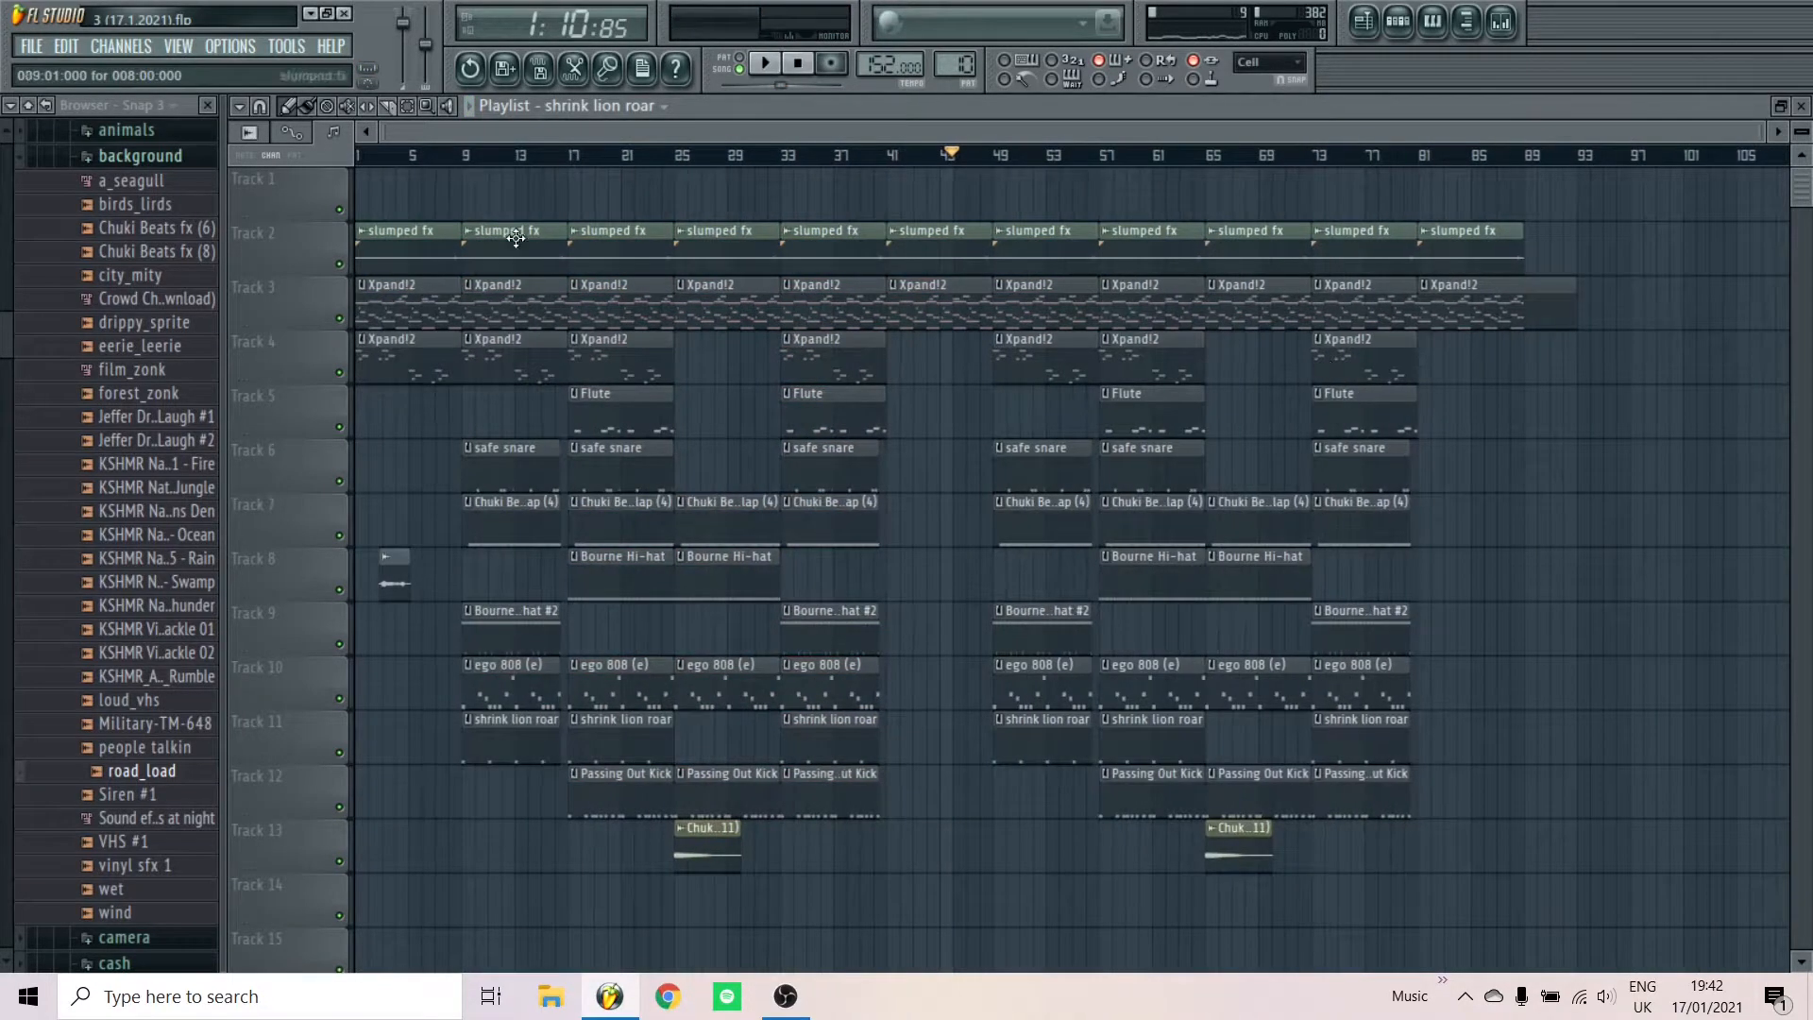
pyautogui.hscroll(3)
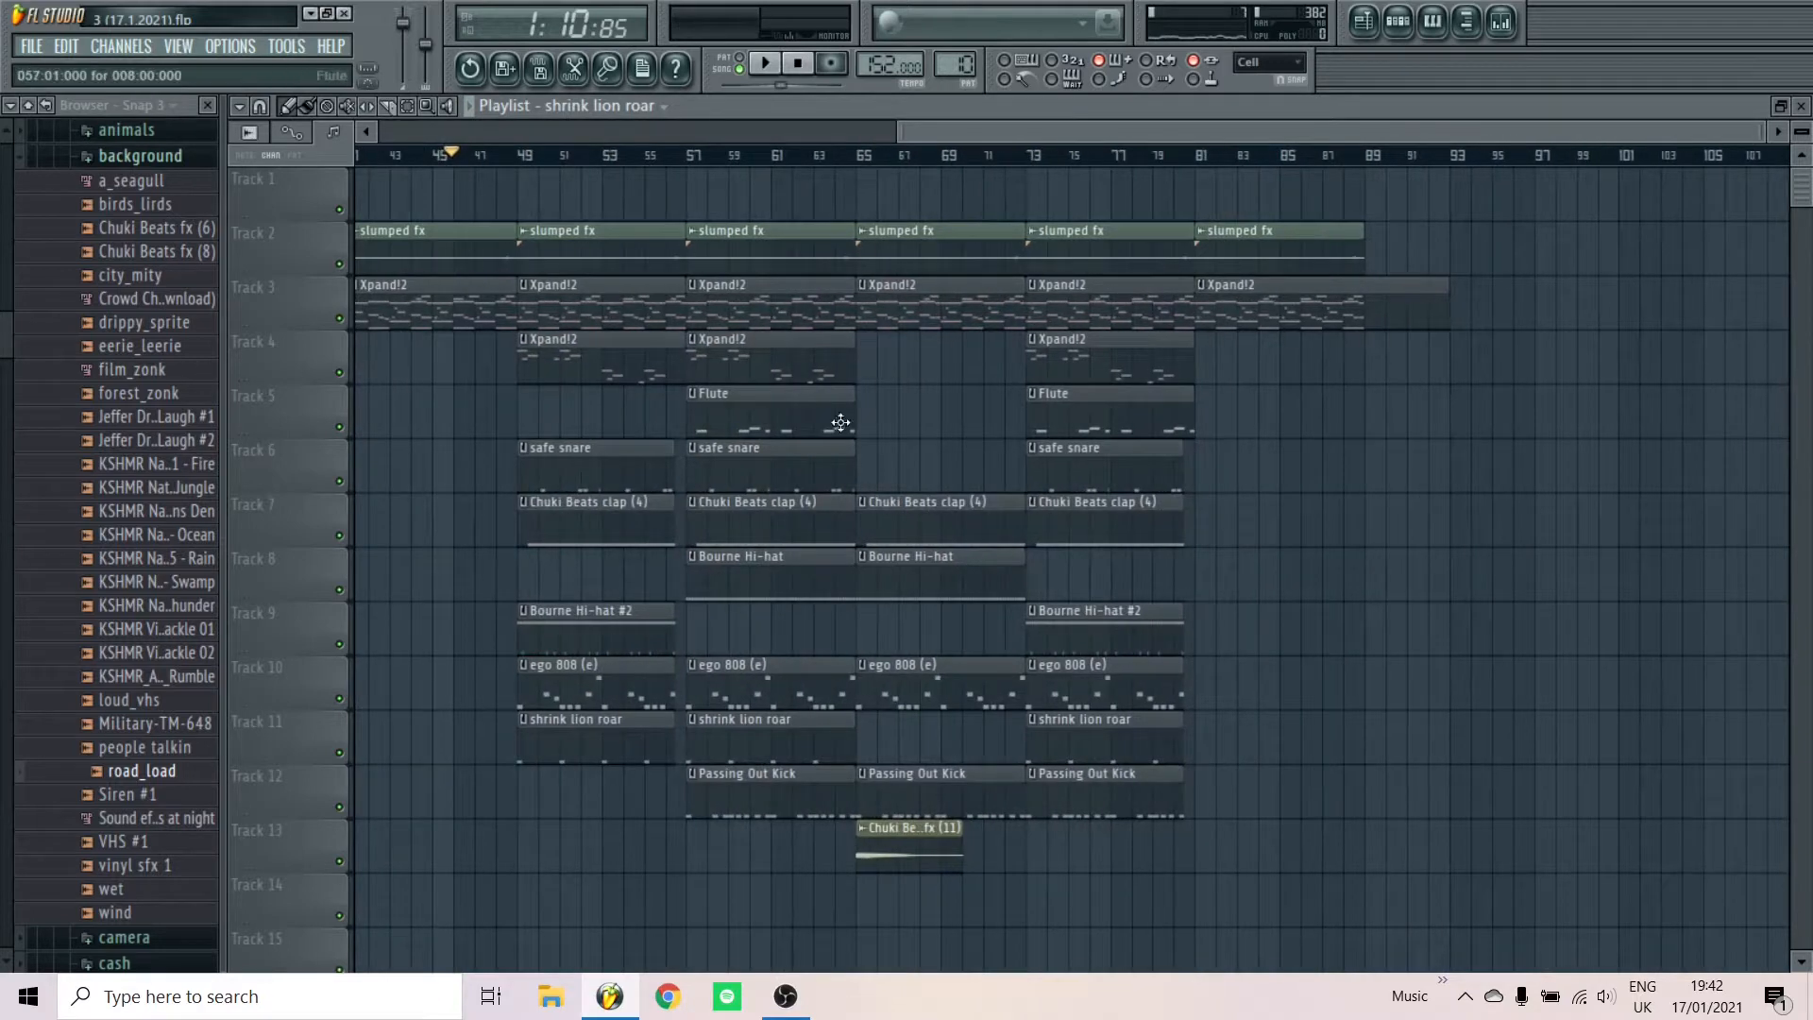